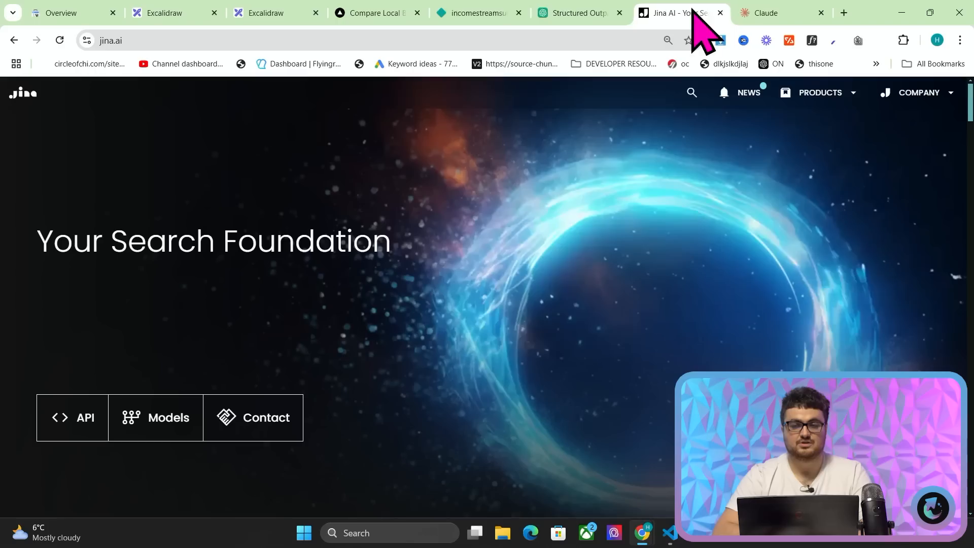
Step: Copy the OpenAI Structured Outputs / JSON mode guide text and switch to a new Claude chat
{"action": "left_click", "coordinate": [581, 13]}
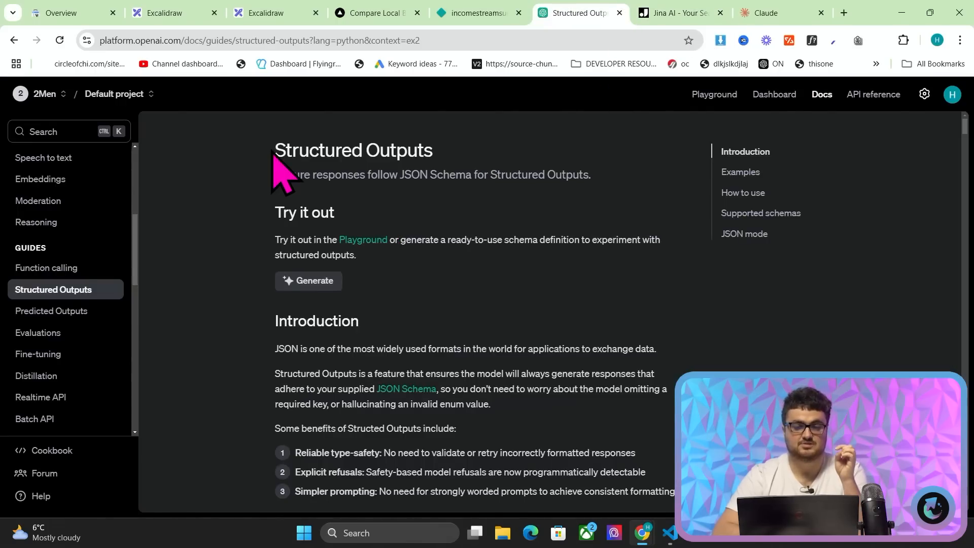
{"action": "scroll", "scroll_direction": "down", "scroll_amount": 3}
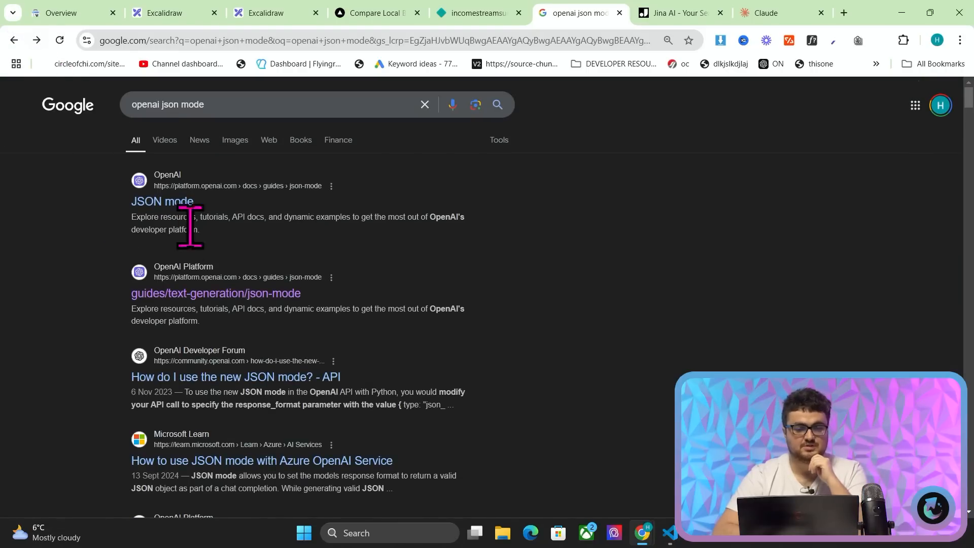
{"action": "mouse_move", "coordinate": [157, 201]}
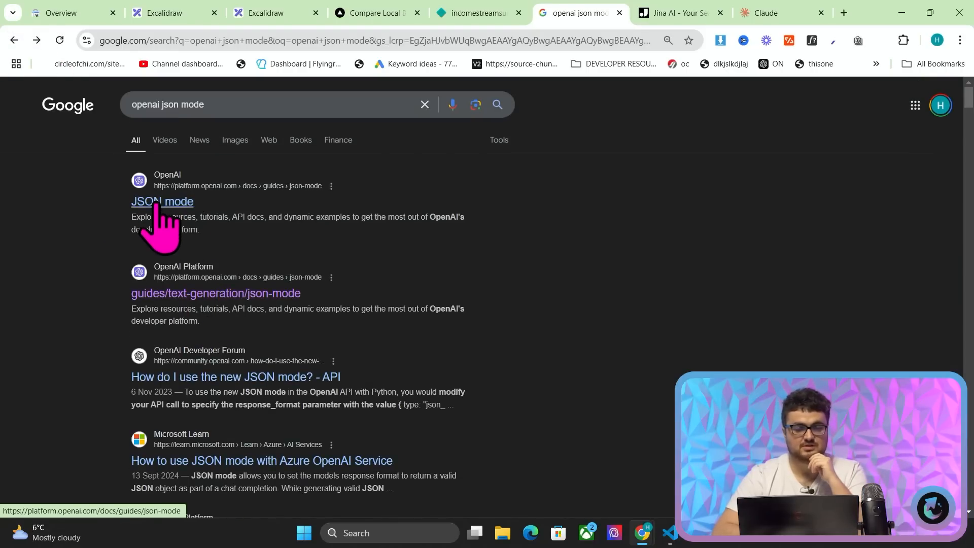
{"action": "left_click", "coordinate": [162, 201]}
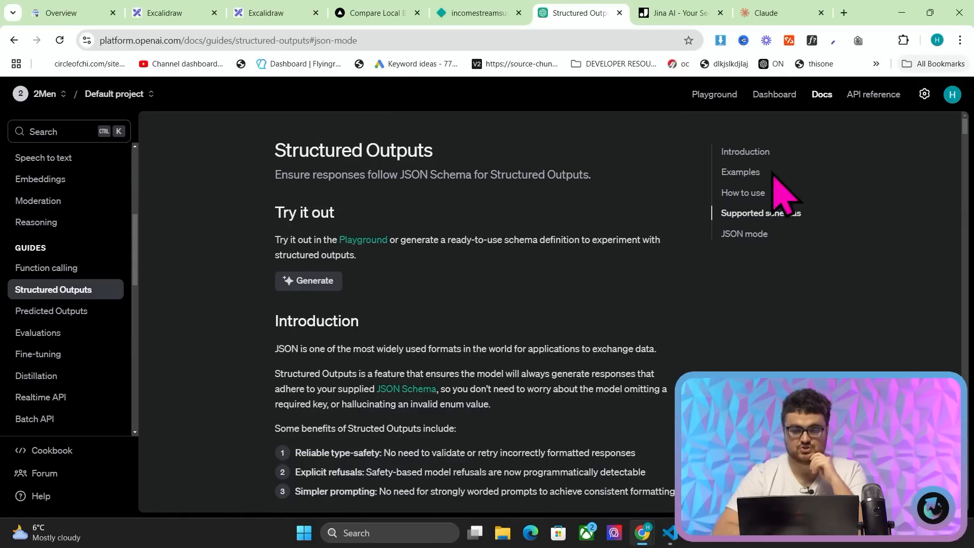
{"action": "scroll", "scroll_direction": "down", "scroll_amount": 3}
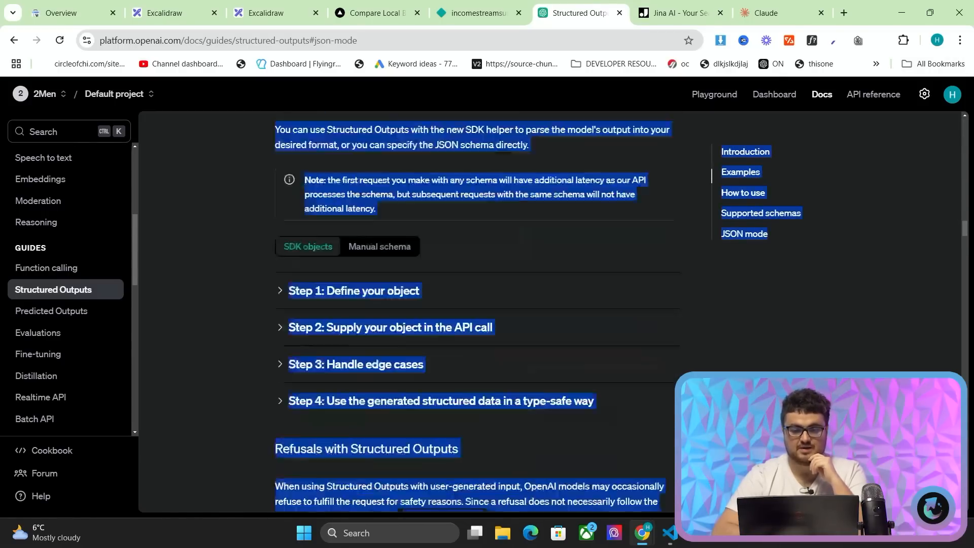
{"action": "scroll", "scroll_direction": "down", "scroll_amount": 3}
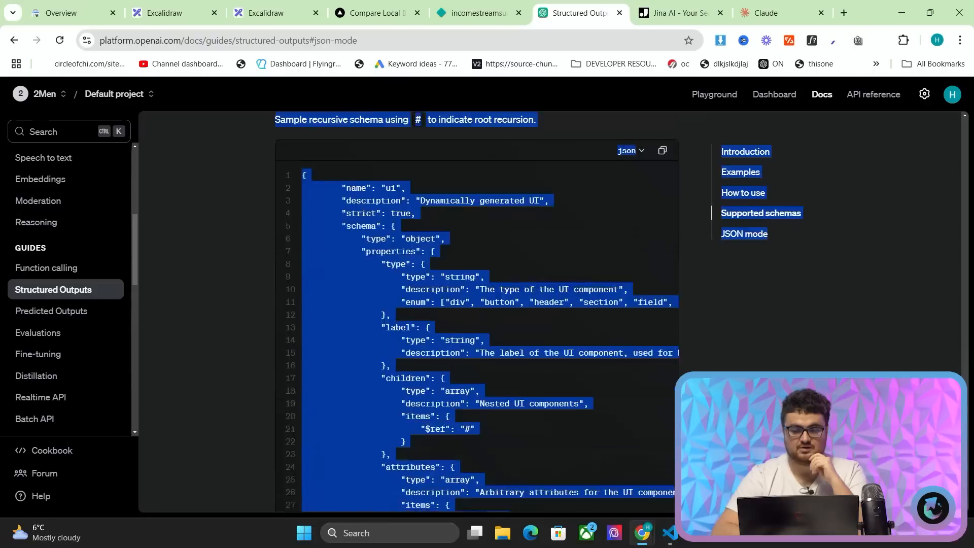
{"action": "left_click", "coordinate": [765, 13]}
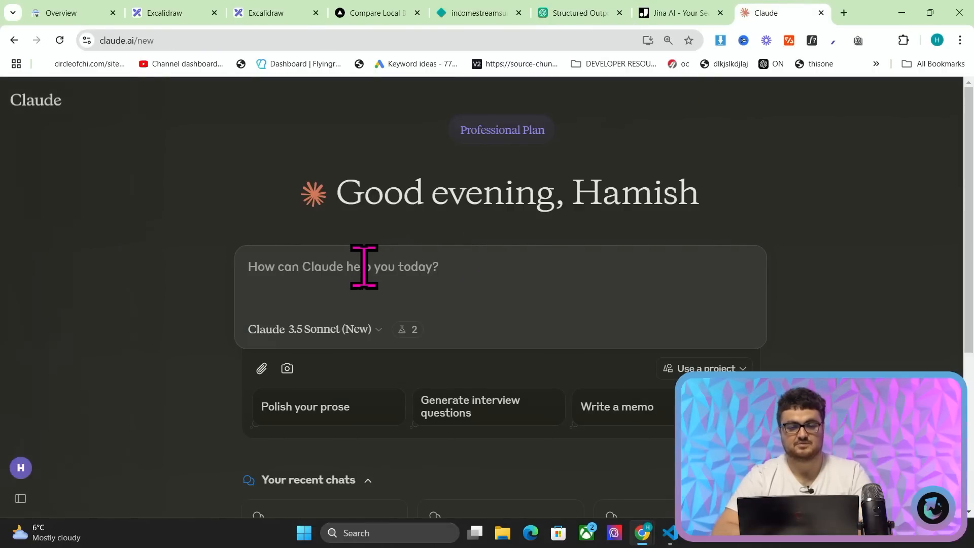
Step: Copy Jina AI's full code-generation meta-prompt from the Integrate page and paste it into the Claude chat
{"action": "left_click", "coordinate": [681, 13]}
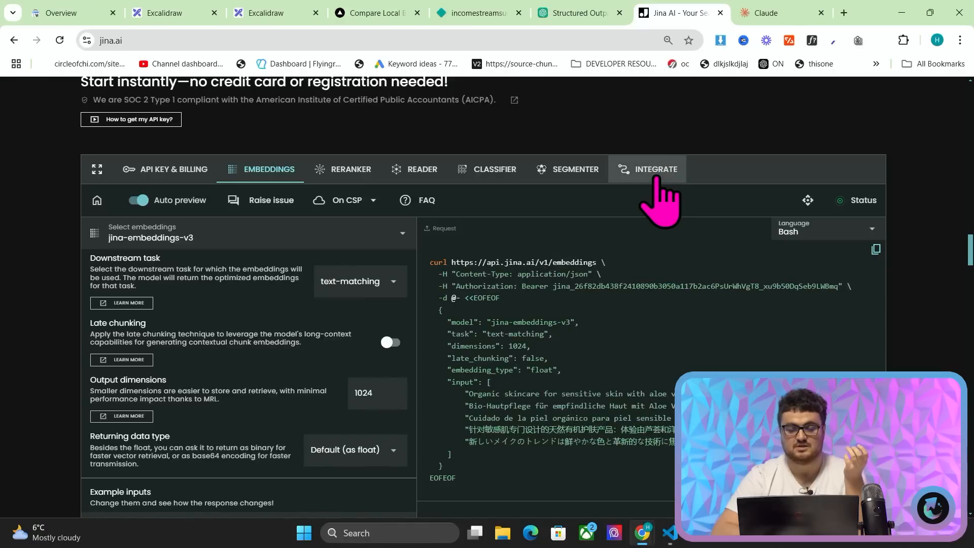
{"action": "left_click", "coordinate": [657, 169]}
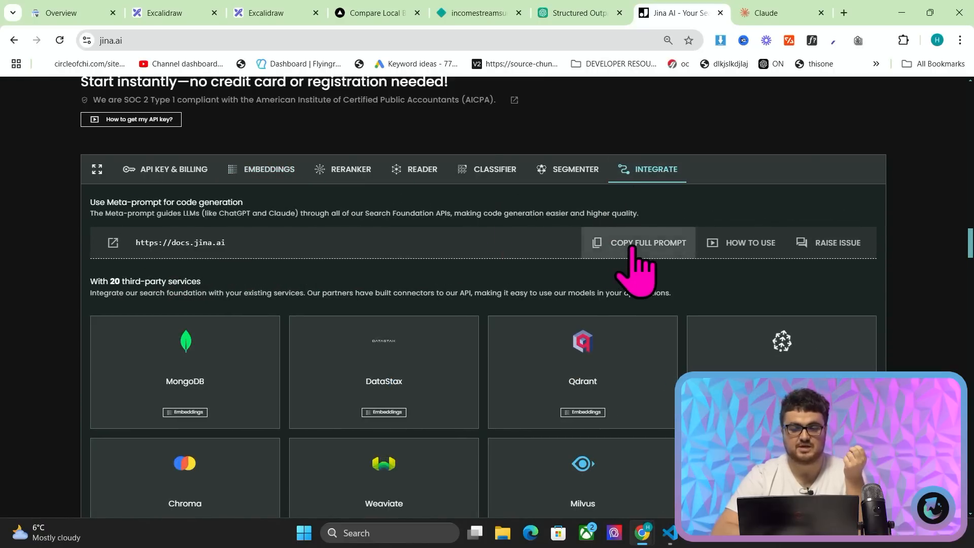
{"action": "left_click", "coordinate": [768, 13]}
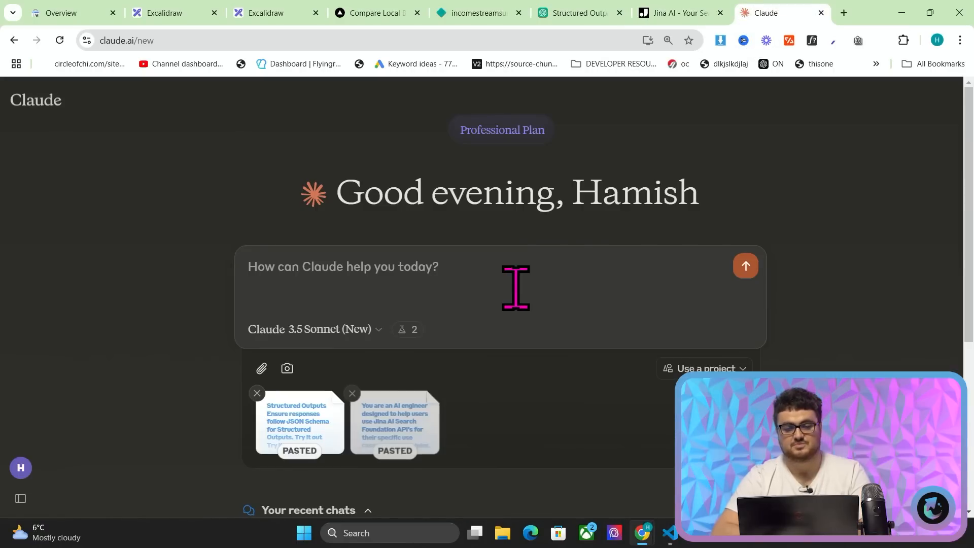
{"action": "left_click", "coordinate": [846, 14]}
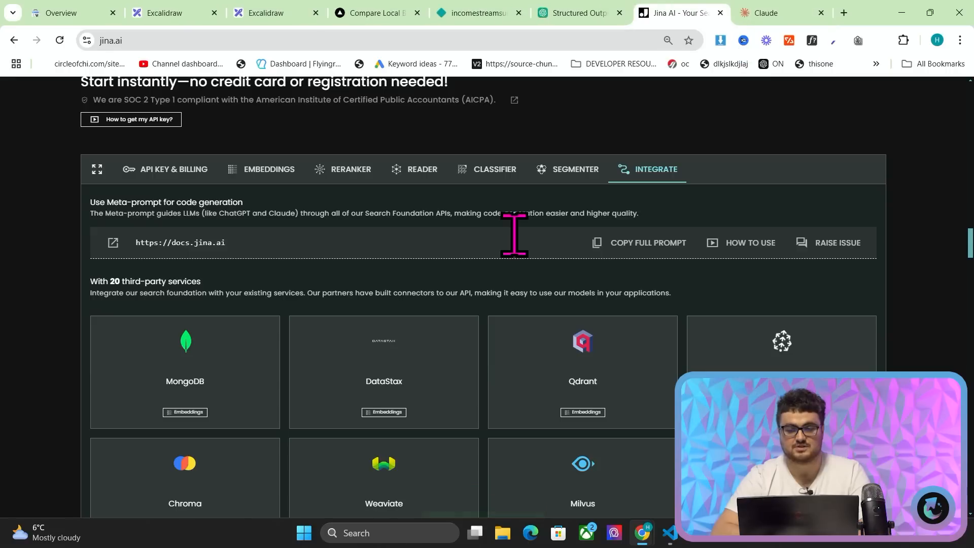
Step: Begin the Claude prompt insisting on the exact model "gpt-4o-mini" even if Claude doubts it exists
{"action": "left_click", "coordinate": [770, 13]}
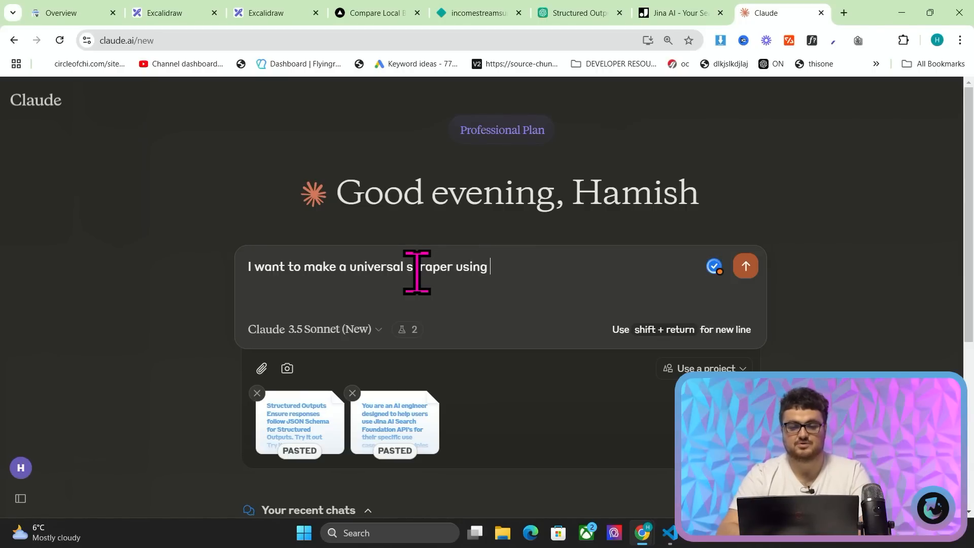
{"action": "type", "text": "t"}
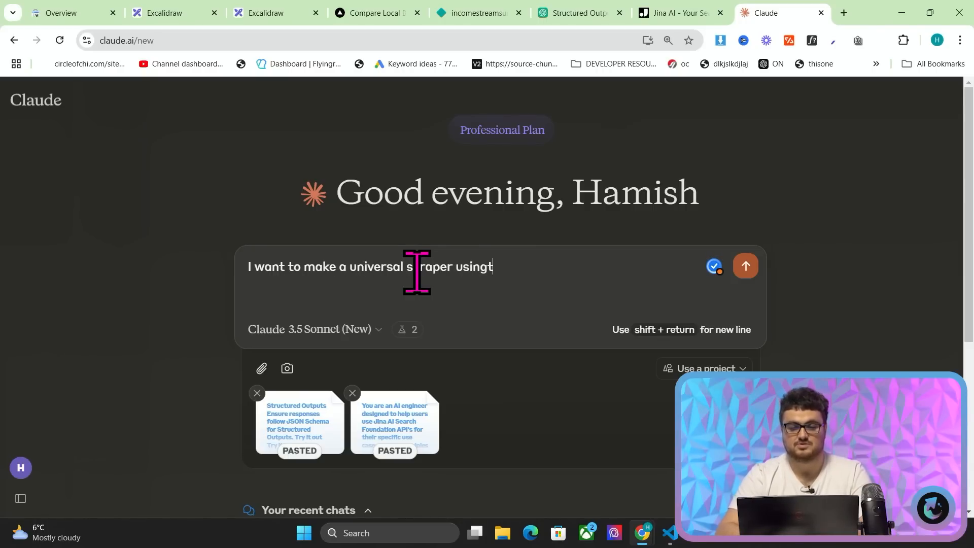
{"action": "type", "text": "he model"}
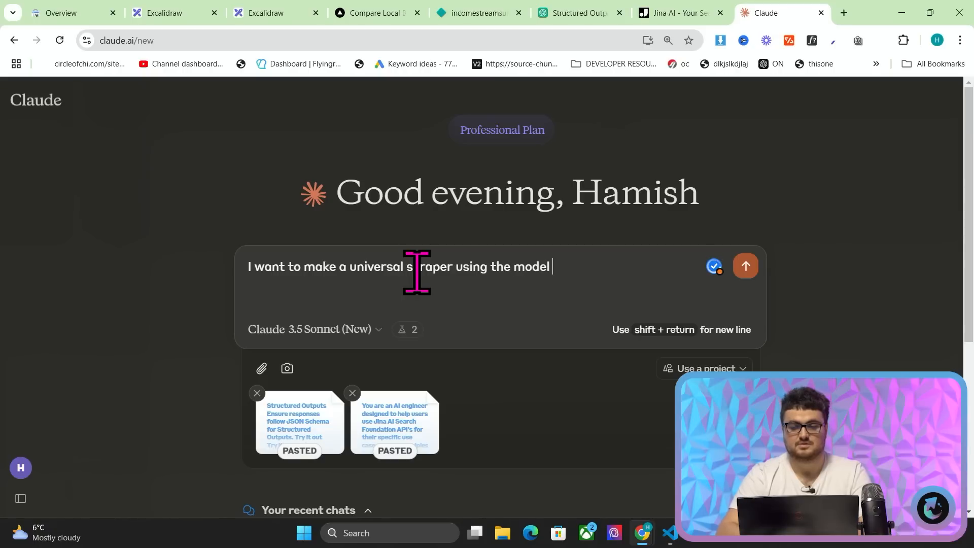
{"action": "type", "text": "\"gpt-4o-mini"}
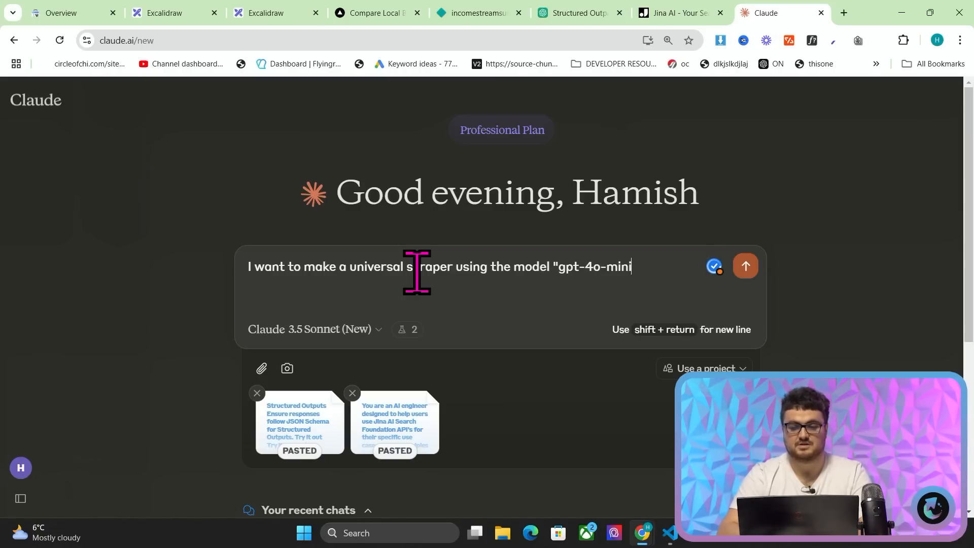
{"action": "type", "text": "\" (please use this"}
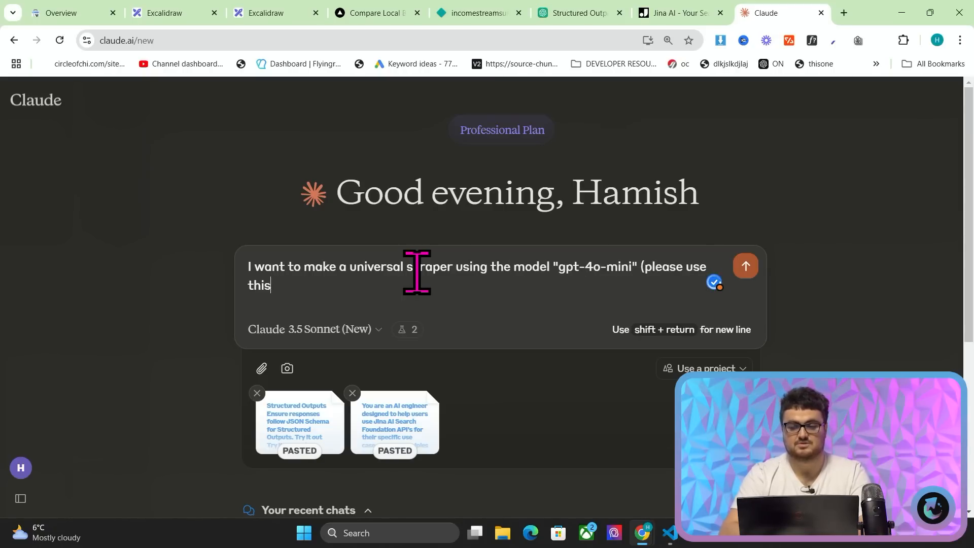
{"action": "type", "text": "EXACT model"}
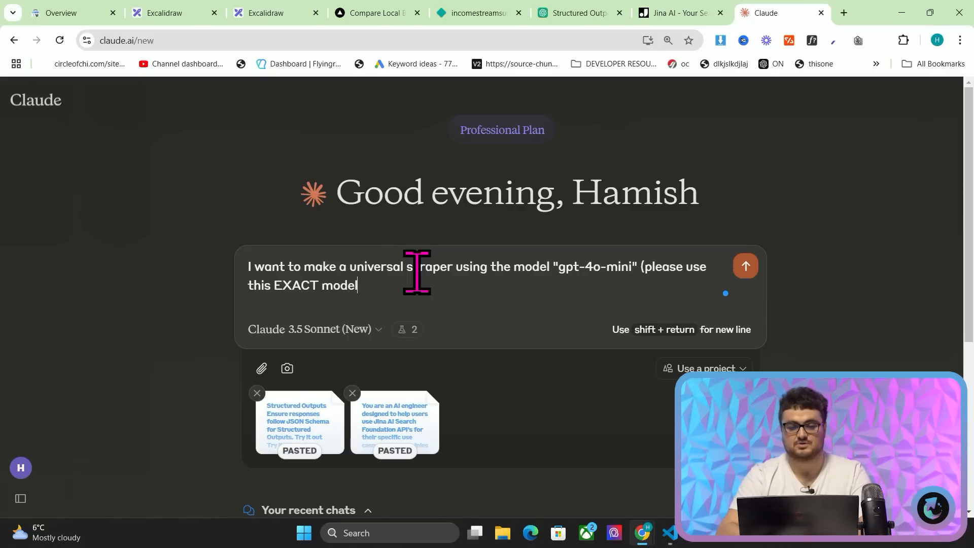
{"action": "type", "text": "even if you don't"}
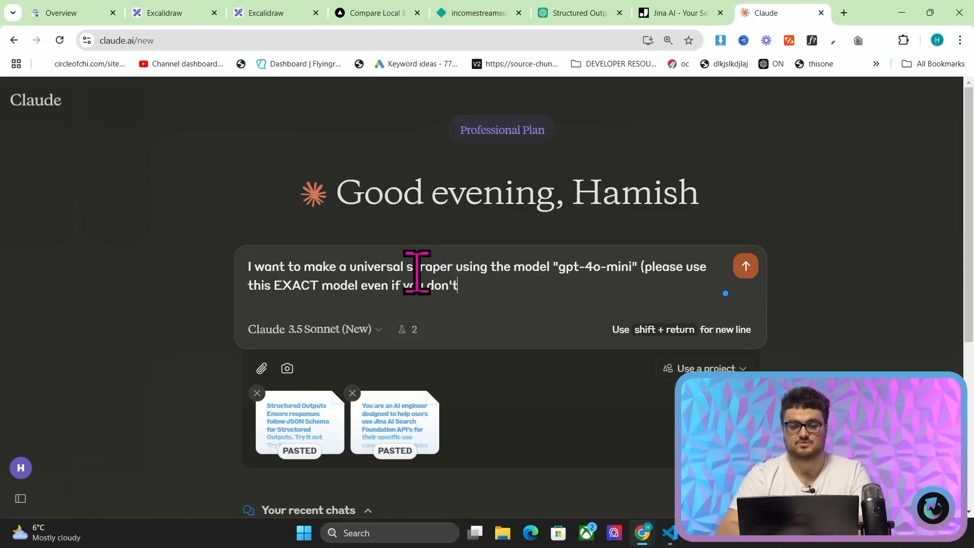
{"action": "type", "text": "think it exists,"}
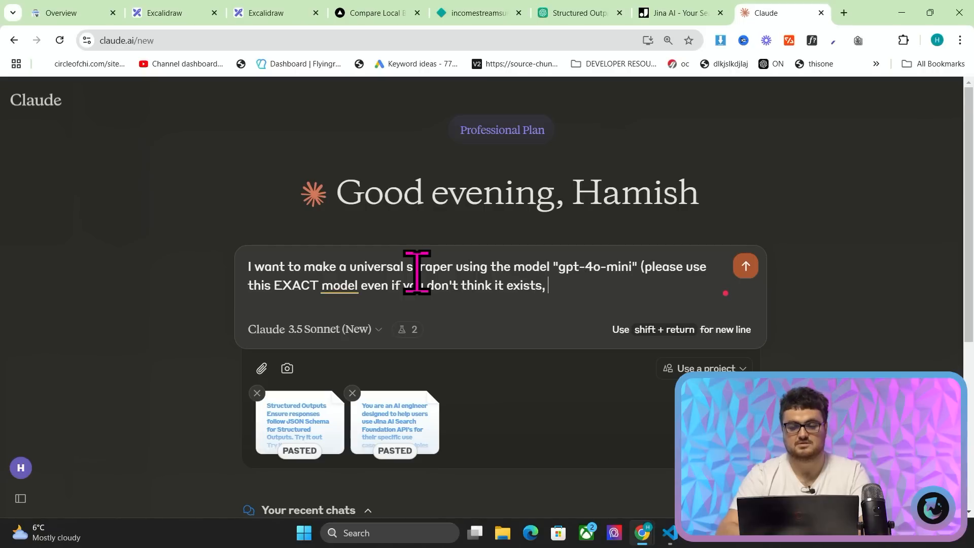
{"action": "type", "text": "I promise you it does"}
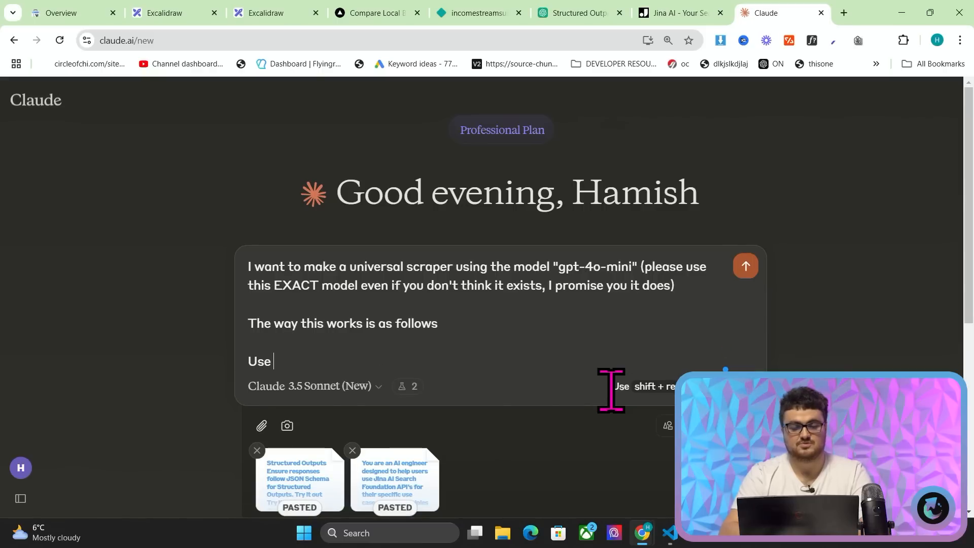
Step: Describe a standard r.jina search on user-supplied URLs returning page information, not markdown or HTML
{"action": "type", "text": "a standard r.ji"}
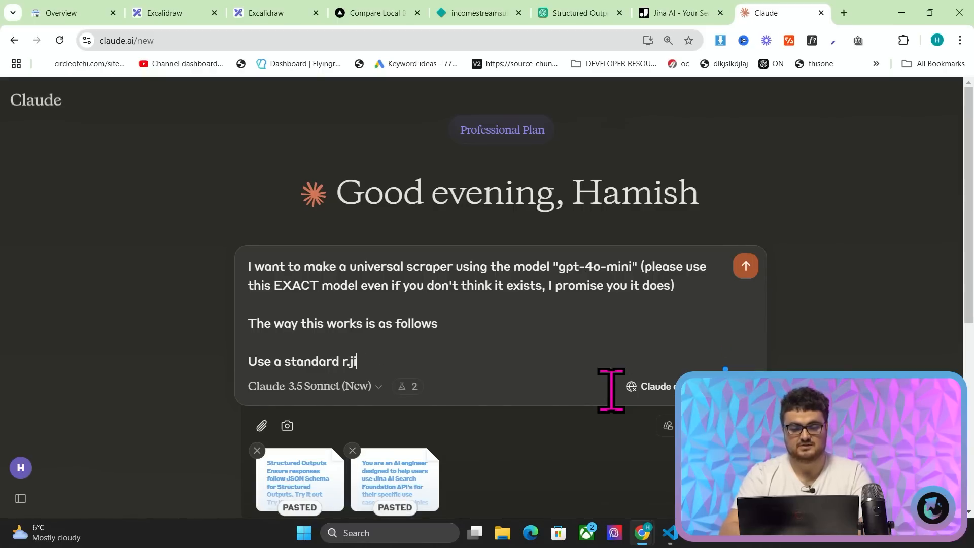
{"action": "type", "text": "ina search on a"}
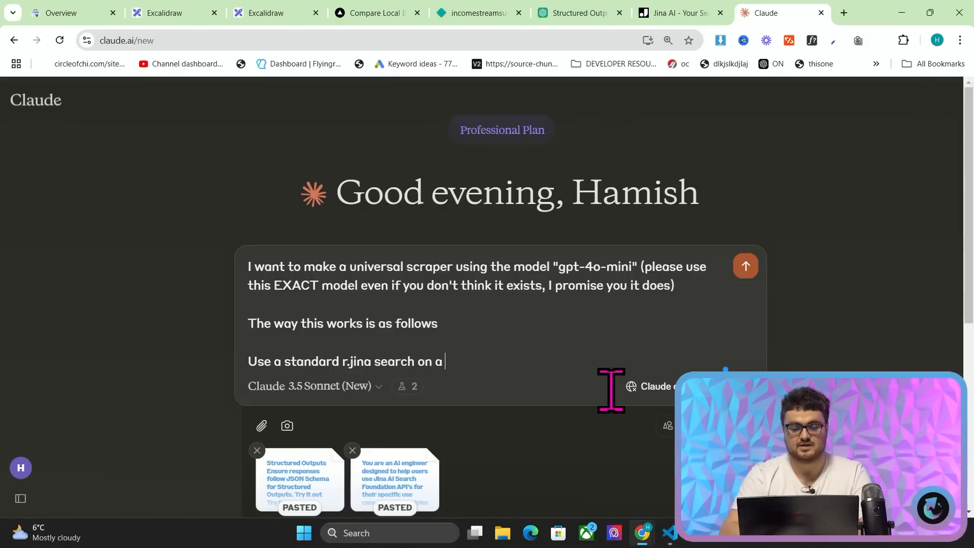
{"action": "type", "text": "URL \"urs"}
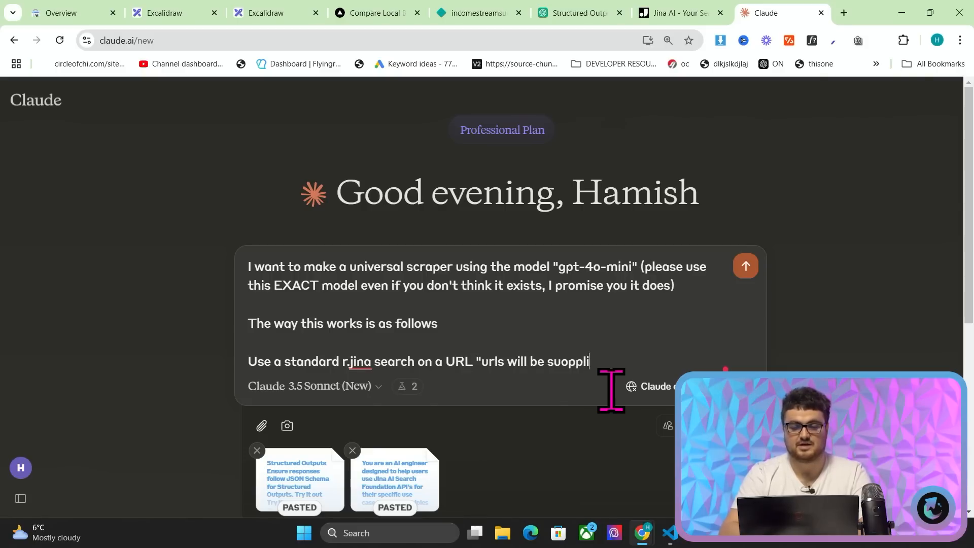
{"action": "type", "text": "supplied y"}
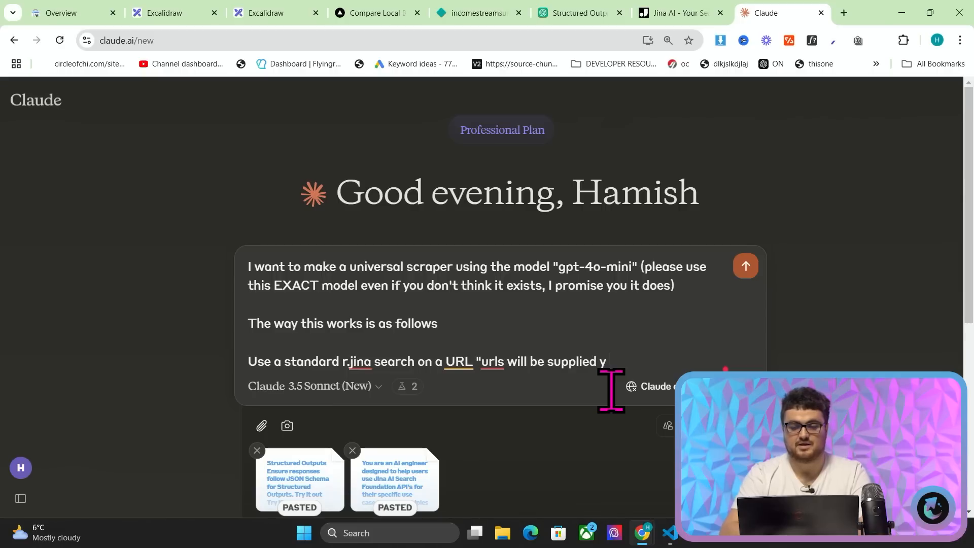
{"action": "type", "text": "by me inside UR"}
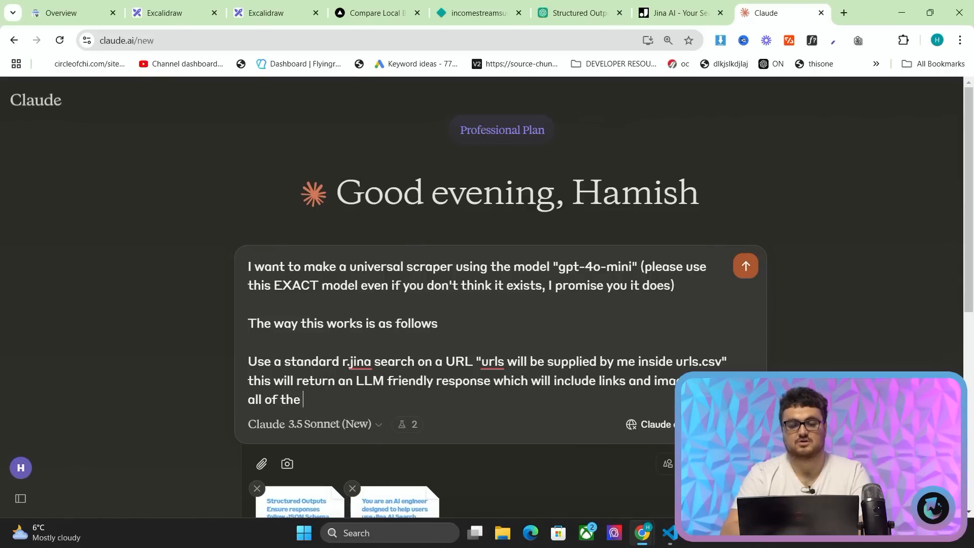
{"action": "type", "text": "information on that page, but"}
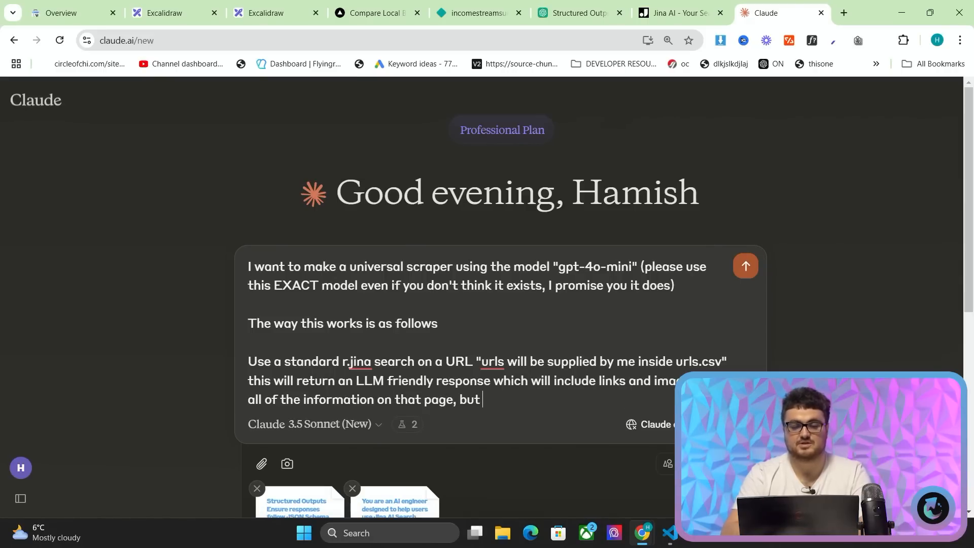
{"action": "type", "text": "not as markdown or"}
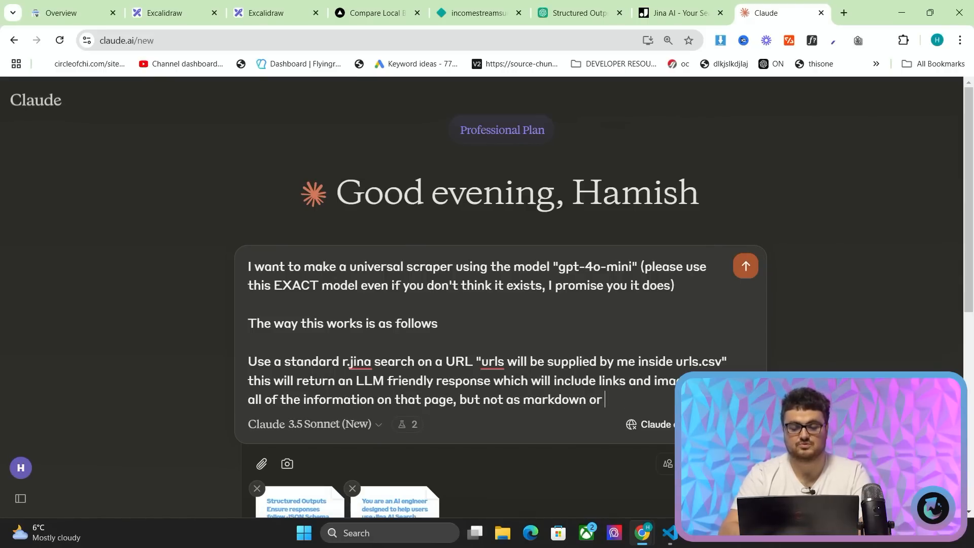
{"action": "type", "text": "html, but as"}
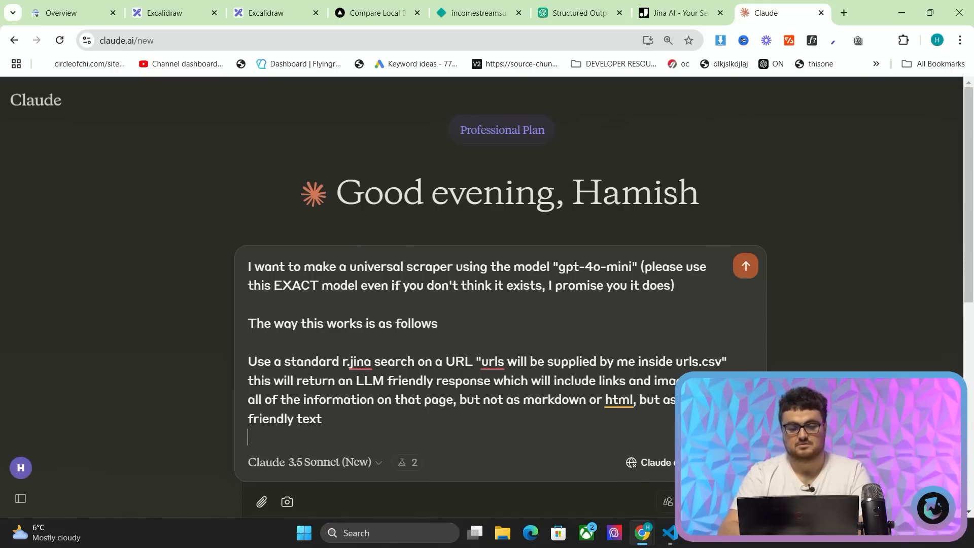
Step: Ask for gpt-4o-mini JSON mode with a prompt listing all JSON objects expected from a webpage
{"action": "type", "text": "Then we will use"}
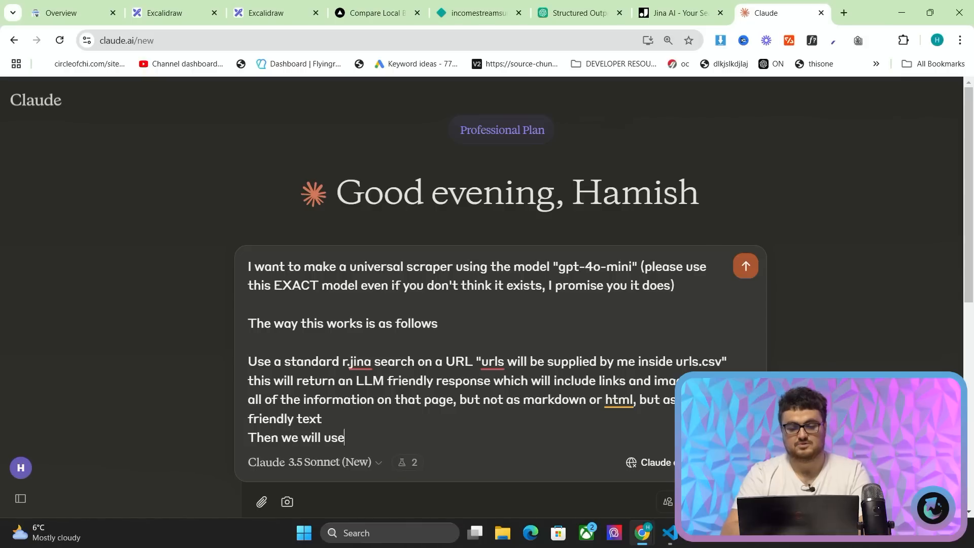
{"action": "type", "text": "JSON mode with \"gp"}
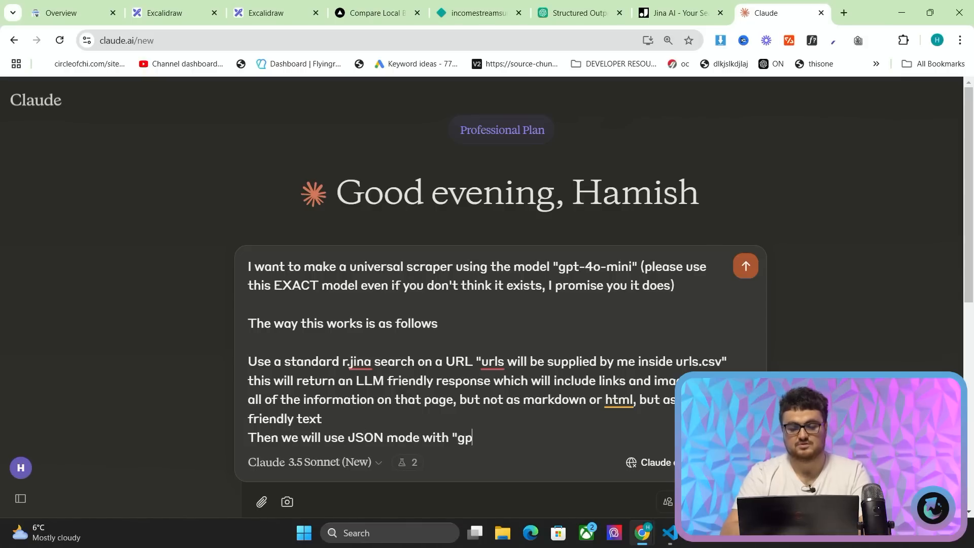
{"action": "type", "text": "t-4o-mini\""}
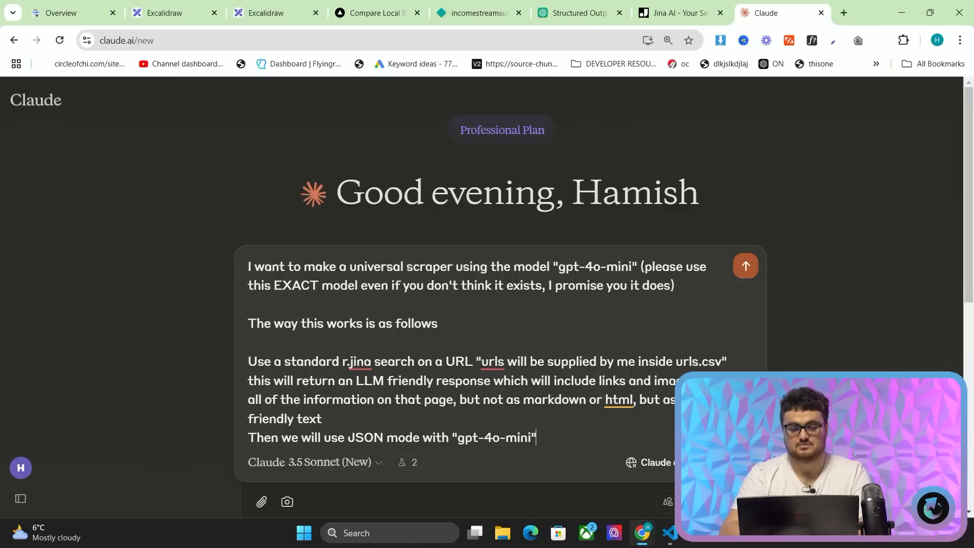
{"action": "type", "text": "(which eists,"}
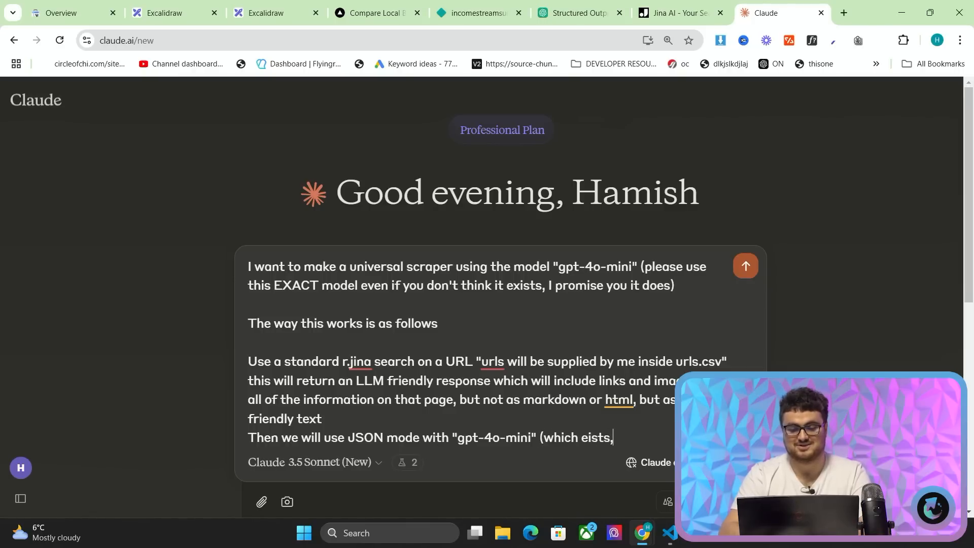
{"action": "type", "text": "exists, i promise"}
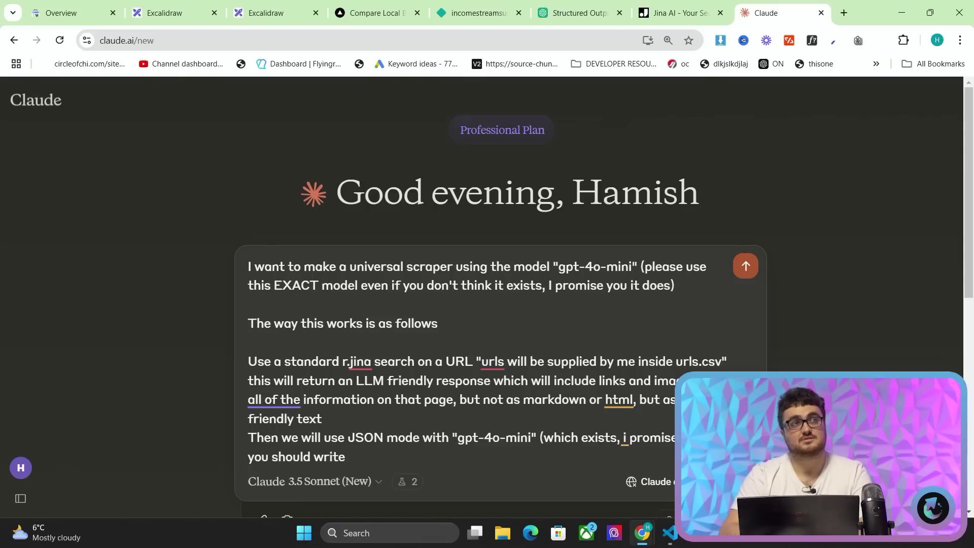
{"action": "type", "text": "the prompt including"}
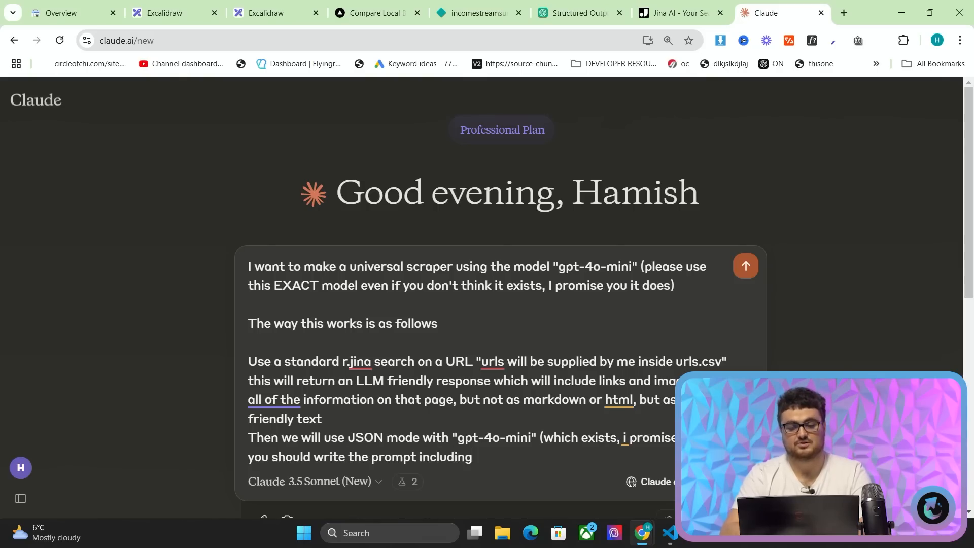
{"action": "type", "text": "all"}
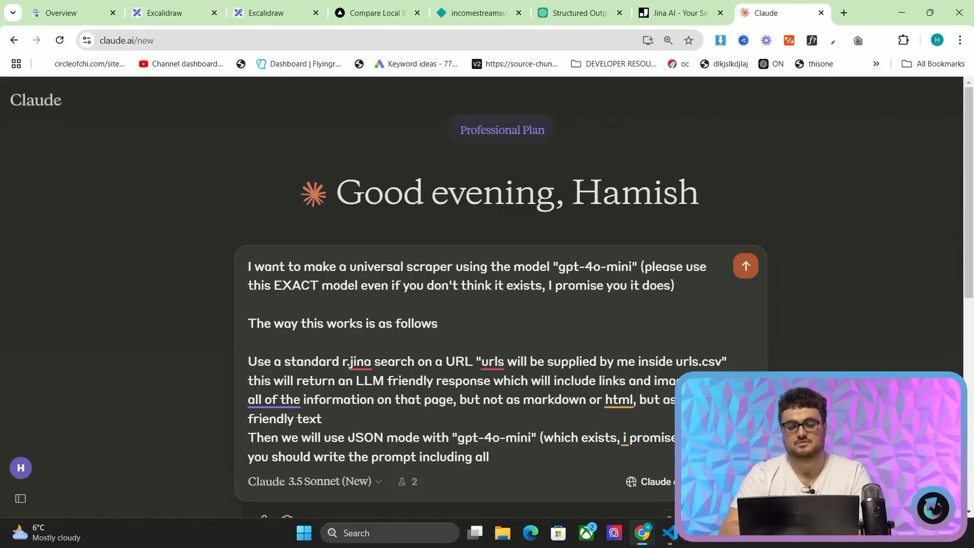
{"action": "type", "text": "of the JSON objetcs that"}
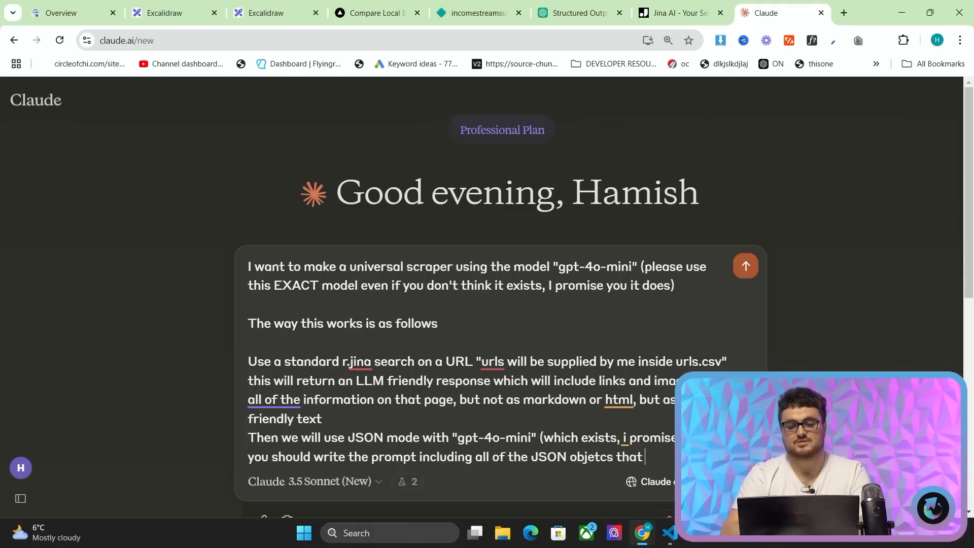
{"action": "type", "text": "you expect t"}
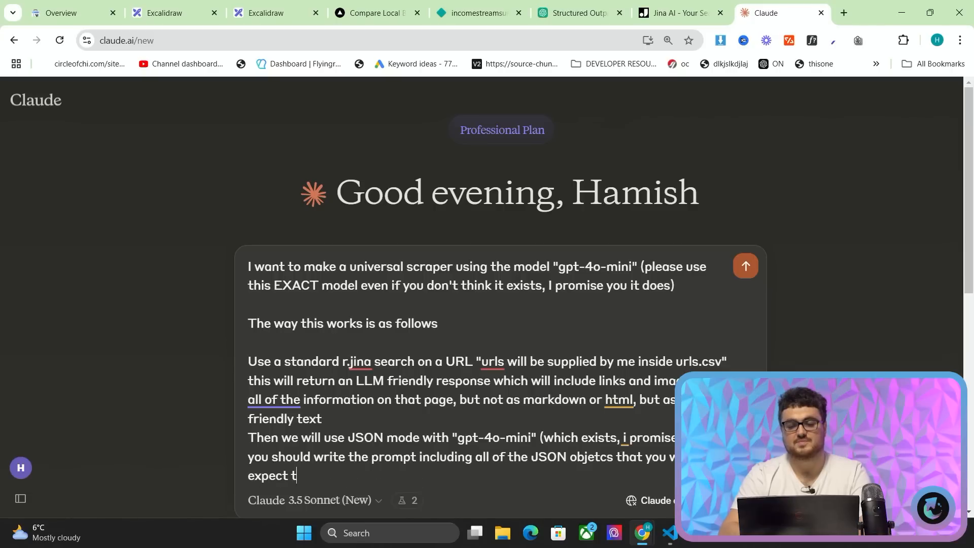
{"action": "type", "text": "o extract from a webpage, let"}
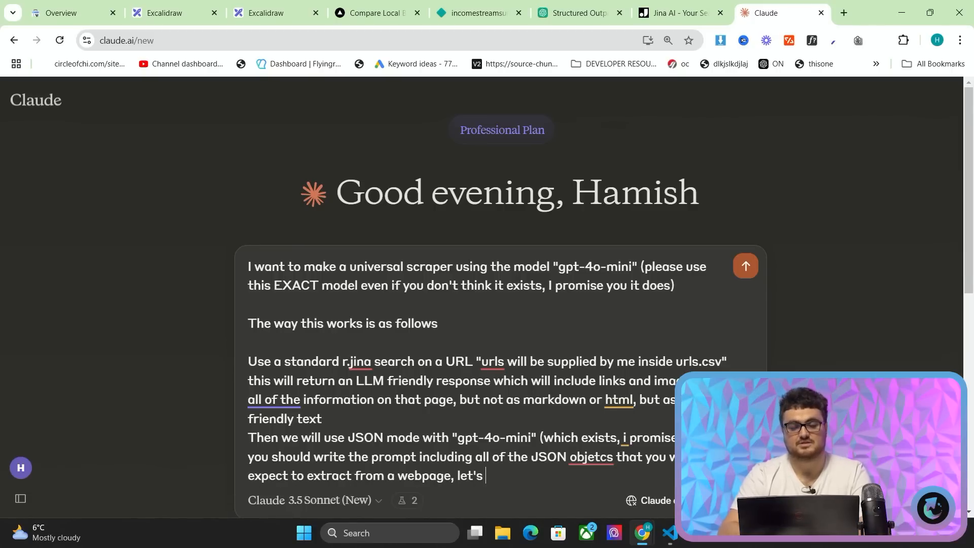
Step: Add that the fields go in the prompt and a .env file holds the jina_api_key and OpenAI key
{"action": "type", "text": "start with an ecommerce examp"}
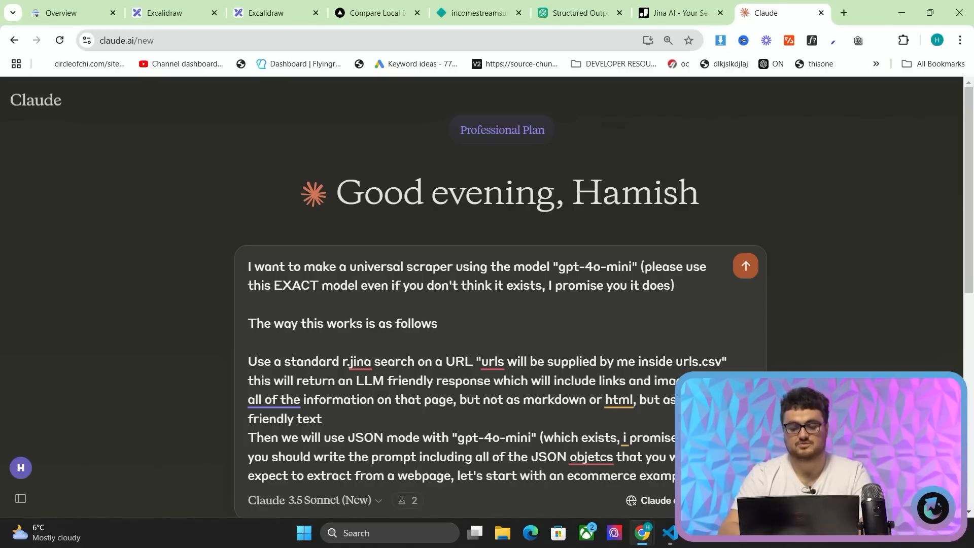
{"action": "type", "text": "somethin"}
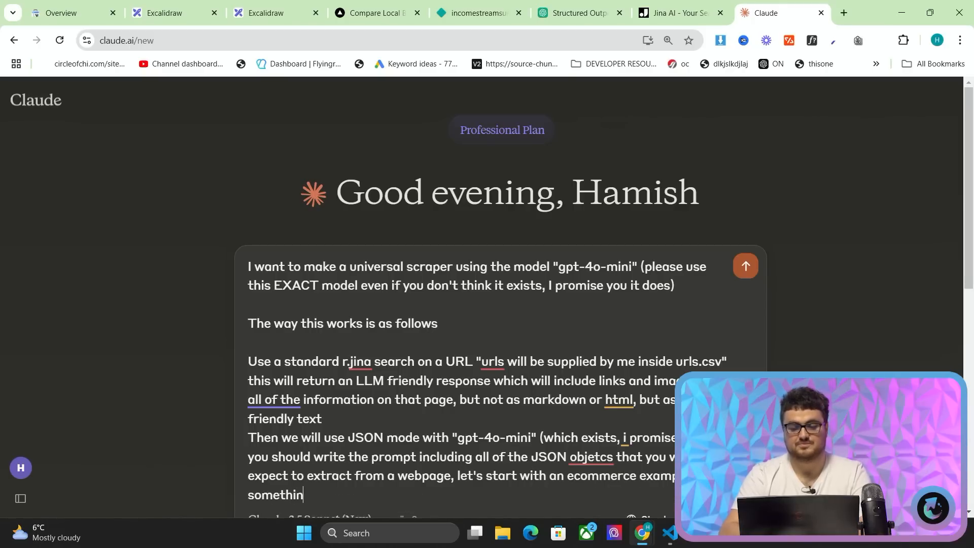
{"action": "type", "text": "gs i'd like to extract are:"}
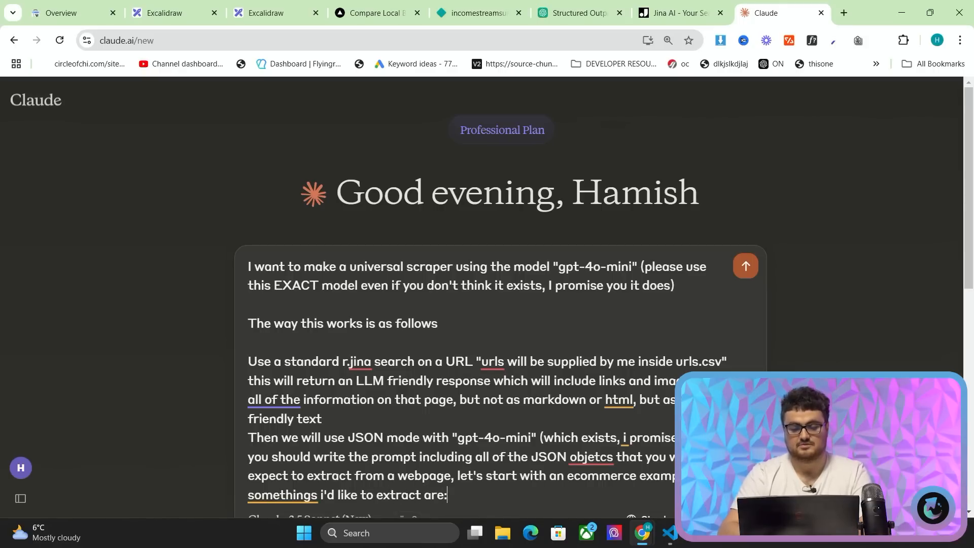
{"action": "type", "text": "(put these"}
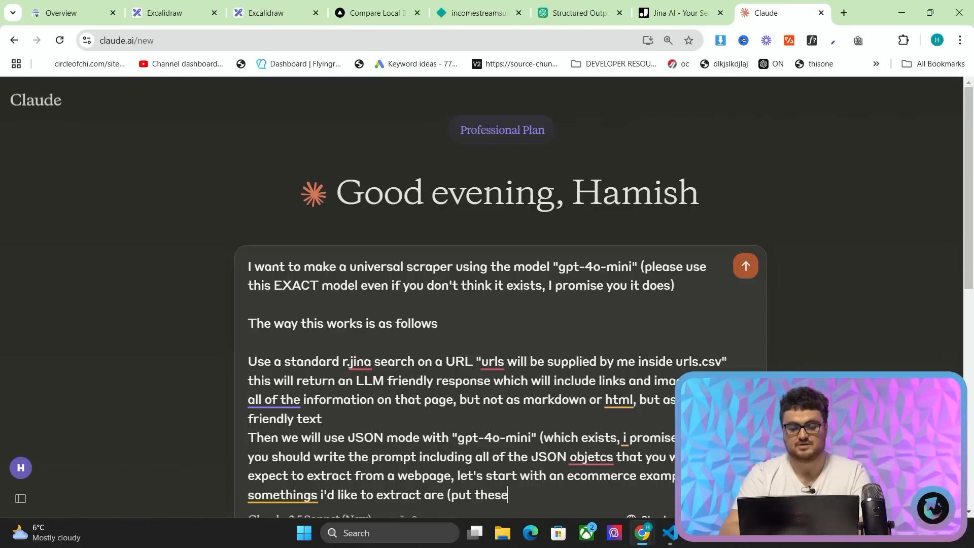
{"action": "type", "text": "in the"}
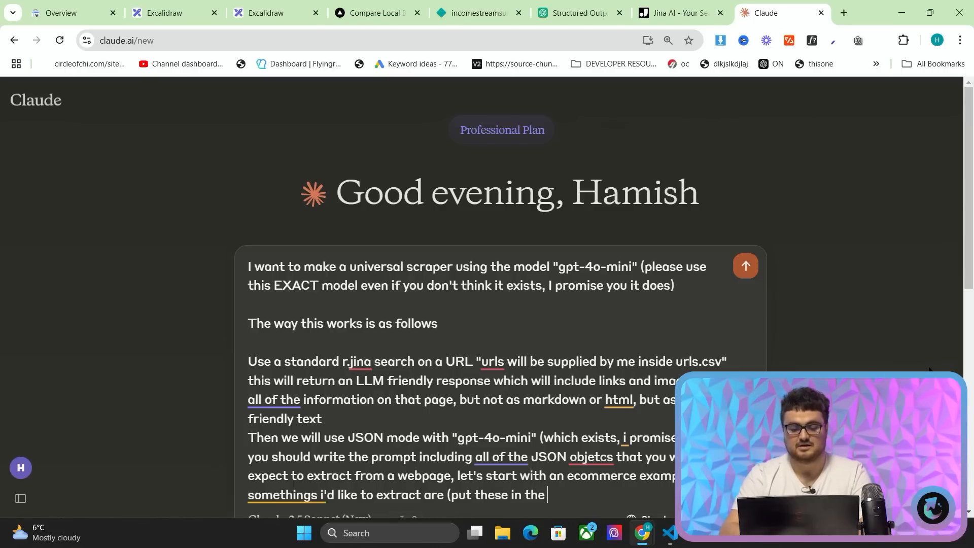
{"action": "type", "text": "prompt"}
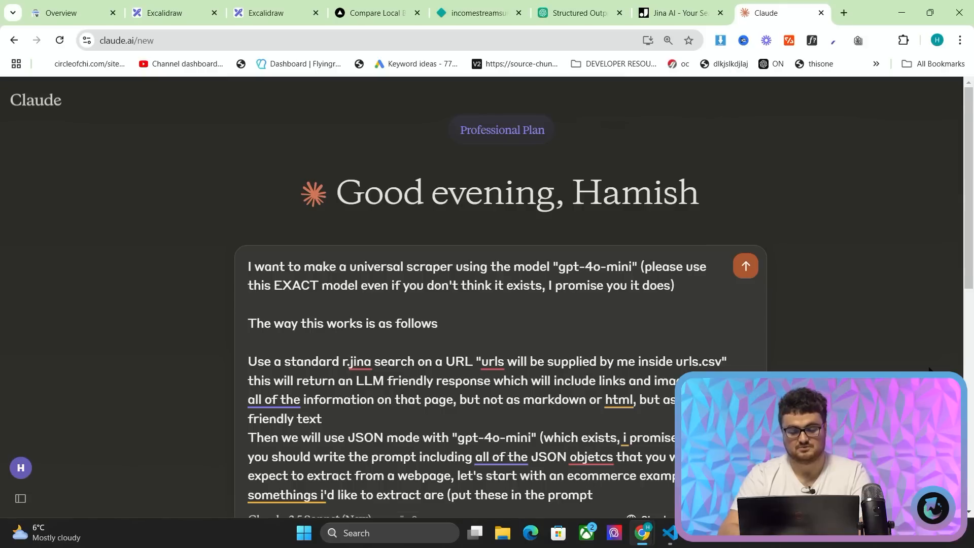
{"action": "type", "text": ", not in"}
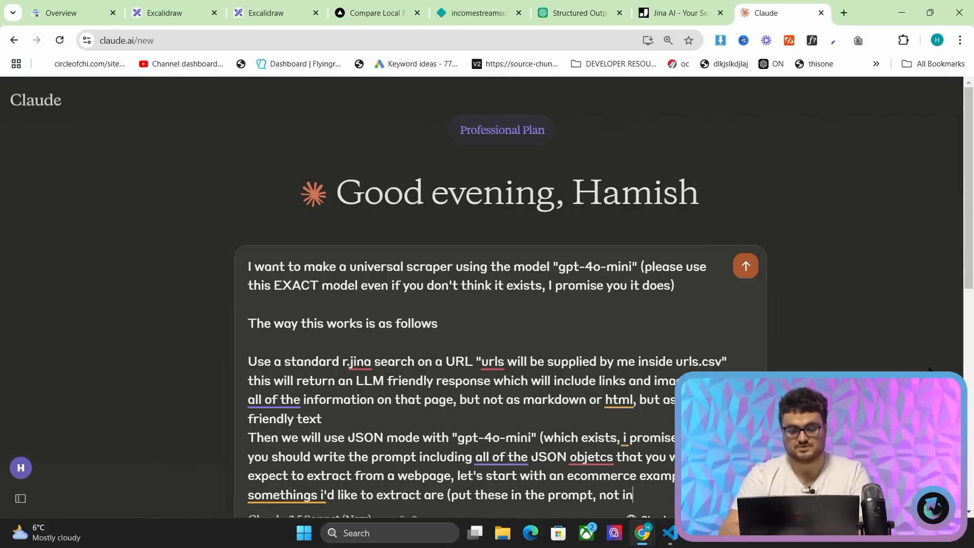
{"action": "key", "text": "Backspace"}
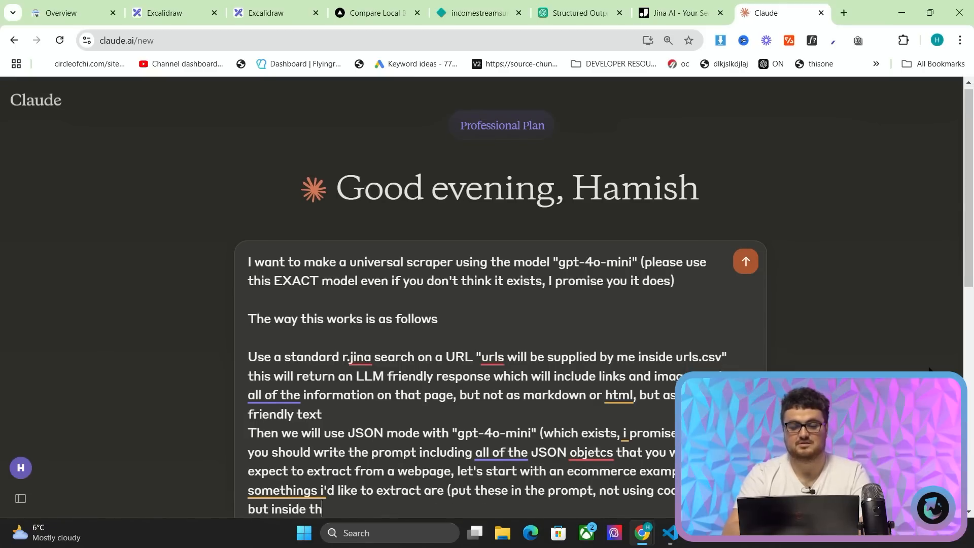
{"action": "type", "text": "use a .env file for my jina"}
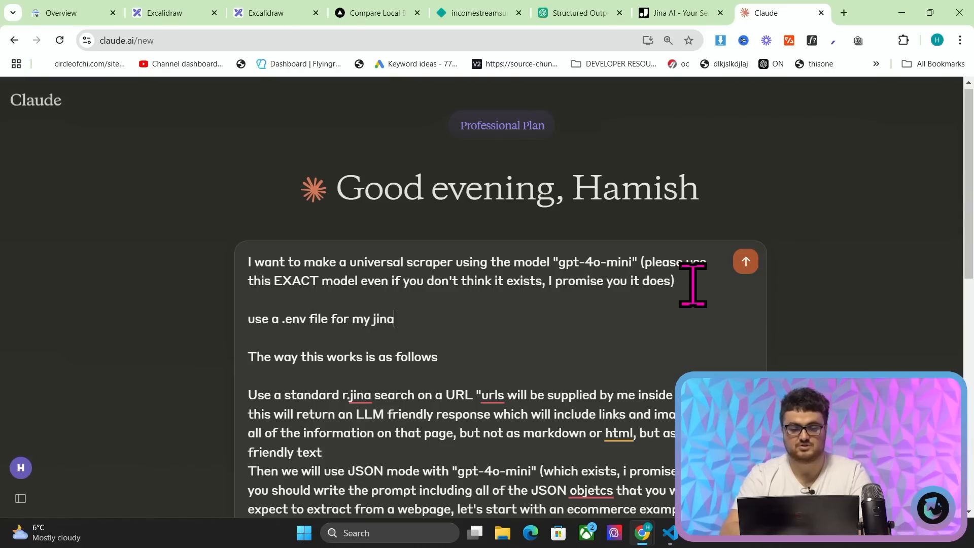
{"action": "type", "text": "_api_key and ope"}
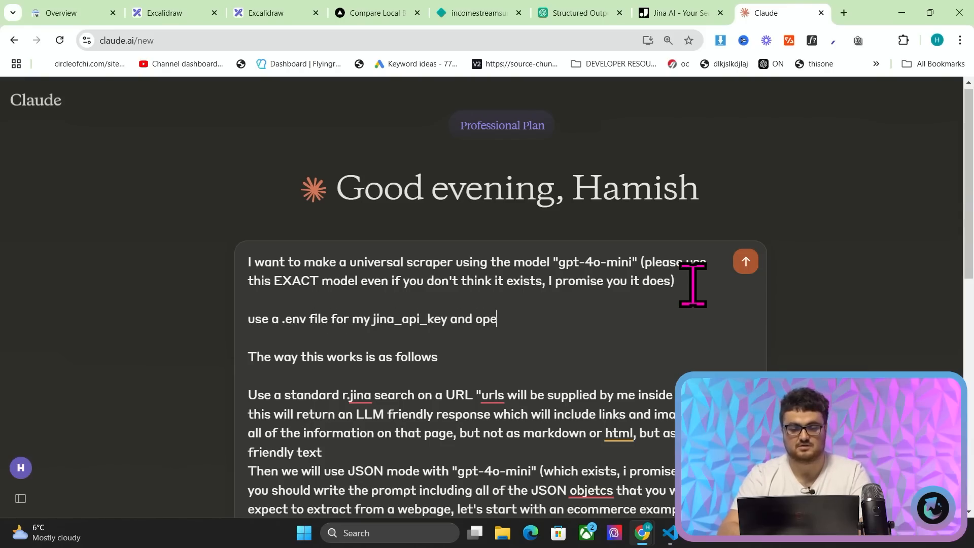
{"action": "type", "text": "nai_api_key"}
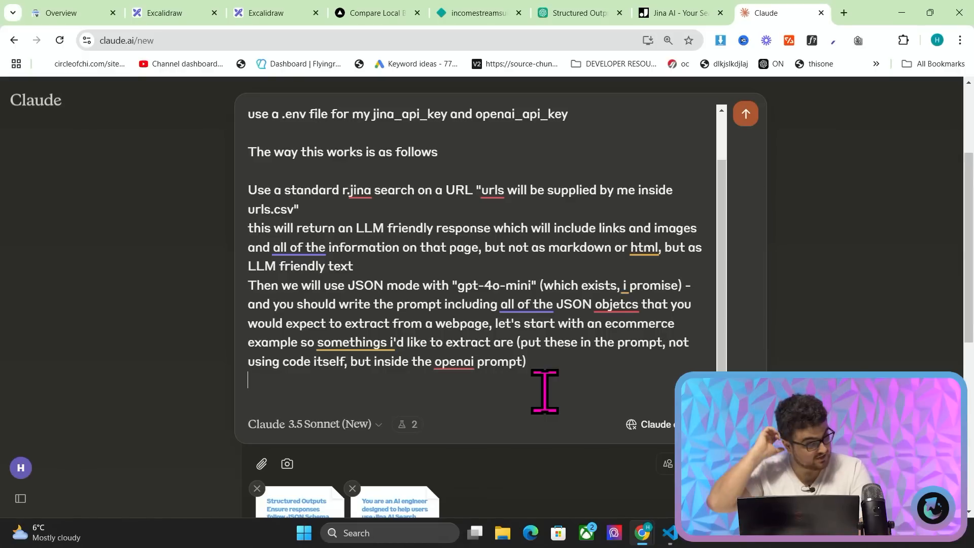
Step: List the ecommerce fields to extract: main_image, secondary_image, description, specifications
{"action": "type", "text": "\"images"}
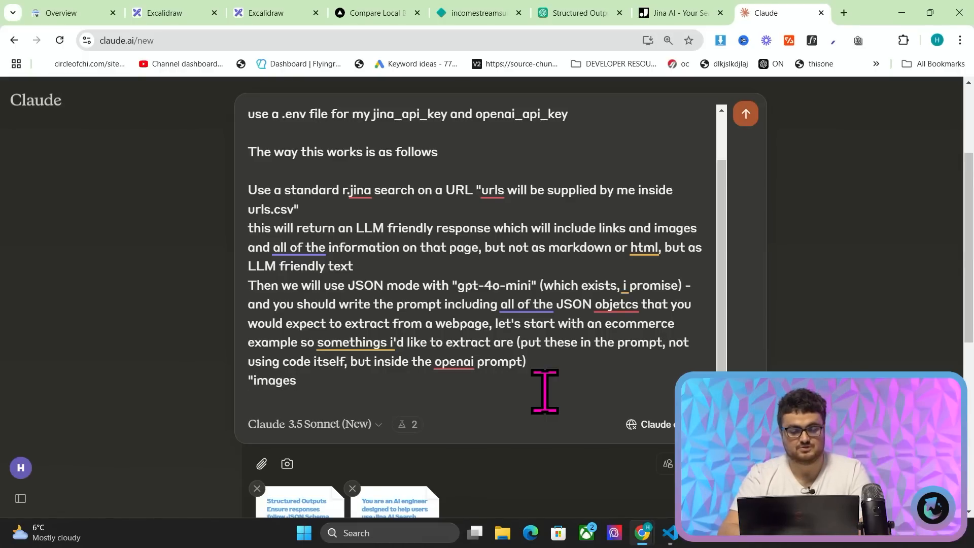
{"action": "key", "text": "Backspace"}
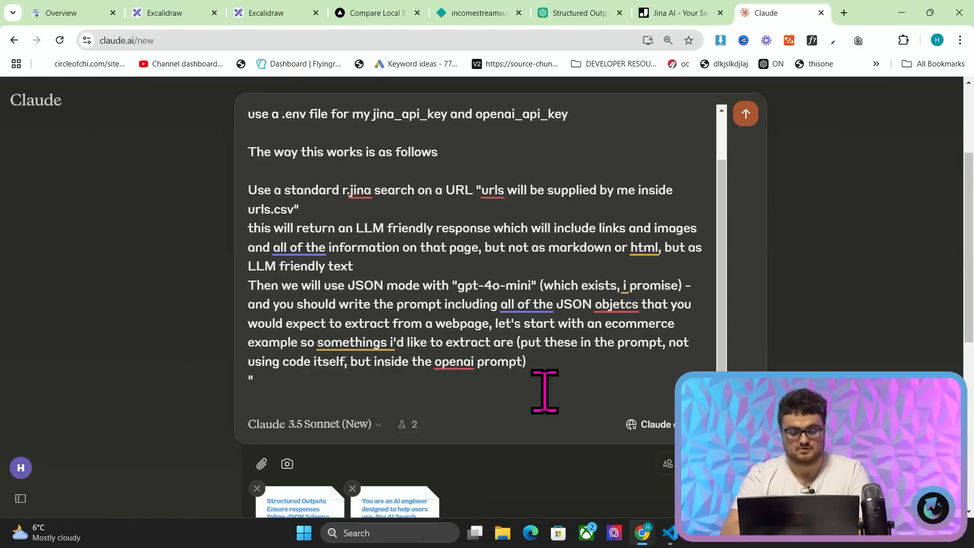
{"action": "type", "text": "main_image"}
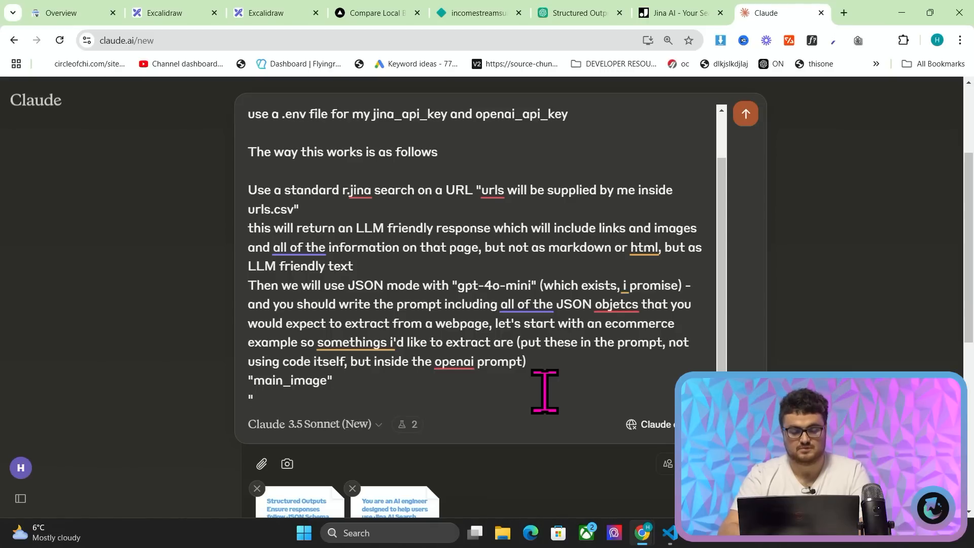
{"action": "type", "text": "\"secondary_"}
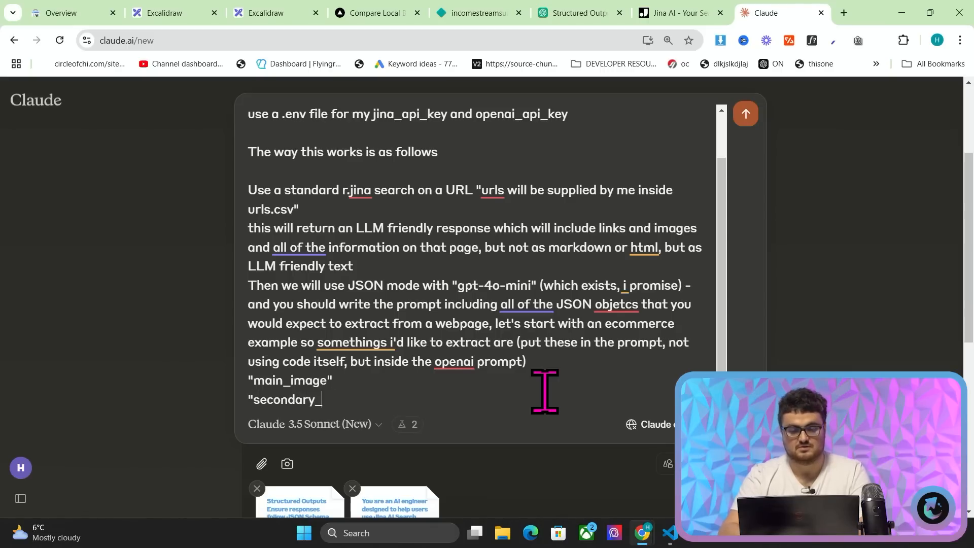
{"action": "type", "text": "image\""}
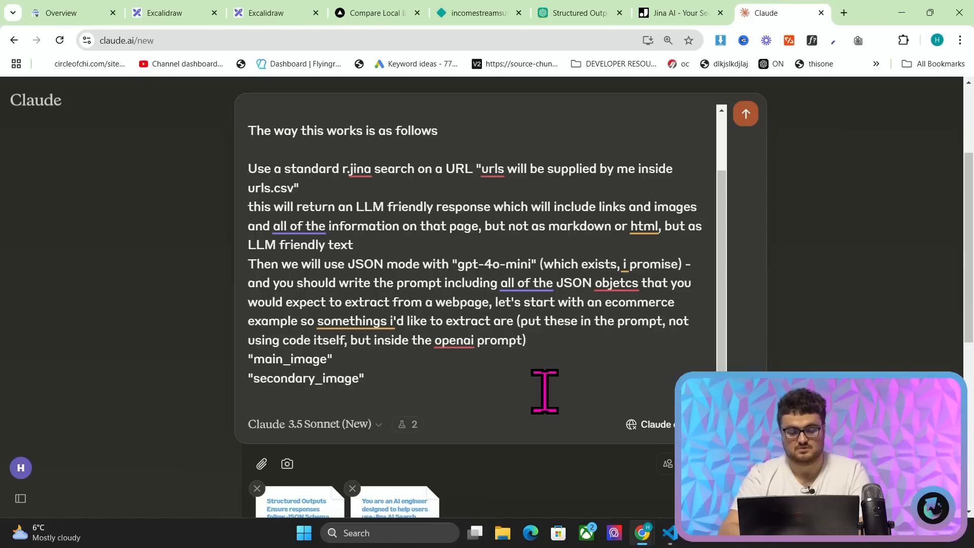
{"action": "type", "text": "\"description"}
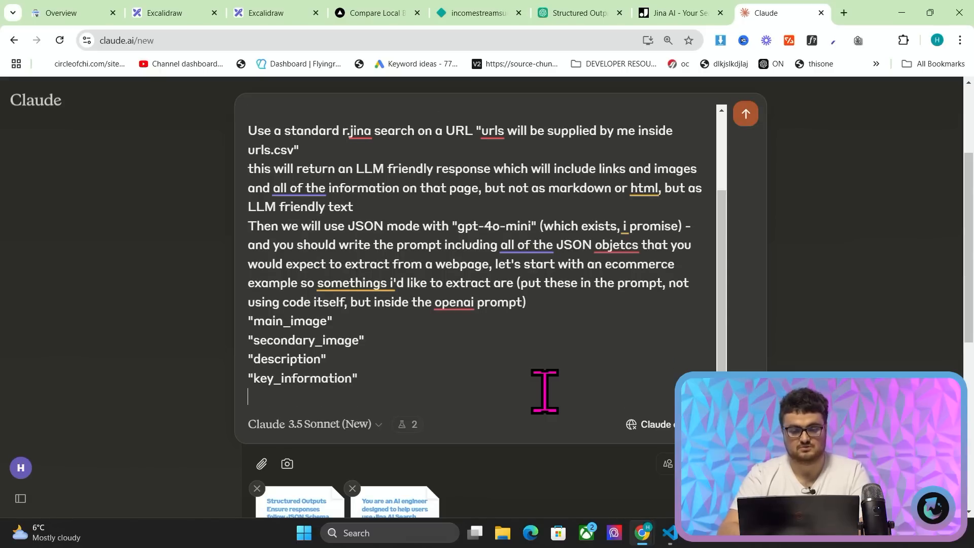
{"action": "type", "text": "\"specifications\""}
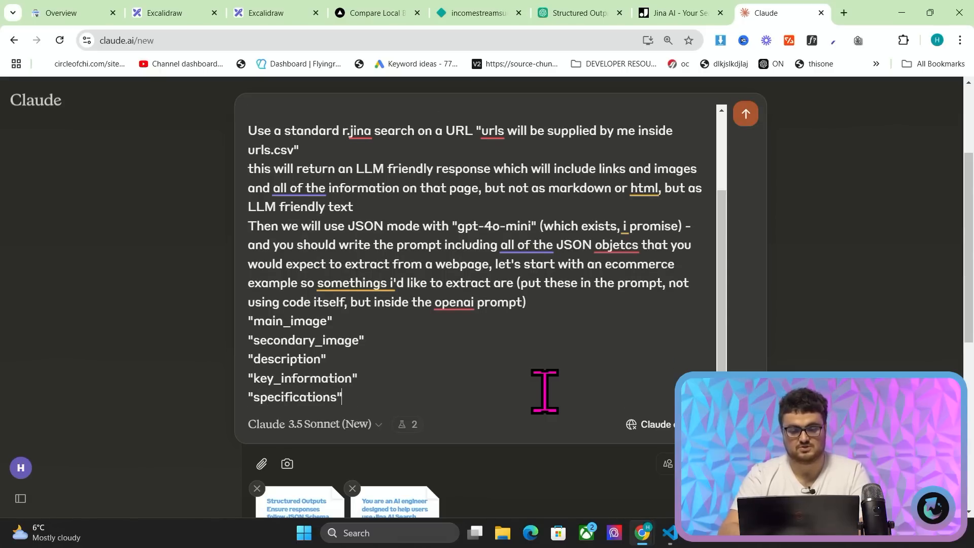
Step: Ask for prompts and JSON objects as detailed as possible to scrape as much information as possible
{"action": "type", "text": "etc. give me as detailed p"}
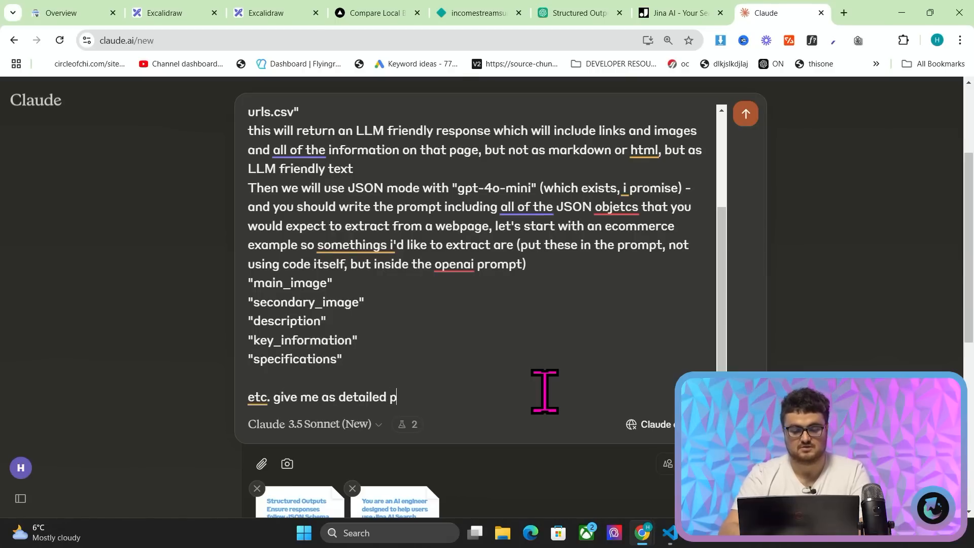
{"action": "type", "text": "rompts and"}
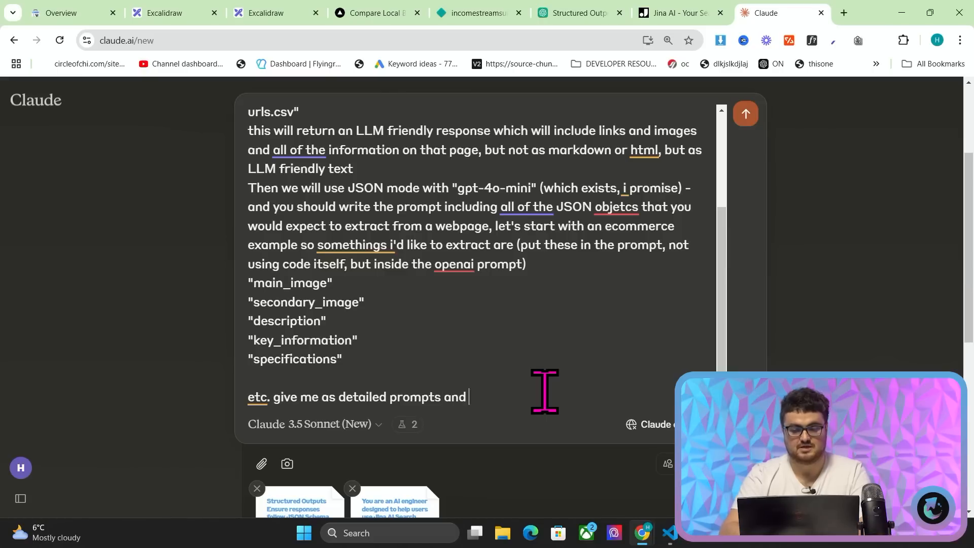
{"action": "type", "text": "JSON objects as"}
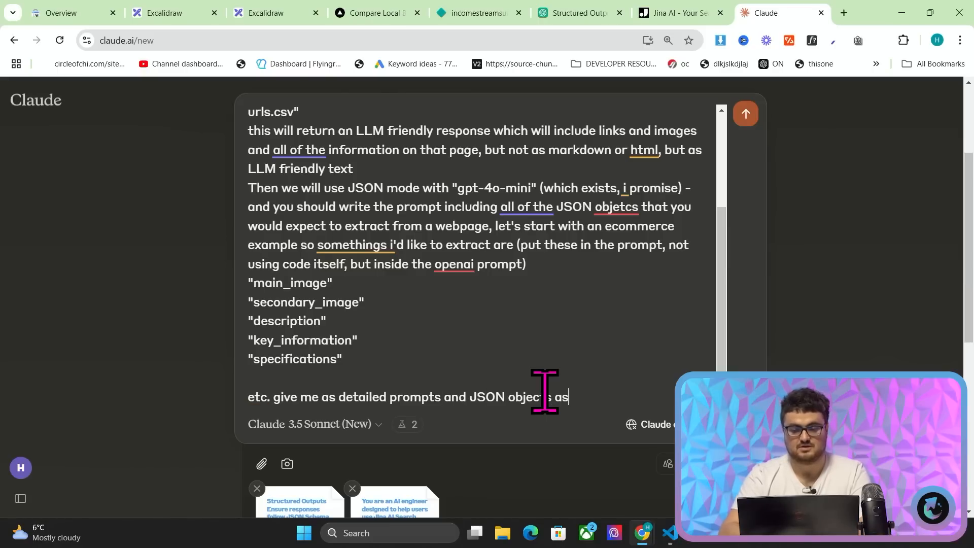
{"action": "type", "text": "possible as we're"}
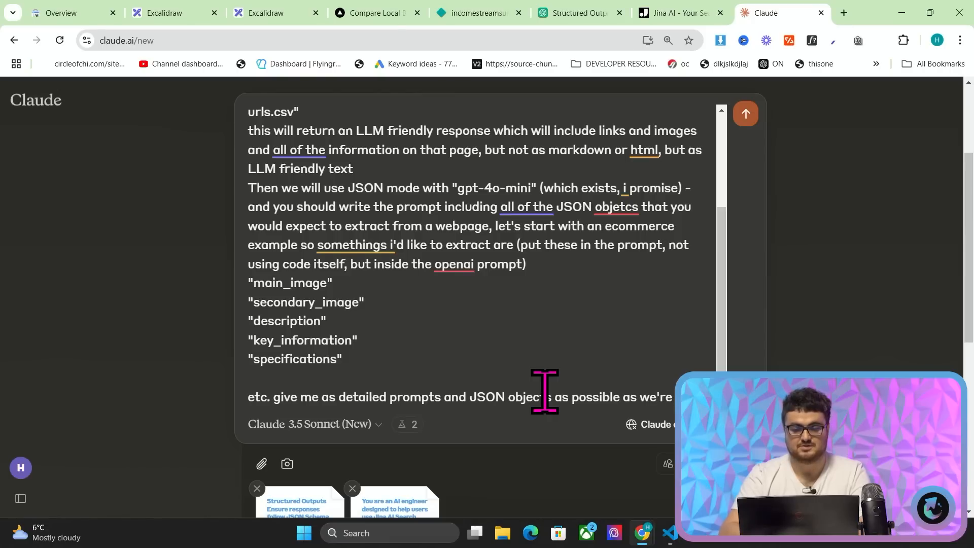
{"action": "type", "text": "wanting to scrape as much i"}
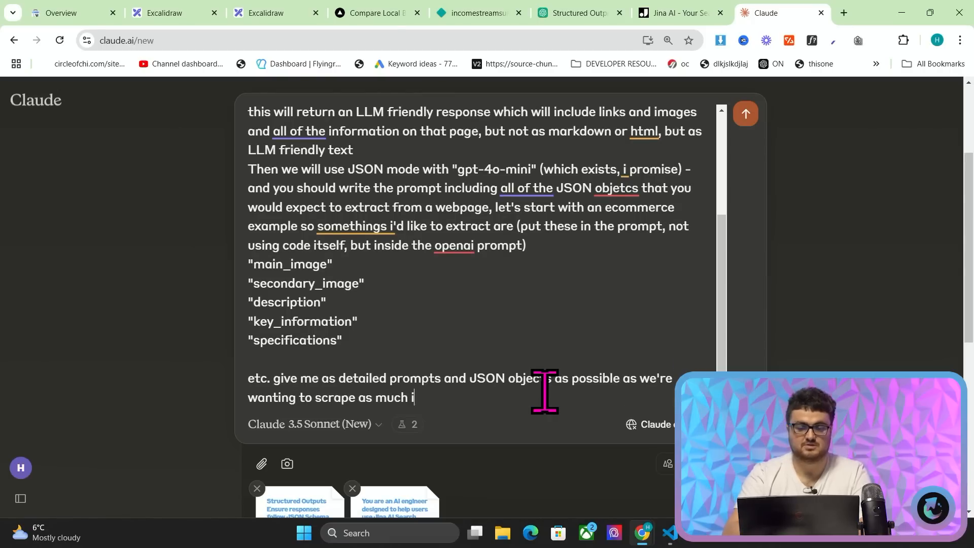
{"action": "type", "text": "nformation"}
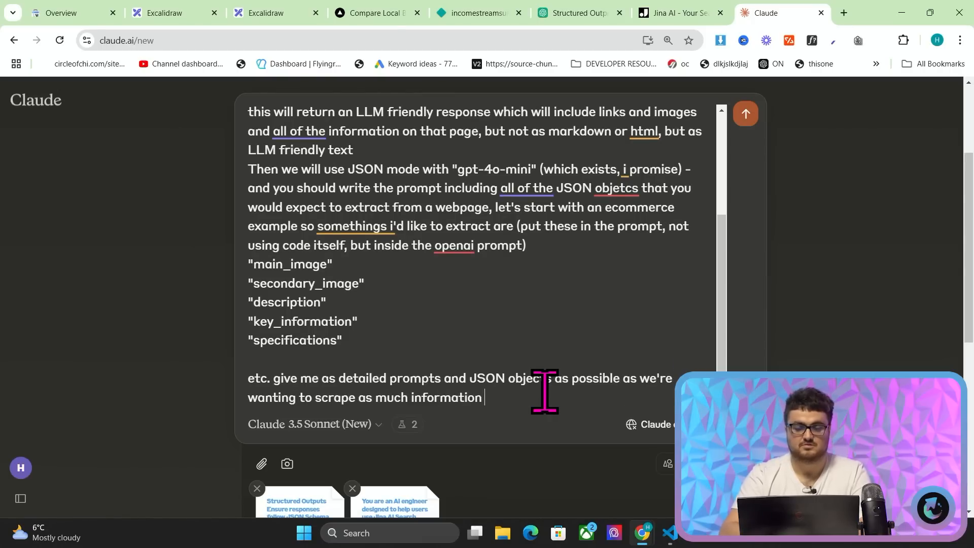
Step: Finish the prompt with 'from each page as we can'
{"action": "type", "text": "from each pagr as"}
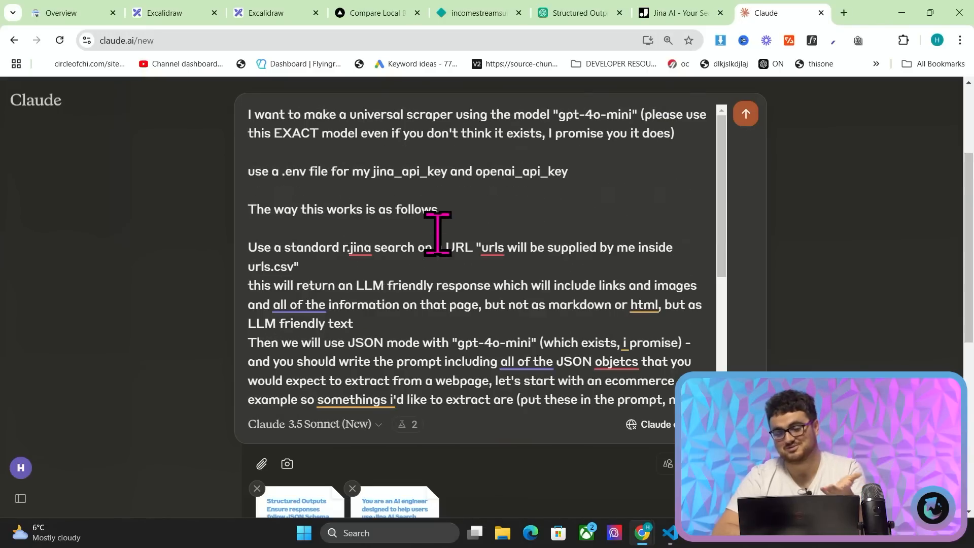
Step: Send the scraper request and read through the generated Universal Web Scraper code and .env artifact
{"action": "left_click", "coordinate": [745, 114]}
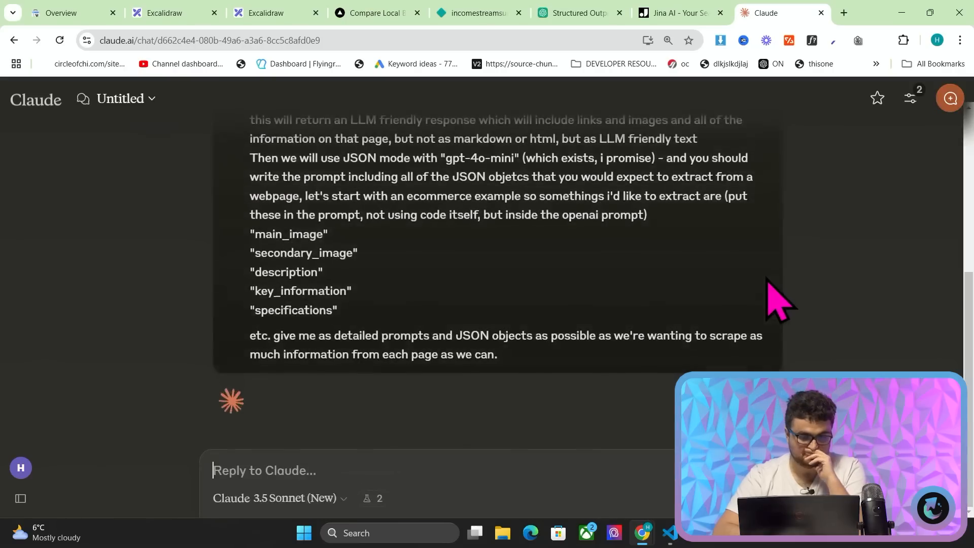
{"action": "scroll", "scroll_direction": "down", "scroll_amount": 3}
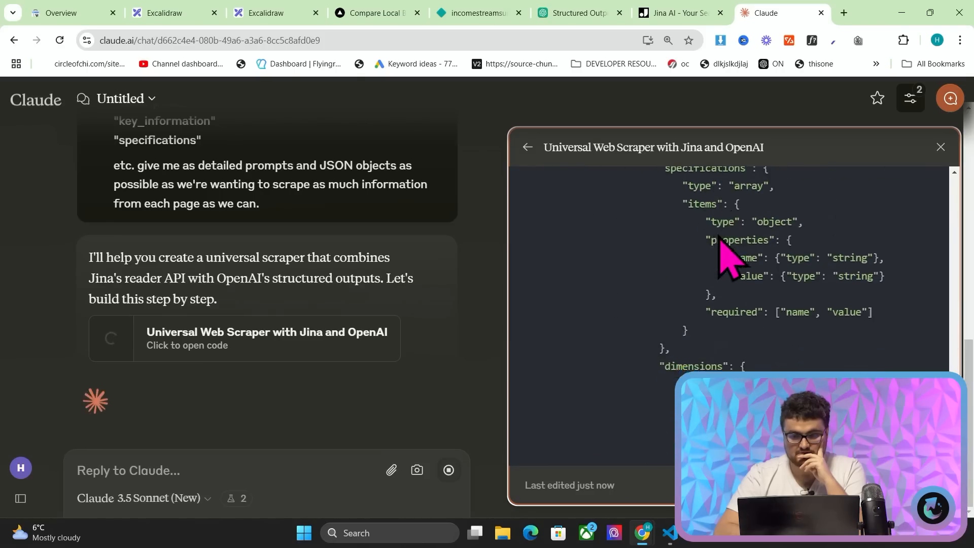
{"action": "scroll", "scroll_direction": "down", "scroll_amount": 3}
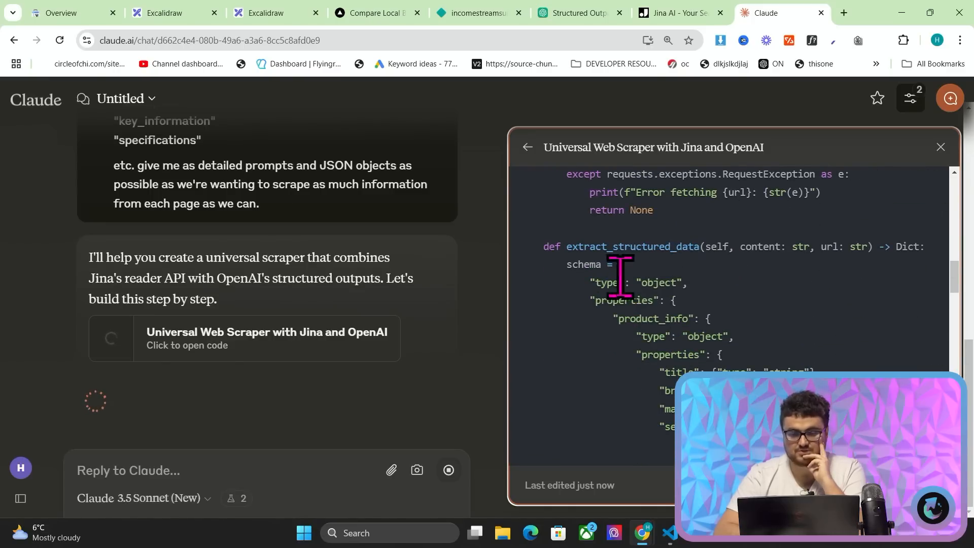
{"action": "scroll", "scroll_direction": "down", "scroll_amount": 3}
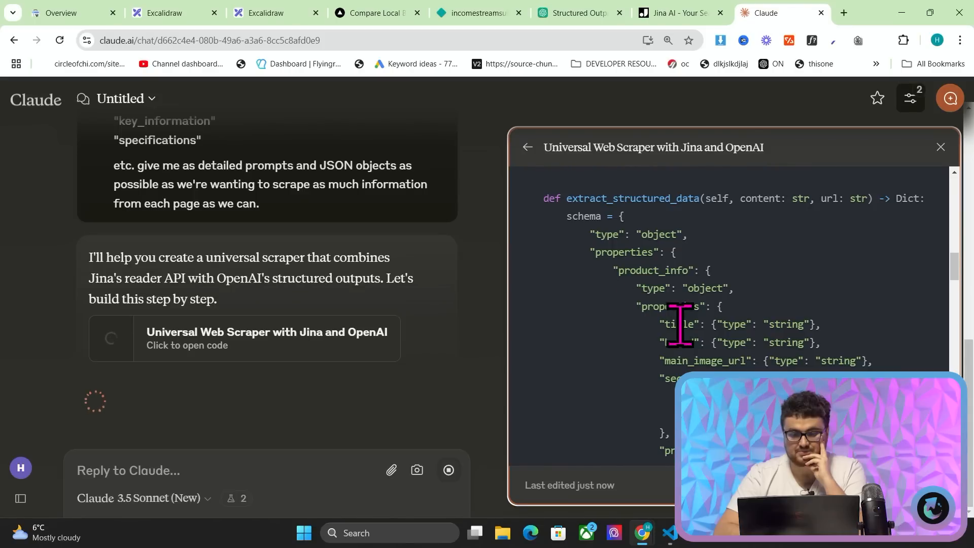
{"action": "scroll", "scroll_direction": "down", "scroll_amount": 3}
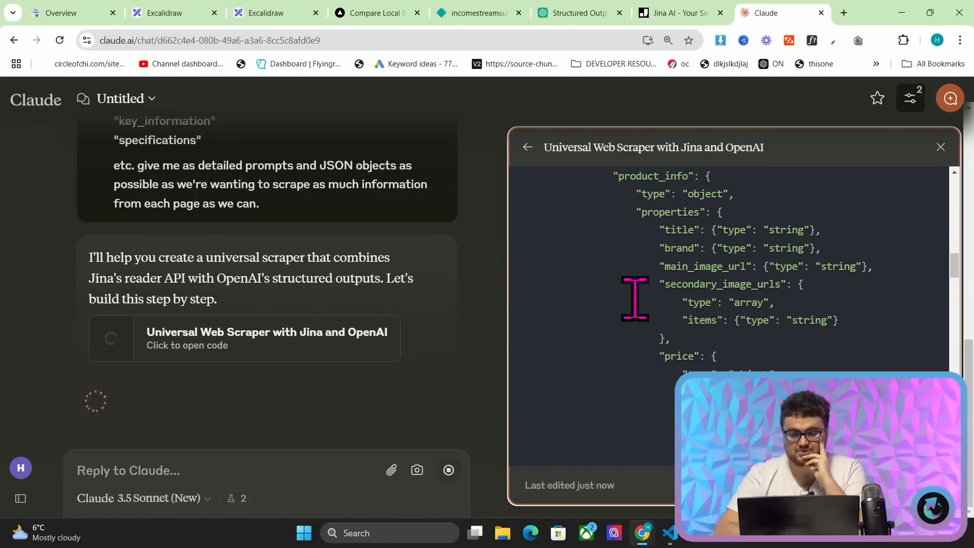
{"action": "scroll", "scroll_direction": "down", "scroll_amount": 3}
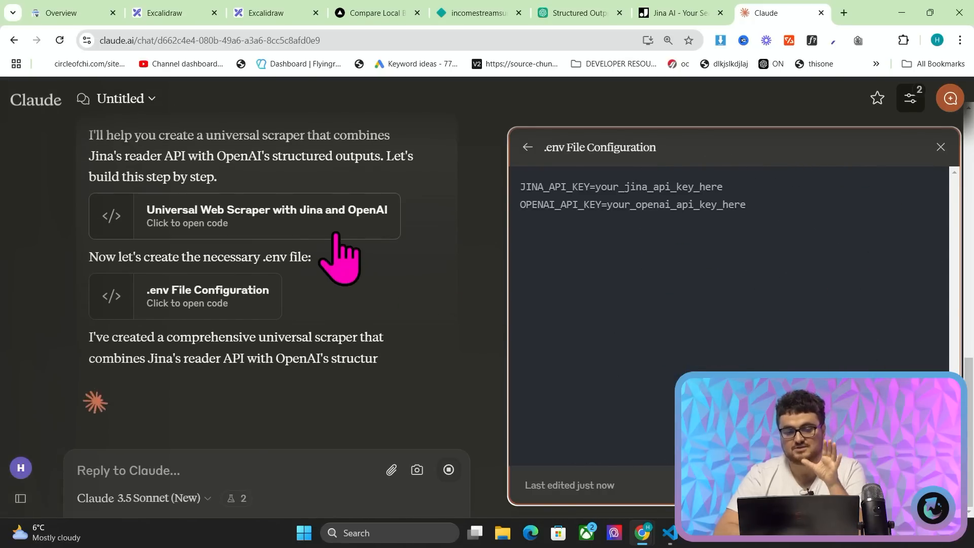
Step: Send a follow-up asking for the JSON object embedded inside the prompt itself
{"action": "type", "text": "yeah so you"}
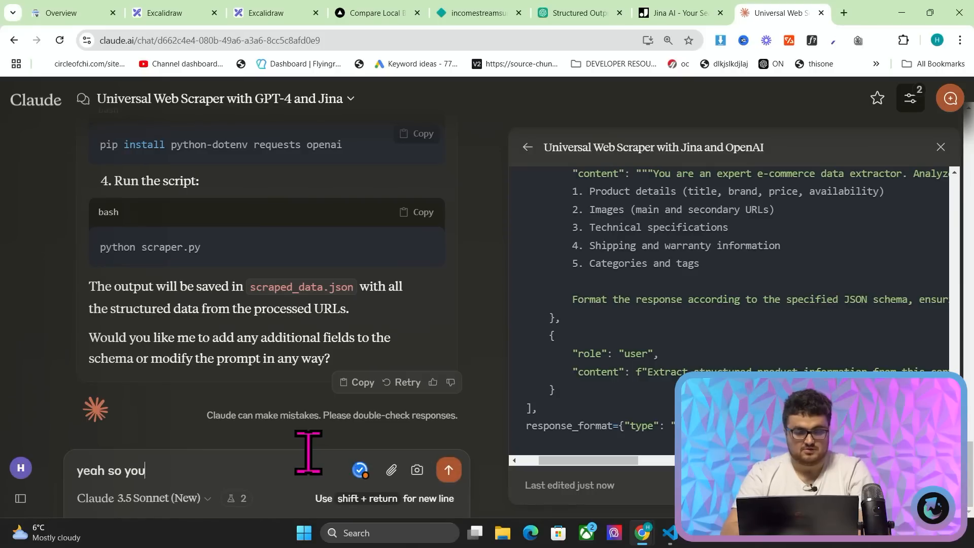
{"action": "type", "text": "obviously cannot read"}
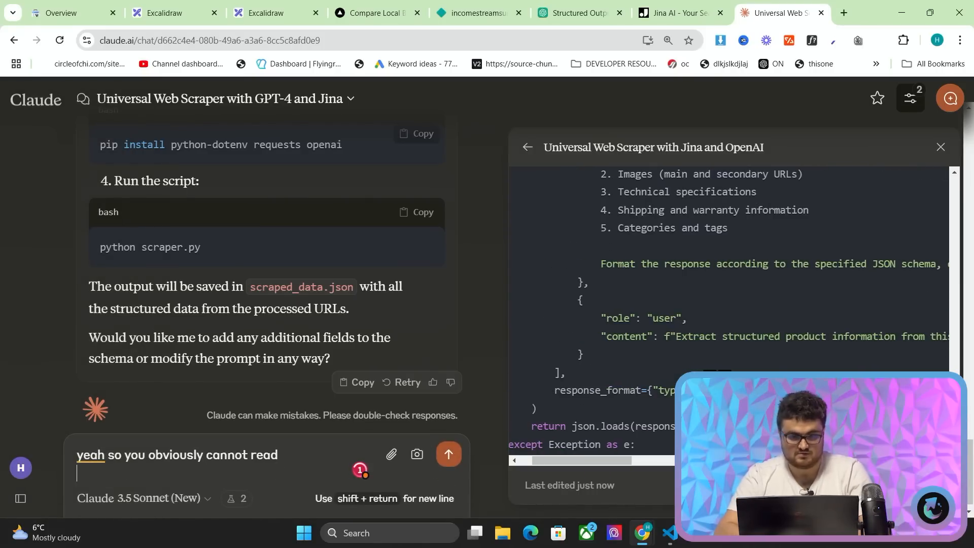
{"action": "type", "text": "i need the json object inside the prompt itself, not as a separate entity - have"}
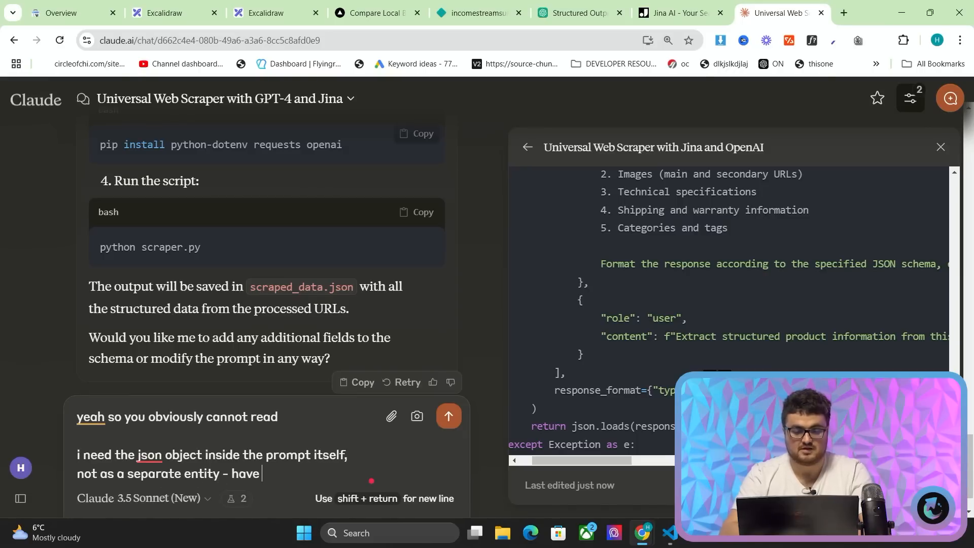
{"action": "type", "text": "you done that? or am i"}
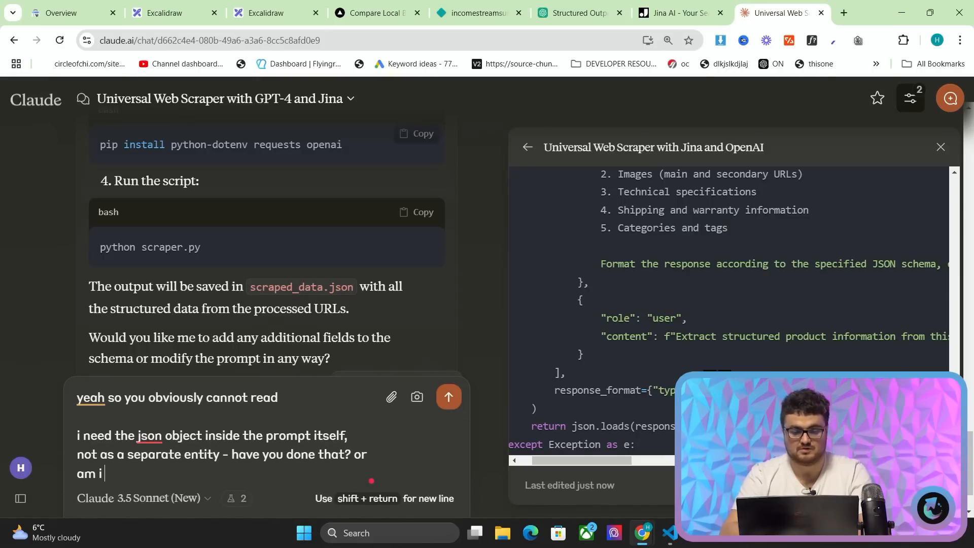
{"action": "type", "text": "misunderstand"}
{"action": "type", "text": "model"}
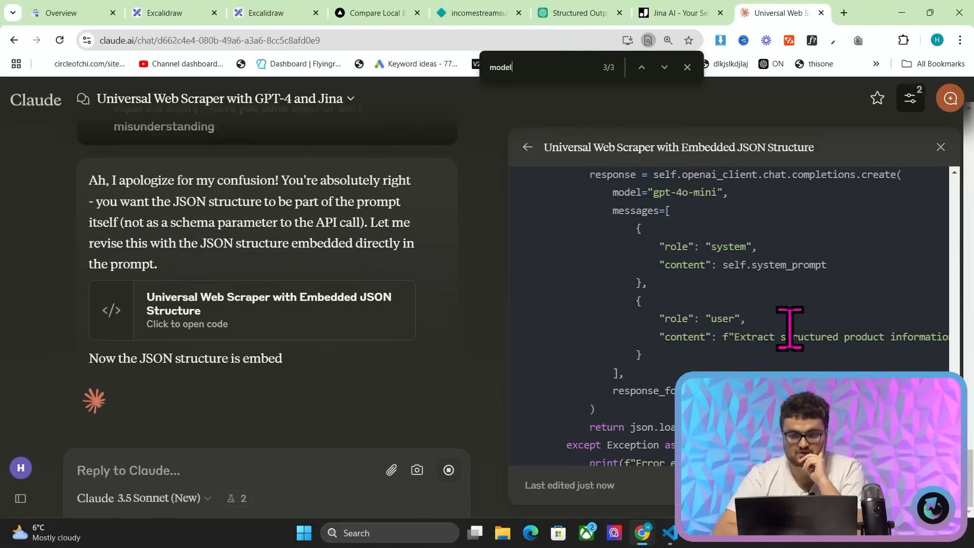
Step: Send a request to write out the entire script with the JSON objects in the user prompt, not the system prompt
{"action": "type", "text": "write out the"}
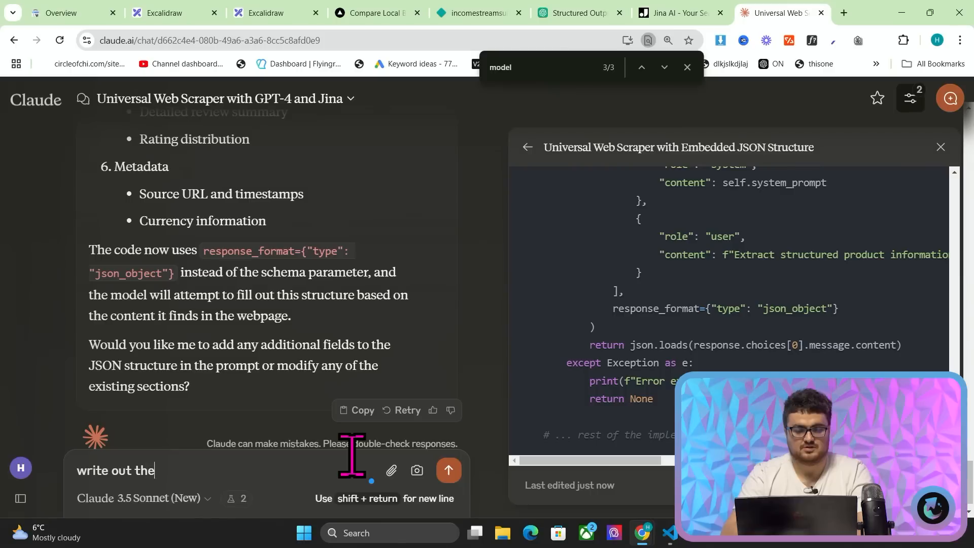
{"action": "type", "text": "entire script, put the JSON objectc in the user not in the system prompt,"}
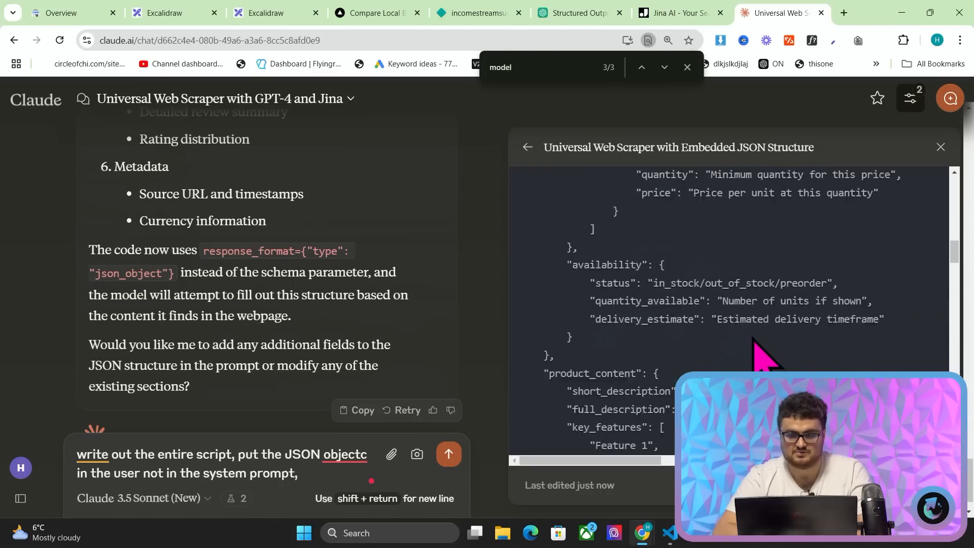
{"action": "left_click", "coordinate": [449, 454]}
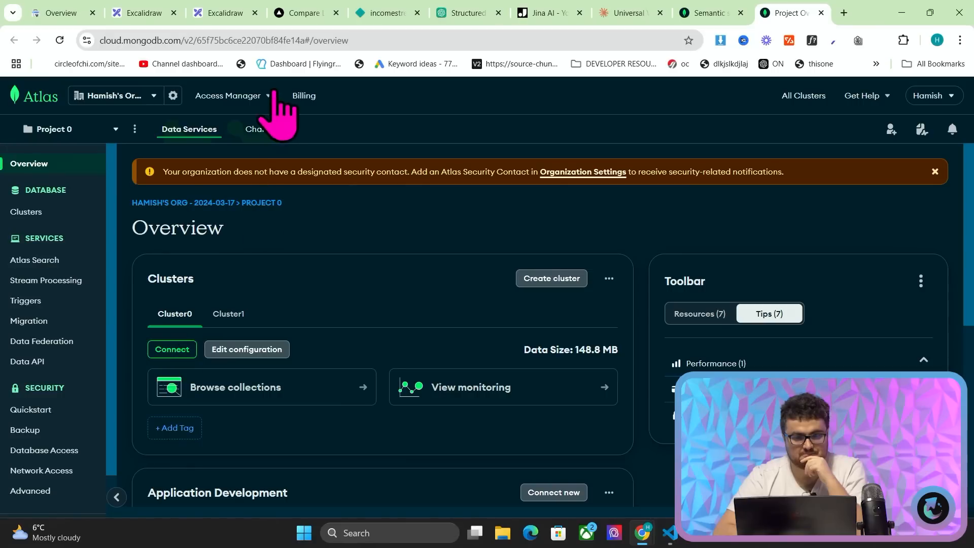
Step: Copy Cluster0's application connection string from MongoDB Atlas
{"action": "left_click", "coordinate": [171, 349]}
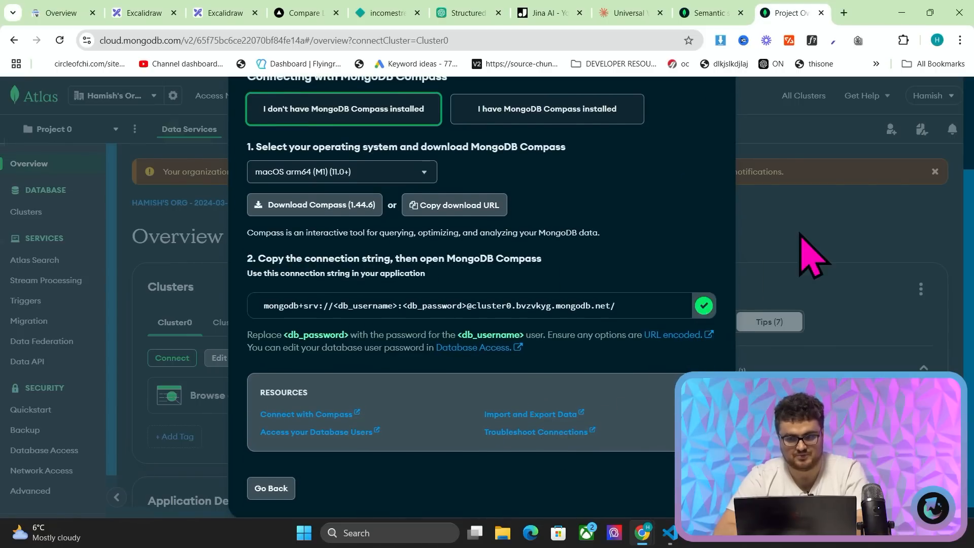
{"action": "left_click", "coordinate": [627, 13]}
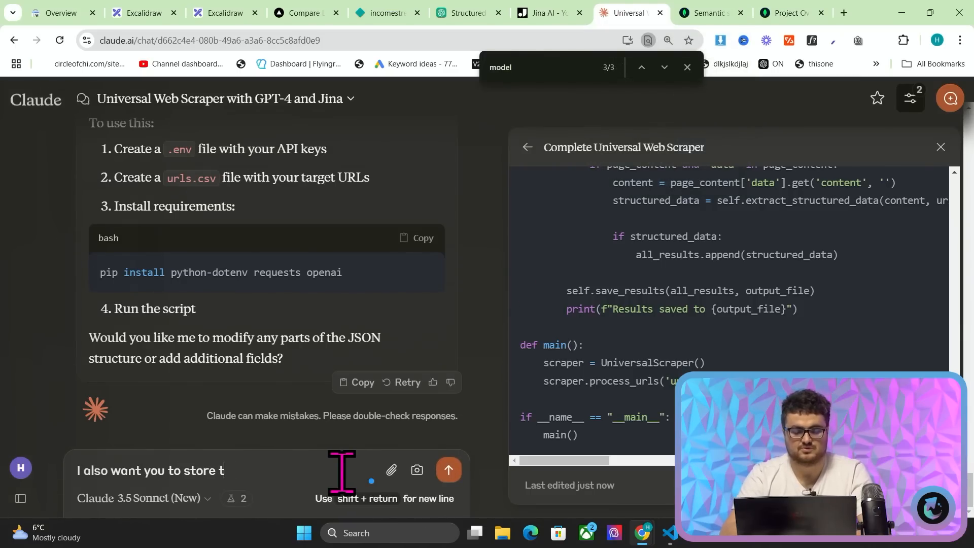
Step: Ask Claude to store results in MongoDB via a .env connection string, and review the MongoDB-storage scraper reply
{"action": "type", "text": "his inside my mongodb inside a new collection with a new name"}
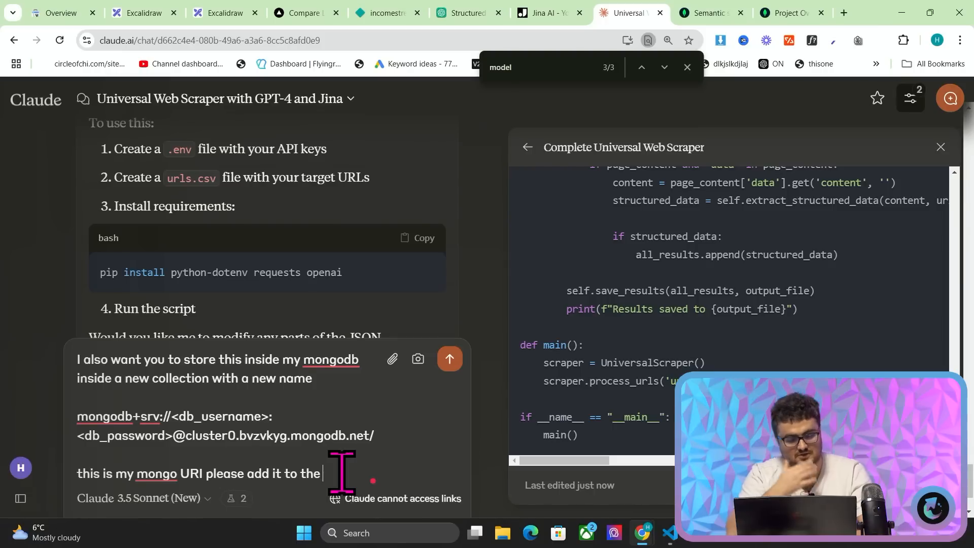
{"action": "type", "text": ".env file"}
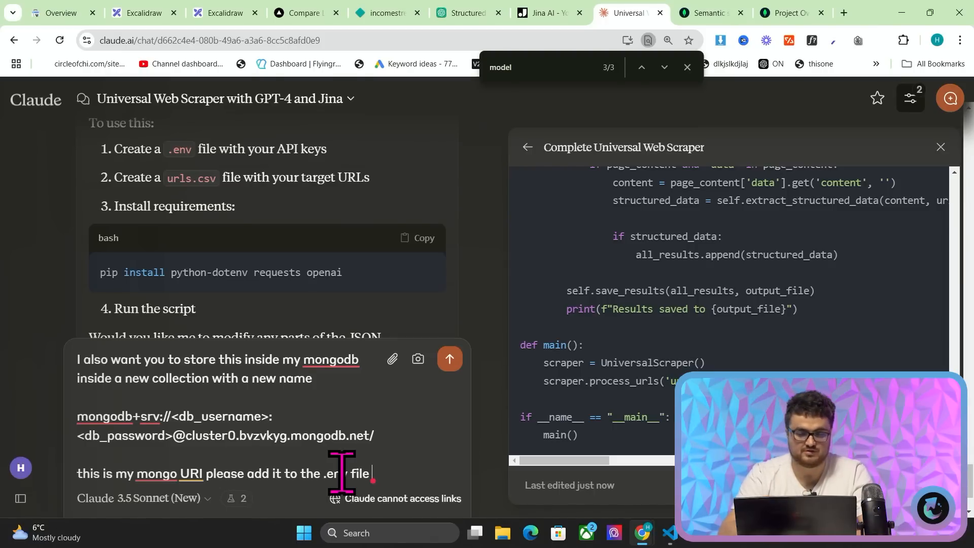
{"action": "type", "text": "i will add my passwo"}
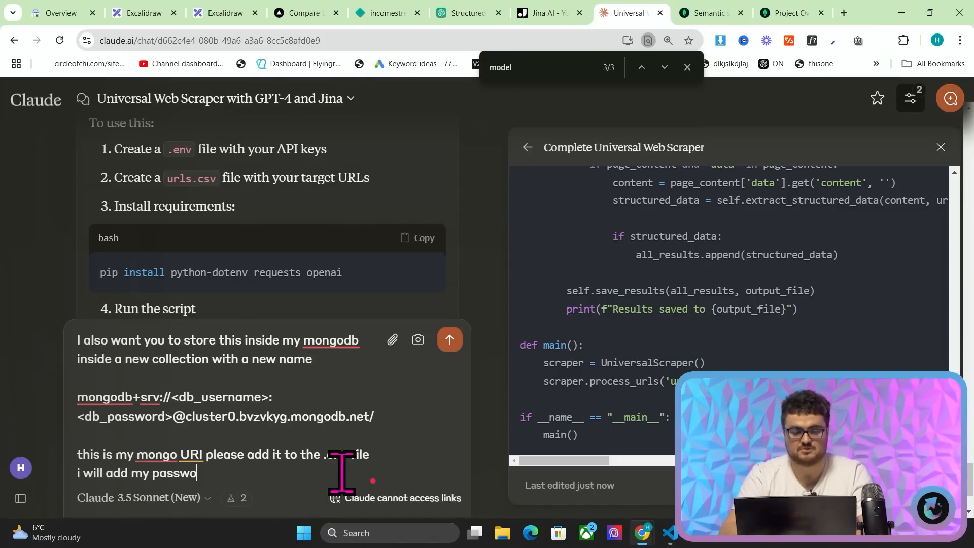
{"action": "left_click", "coordinate": [450, 339]}
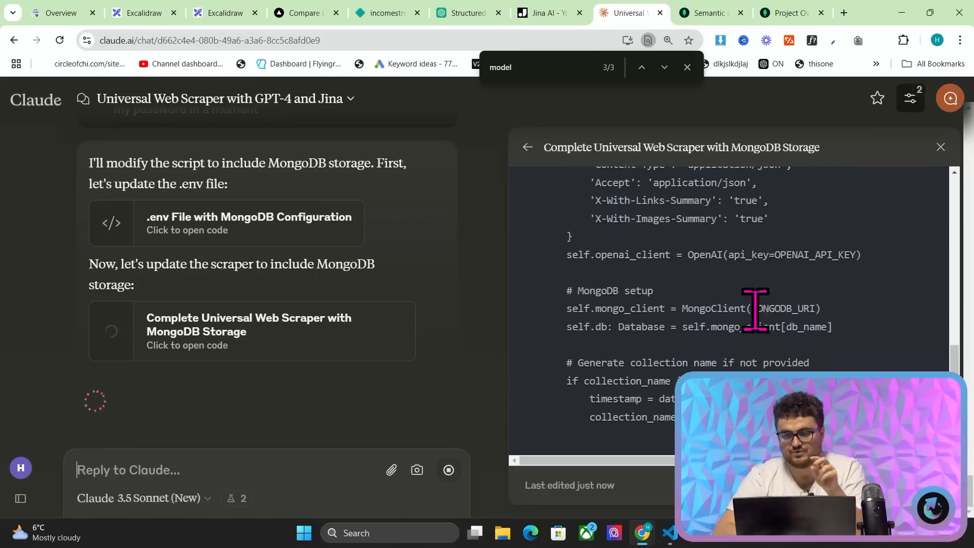
{"action": "scroll", "scroll_direction": "down", "scroll_amount": 3}
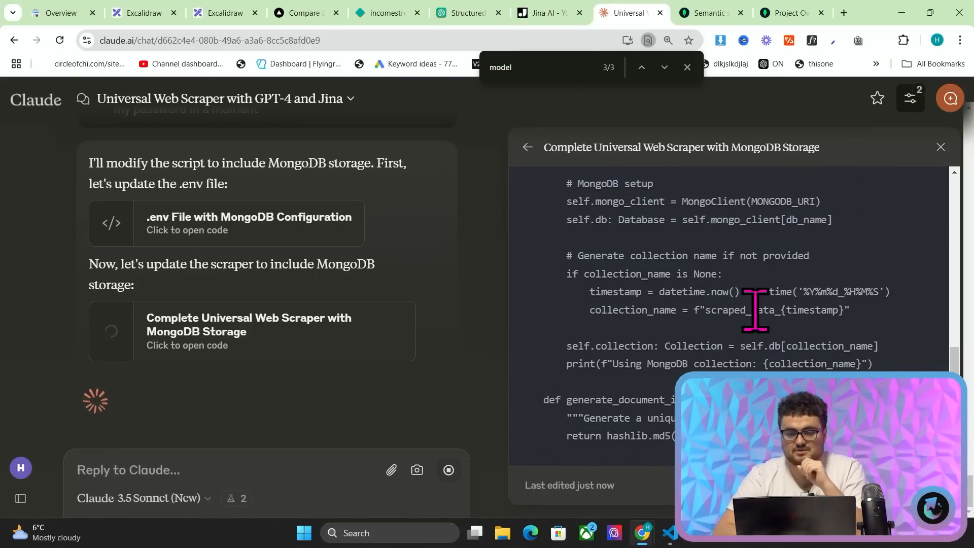
{"action": "scroll", "scroll_direction": "down", "scroll_amount": 3}
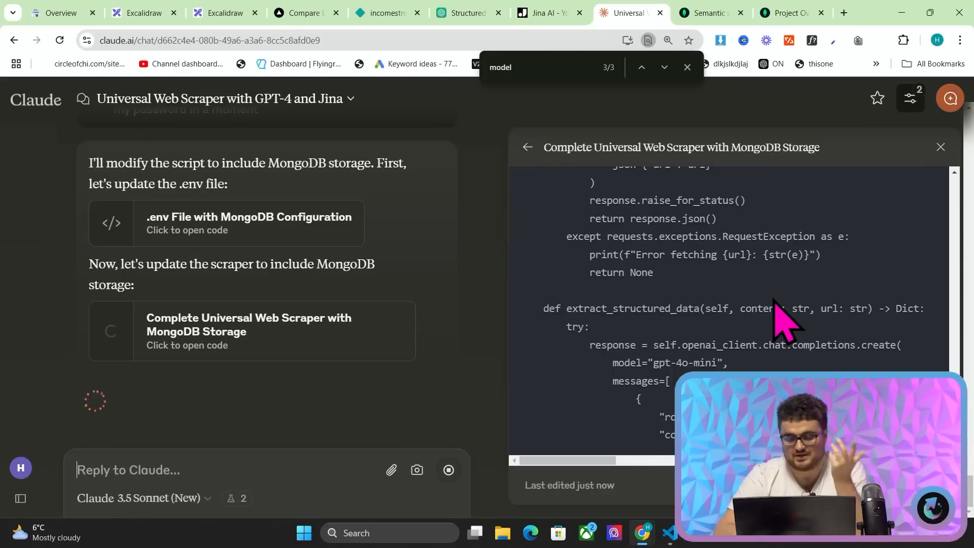
{"action": "scroll", "scroll_direction": "down", "scroll_amount": 3}
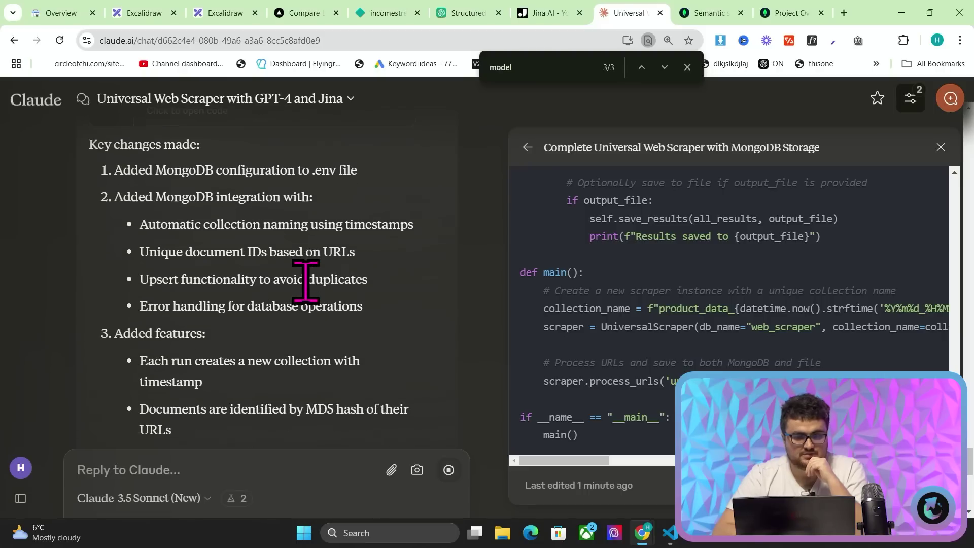
{"action": "scroll", "scroll_direction": "down", "scroll_amount": 3}
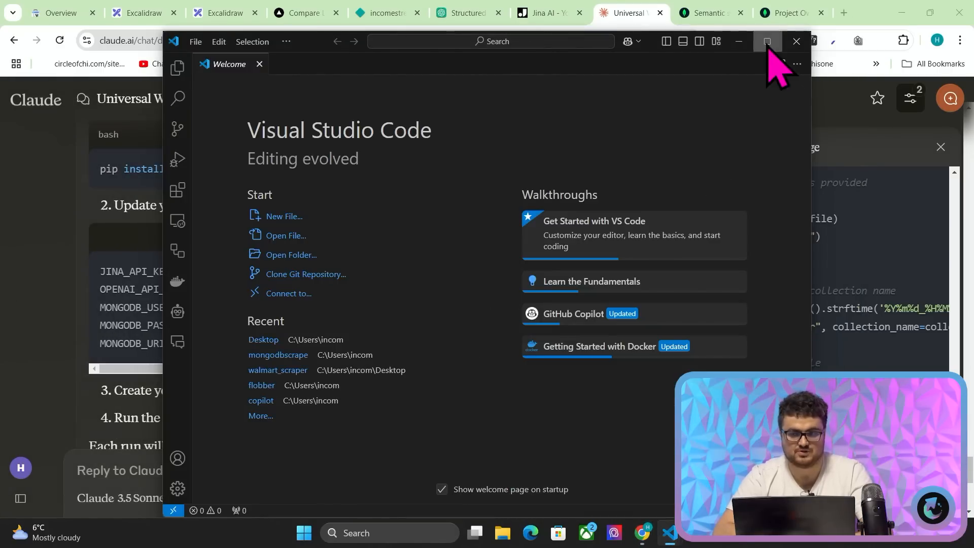
Step: Maximize VS Code and create the new hi.py script file in the project folder
{"action": "left_click", "coordinate": [767, 41]}
{"action": "type", "text": "hi"}
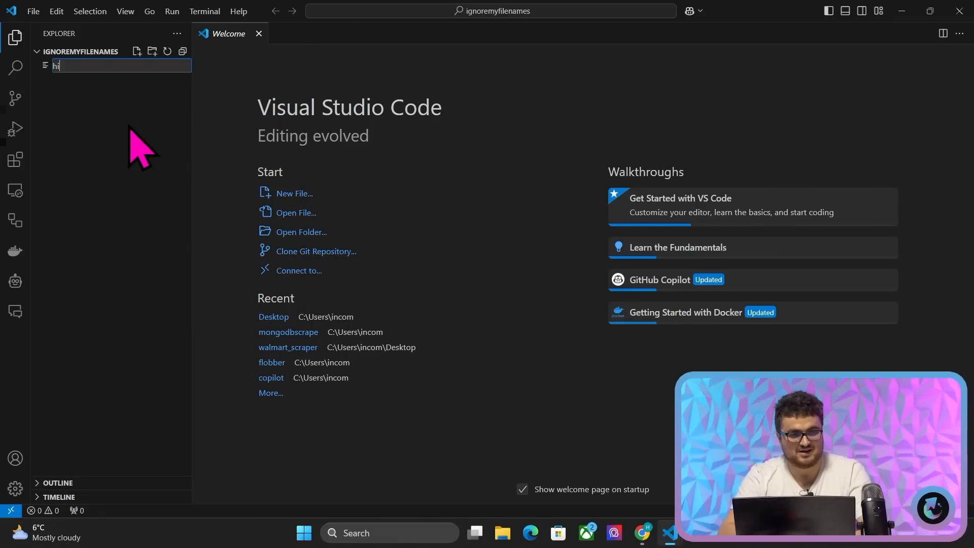
{"action": "key", "text": "Enter"}
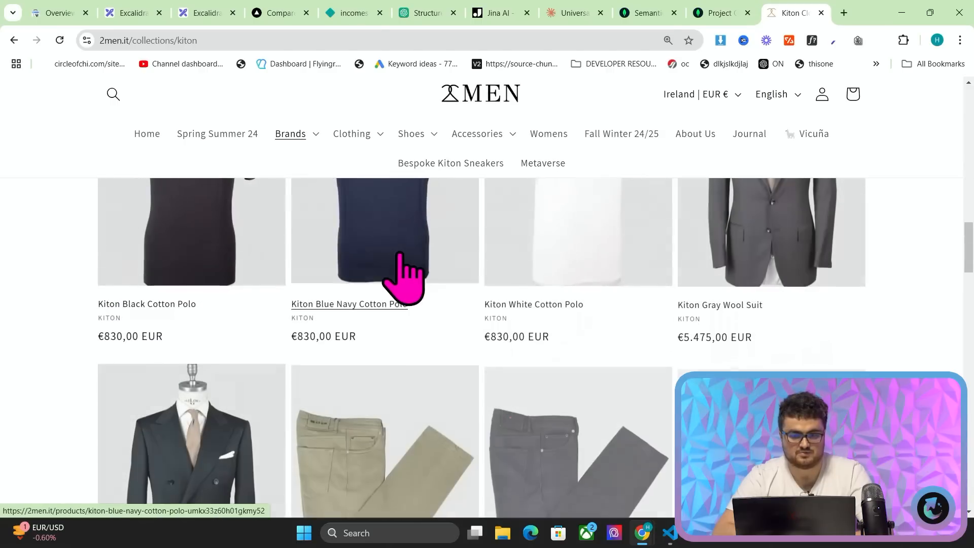
Step: View the Kiton Blue Navy Cotton Polo page, then Claude's .env template, landing on the Atlas project overview
{"action": "left_click", "coordinate": [385, 226]}
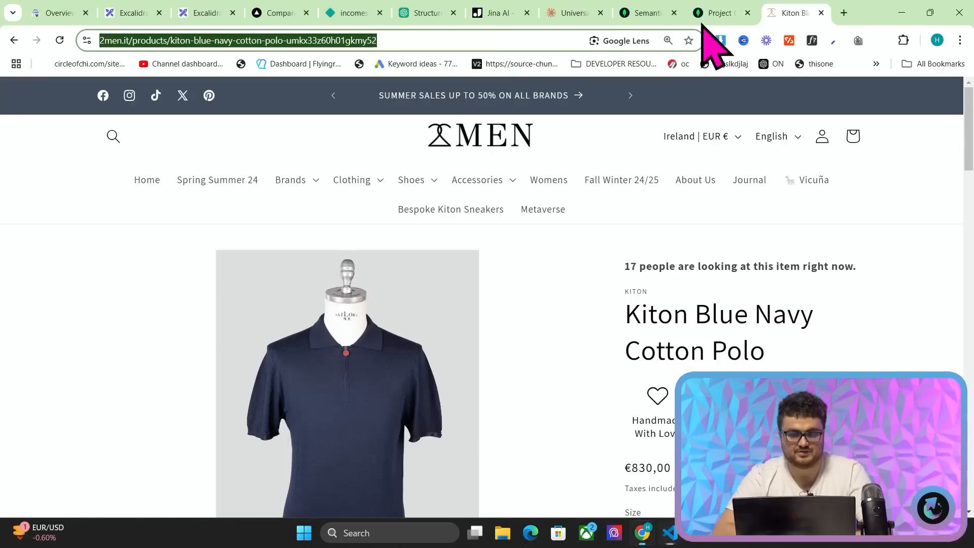
{"action": "left_click", "coordinate": [571, 13]}
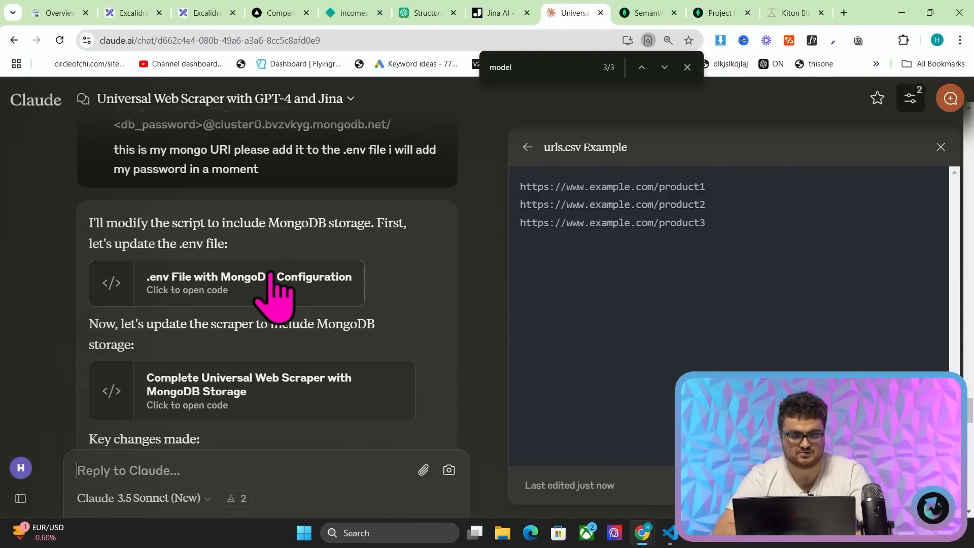
{"action": "left_click", "coordinate": [247, 282]}
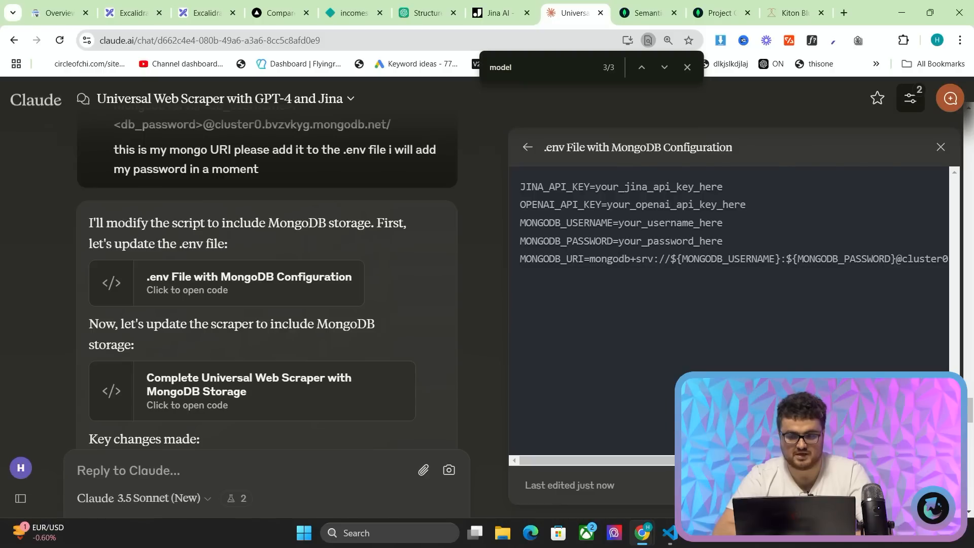
{"action": "left_click", "coordinate": [668, 534]}
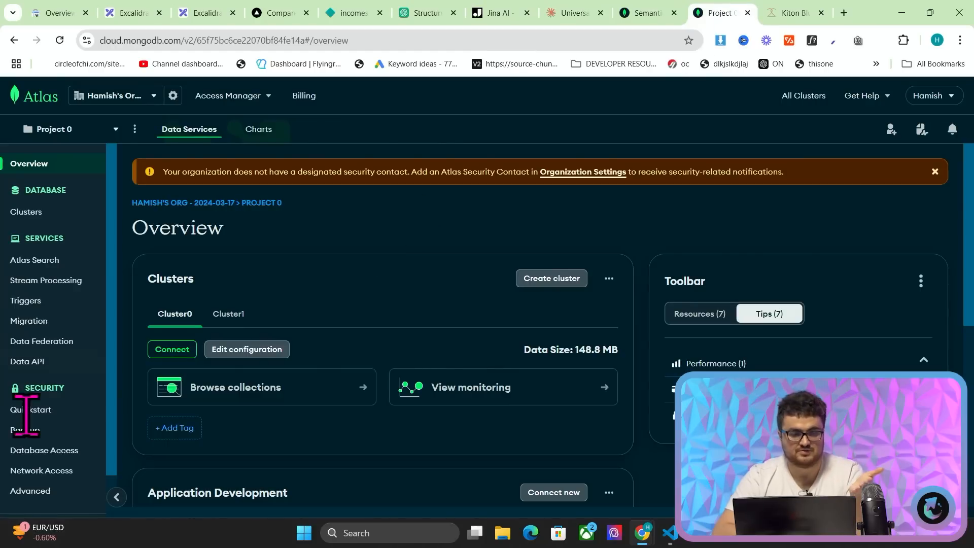
Step: Visit the Atlas database-user Quickstart page, then return to the scraper in VS Code
{"action": "left_click", "coordinate": [32, 409]}
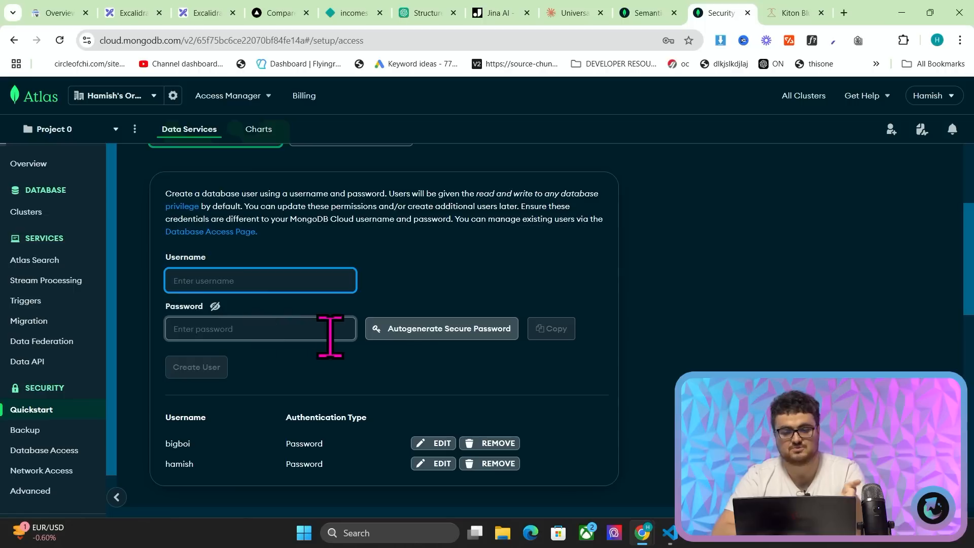
{"action": "mouse_move", "coordinate": [311, 247]}
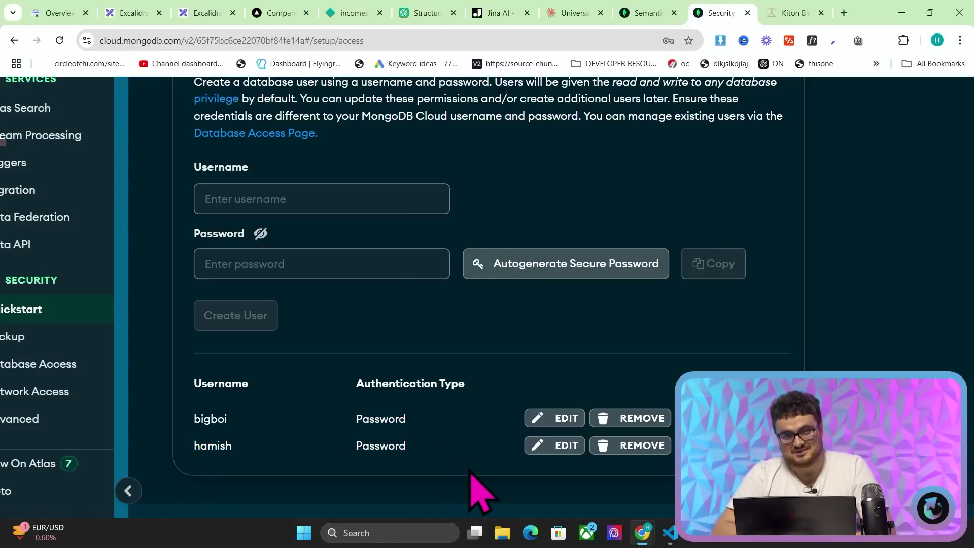
{"action": "left_click", "coordinate": [668, 530]}
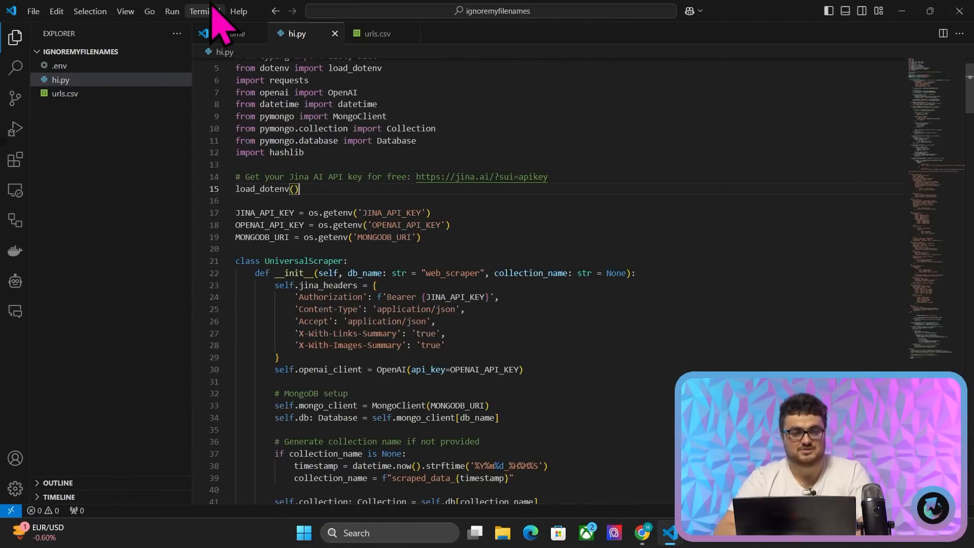
Step: Run python hi.py twice, fixing the .env keys after the 401 error, until the polo saves to scraped_data.json
{"action": "left_click", "coordinate": [203, 12]}
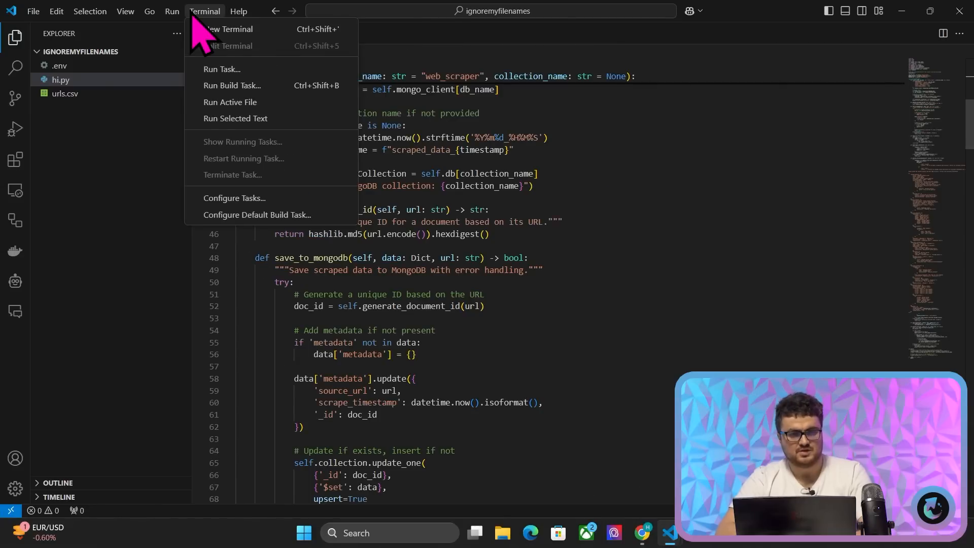
{"action": "left_click", "coordinate": [228, 28]}
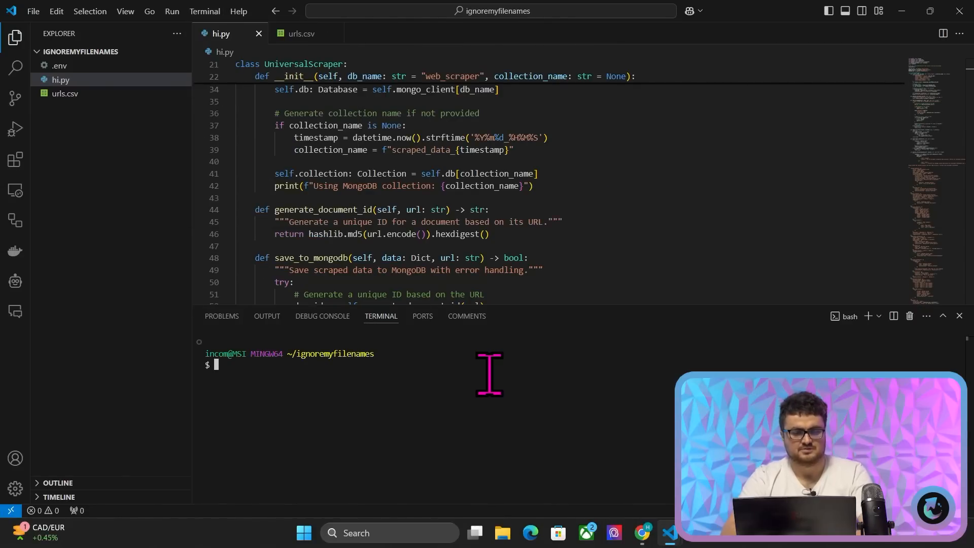
{"action": "type", "text": "python hi.py"}
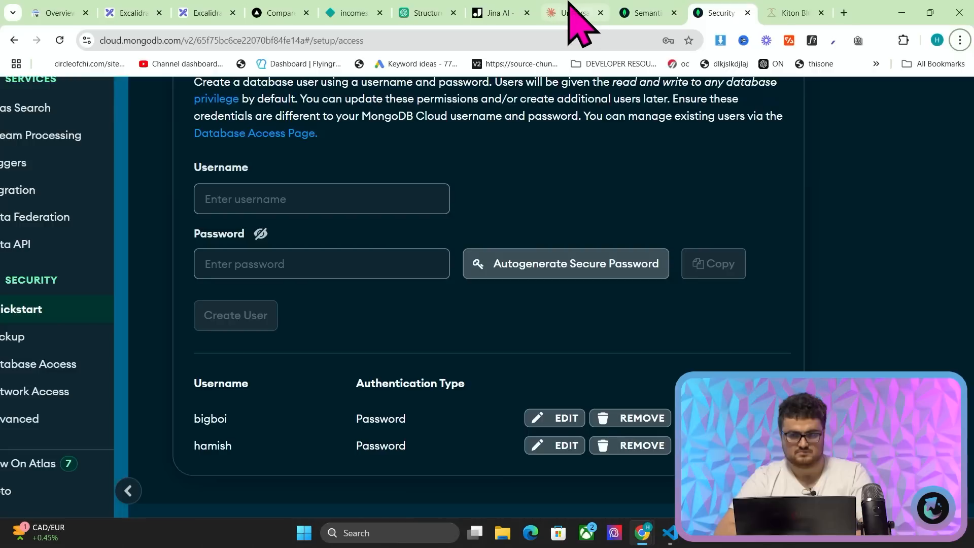
{"action": "left_click", "coordinate": [570, 14]}
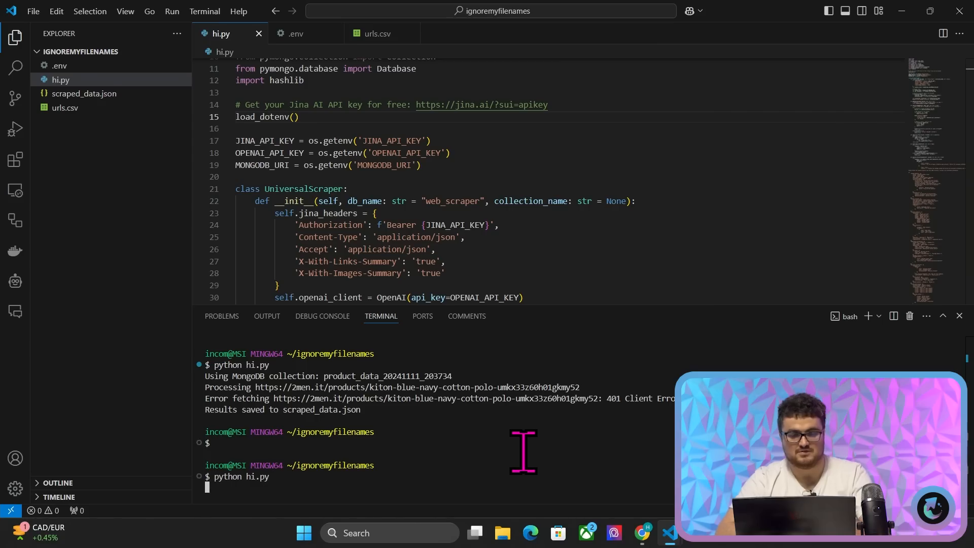
{"action": "key", "text": "Enter"}
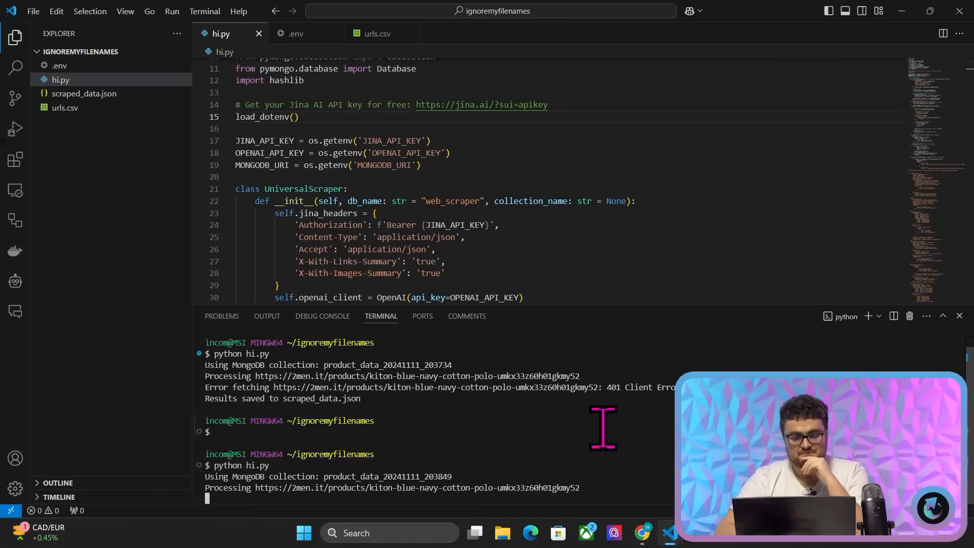
{"action": "scroll", "scroll_direction": "down", "scroll_amount": 3}
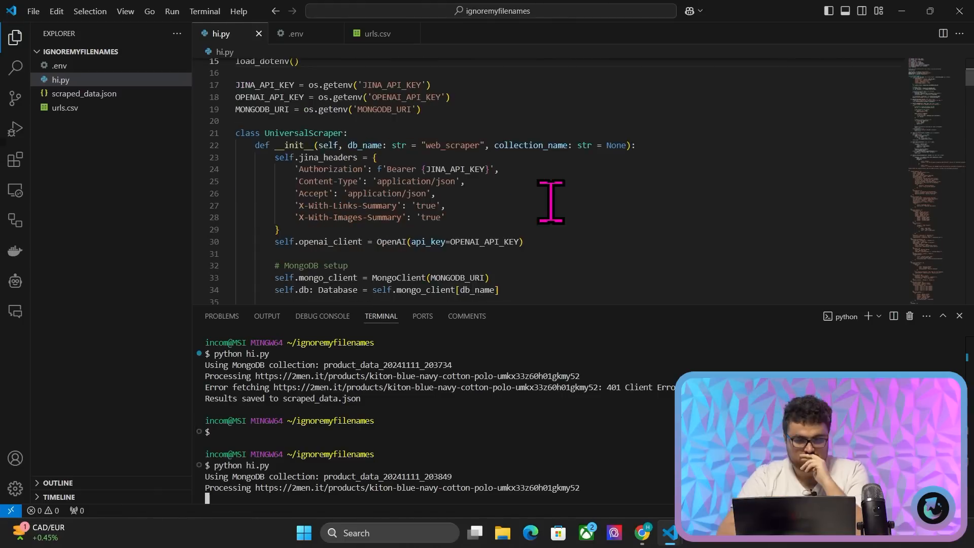
{"action": "key", "text": "alt+tab"}
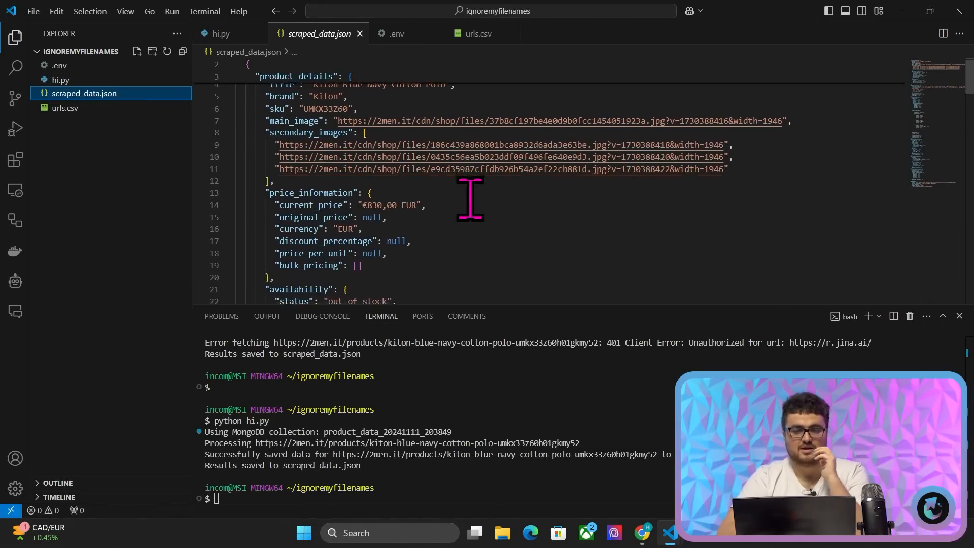
Step: Compare scraped_data.json's image links, €830 price and out-of-stock status with the live polo page, ending in Atlas
{"action": "scroll", "scroll_direction": "down", "scroll_amount": 3}
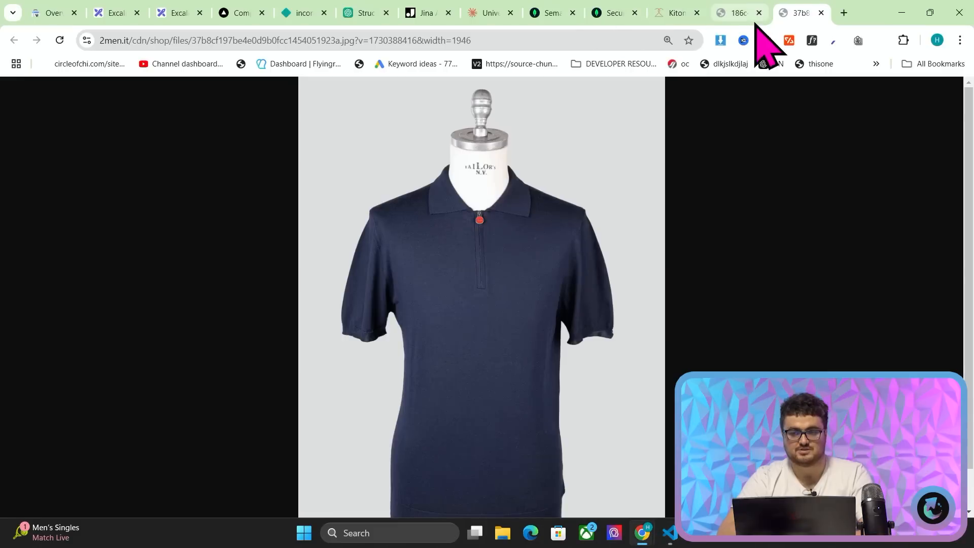
{"action": "left_click", "coordinate": [670, 13]}
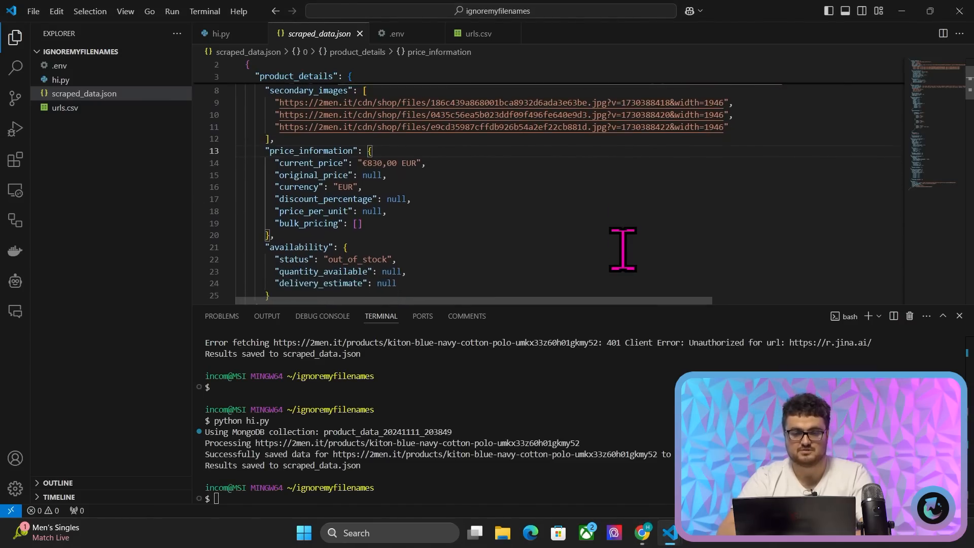
{"action": "mouse_move", "coordinate": [388, 260]}
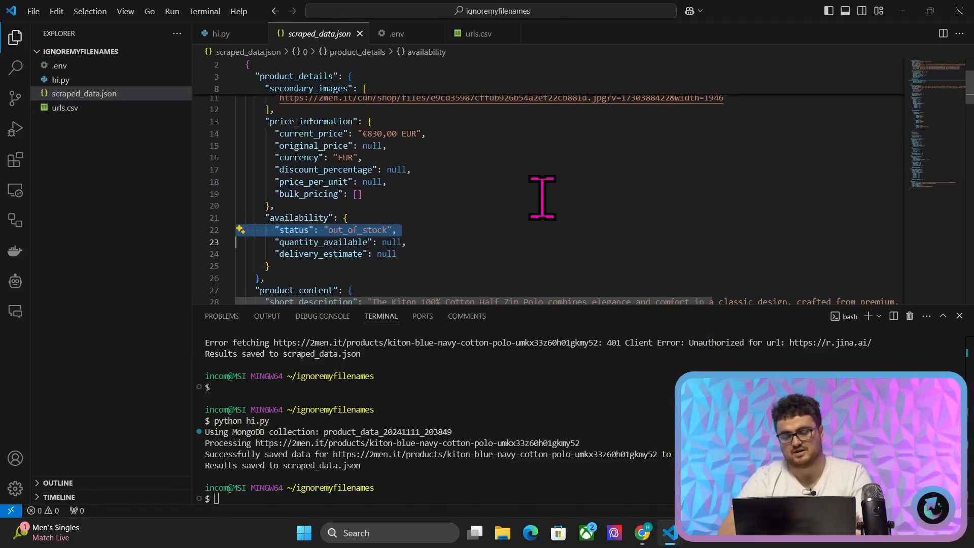
{"action": "scroll", "scroll_direction": "down", "scroll_amount": 3}
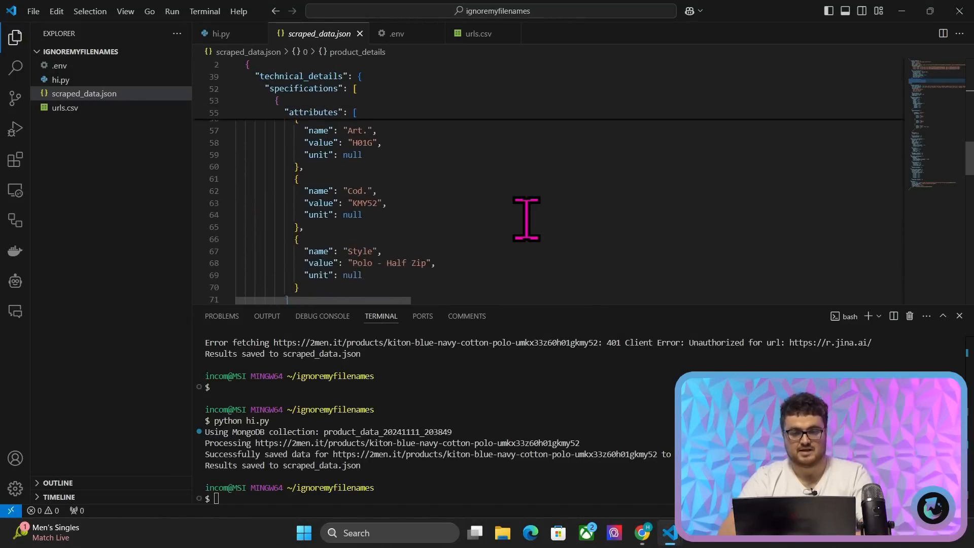
{"action": "scroll", "scroll_direction": "down", "scroll_amount": 3}
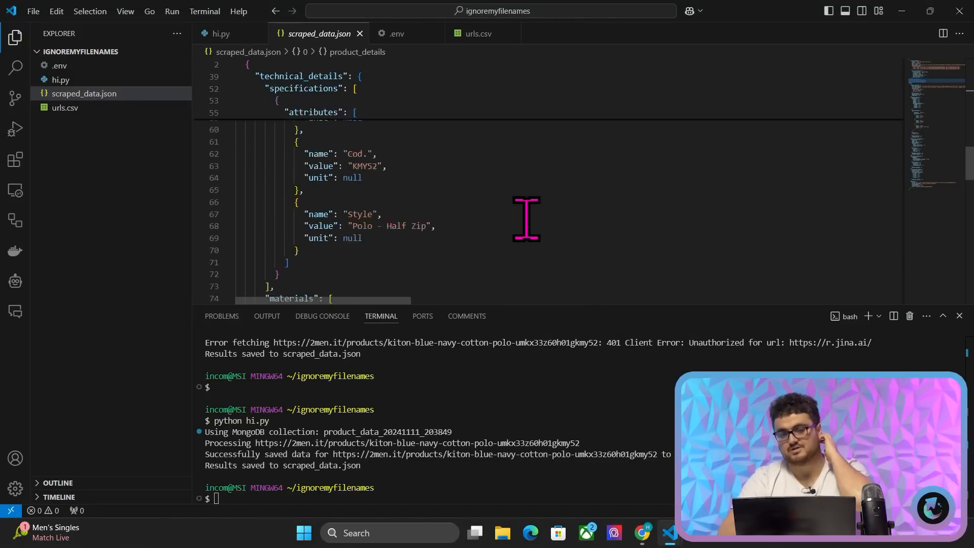
{"action": "left_click", "coordinate": [642, 532]}
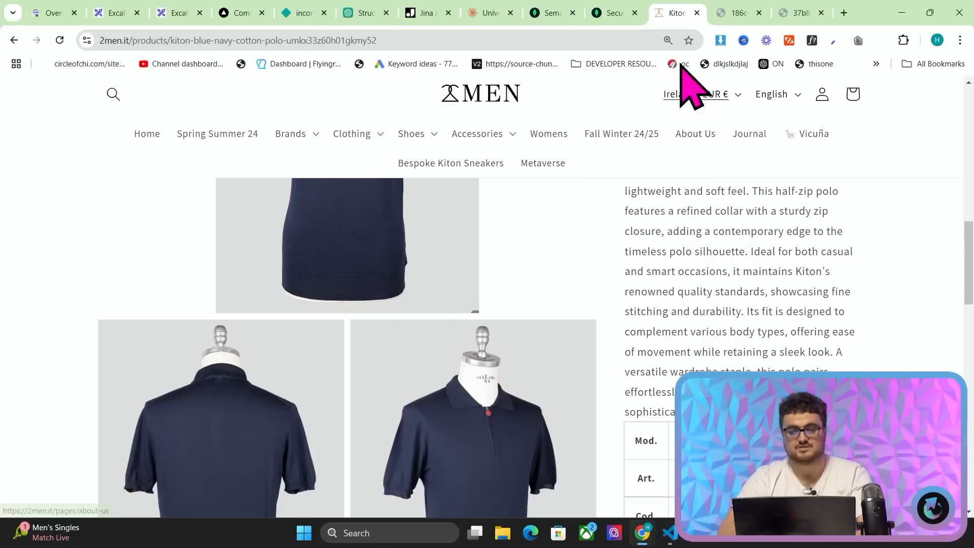
{"action": "left_click", "coordinate": [608, 13]}
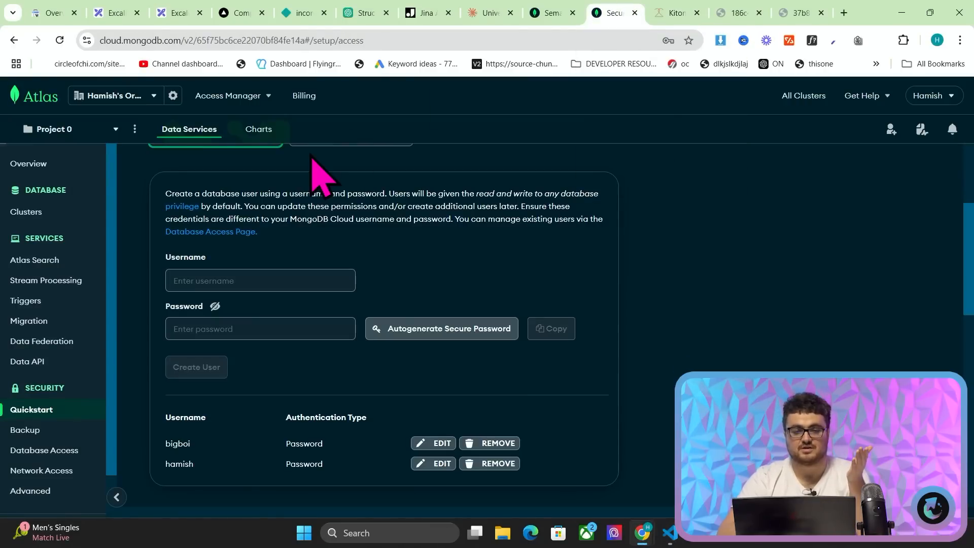
Step: Browse web_scraper to the product_data_20241111 collection and expand the scraped polo document's nested field
{"action": "left_click", "coordinate": [28, 164]}
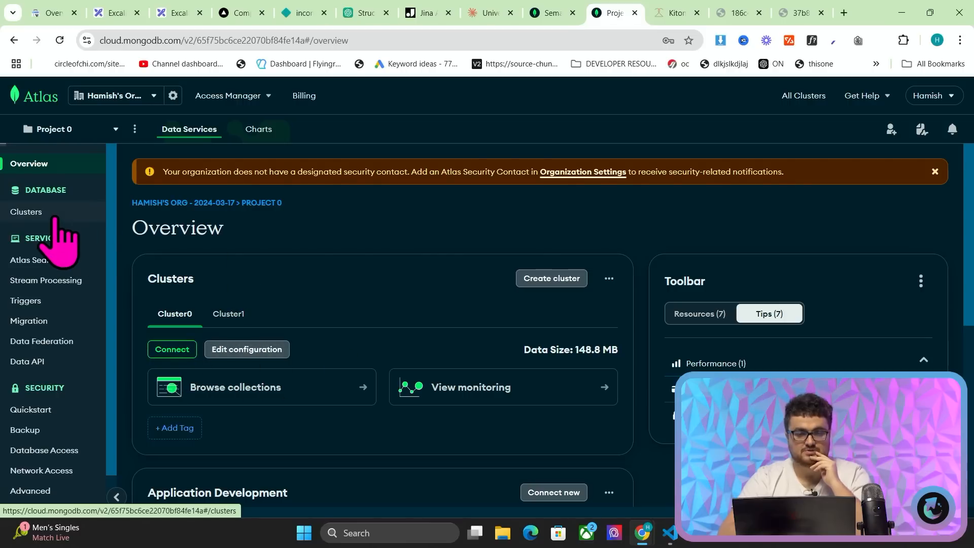
{"action": "left_click", "coordinate": [27, 211]}
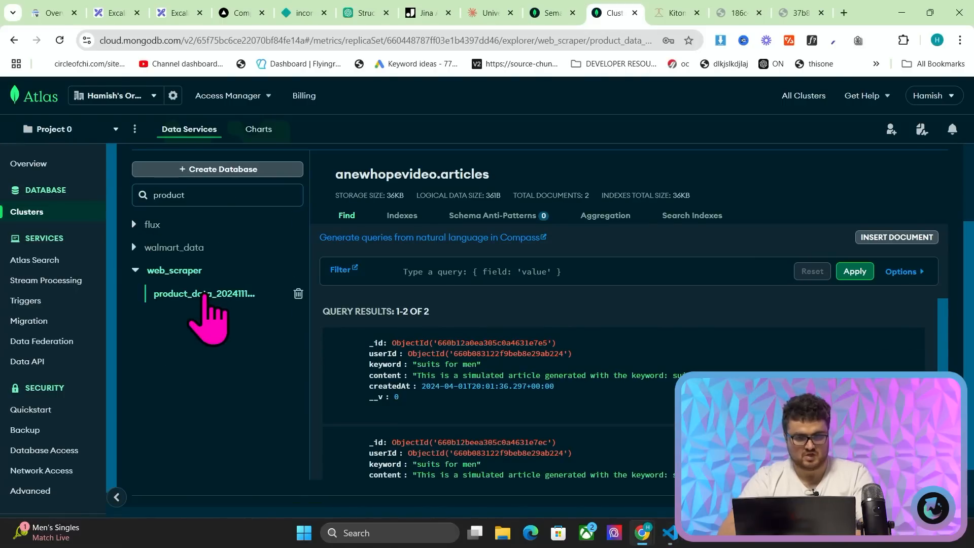
{"action": "left_click", "coordinate": [205, 295]}
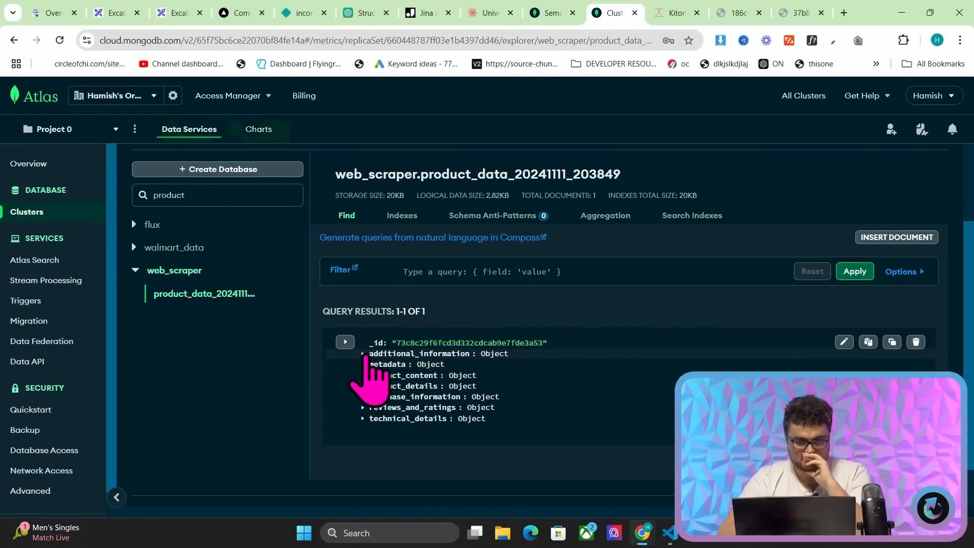
{"action": "left_click", "coordinate": [363, 353]}
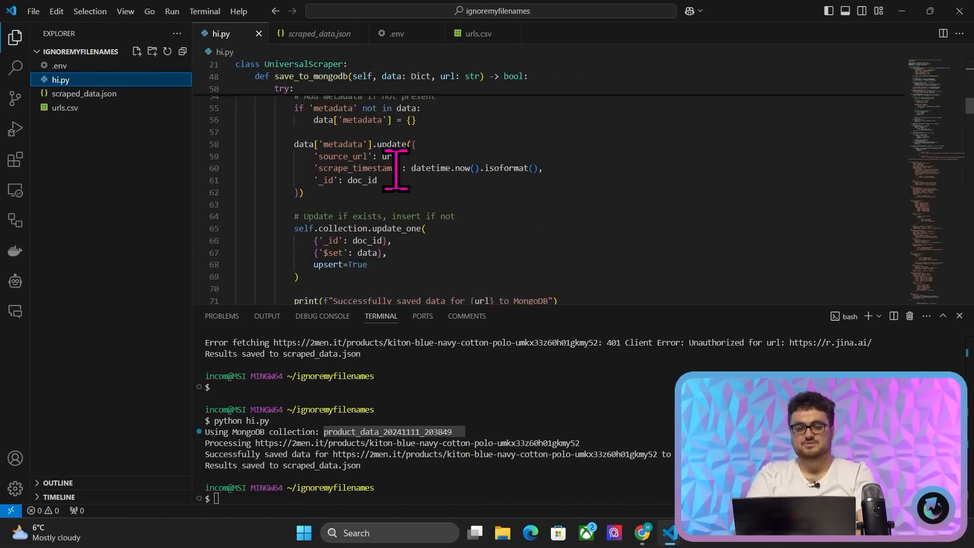
Step: Review hi.py's JSON template against the polo page's size table
{"action": "scroll", "scroll_direction": "down", "scroll_amount": 3}
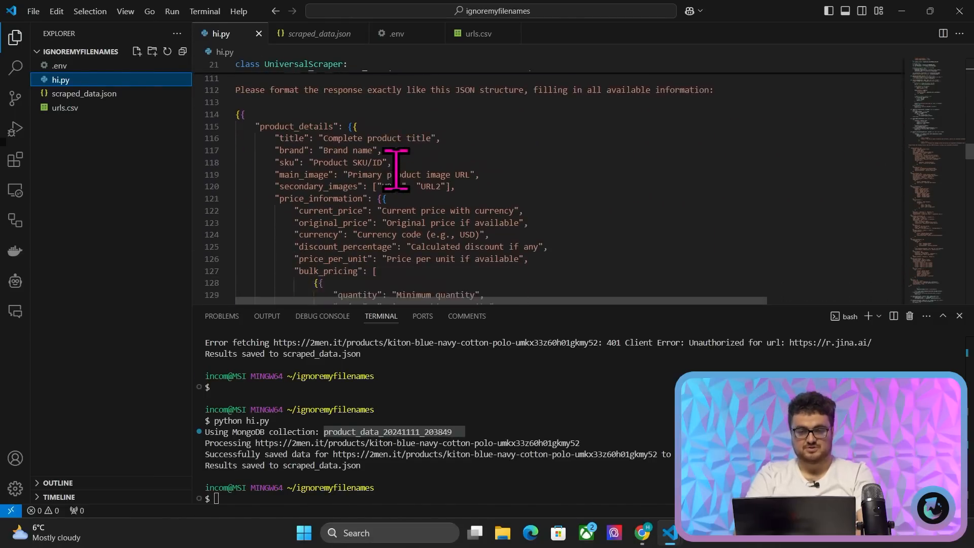
{"action": "scroll", "scroll_direction": "down", "scroll_amount": 3}
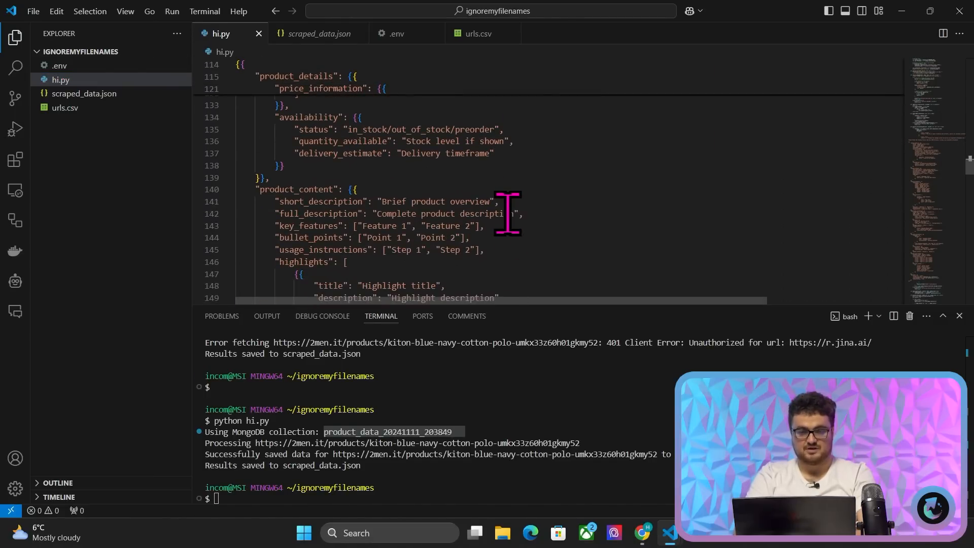
{"action": "left_click", "coordinate": [643, 533]}
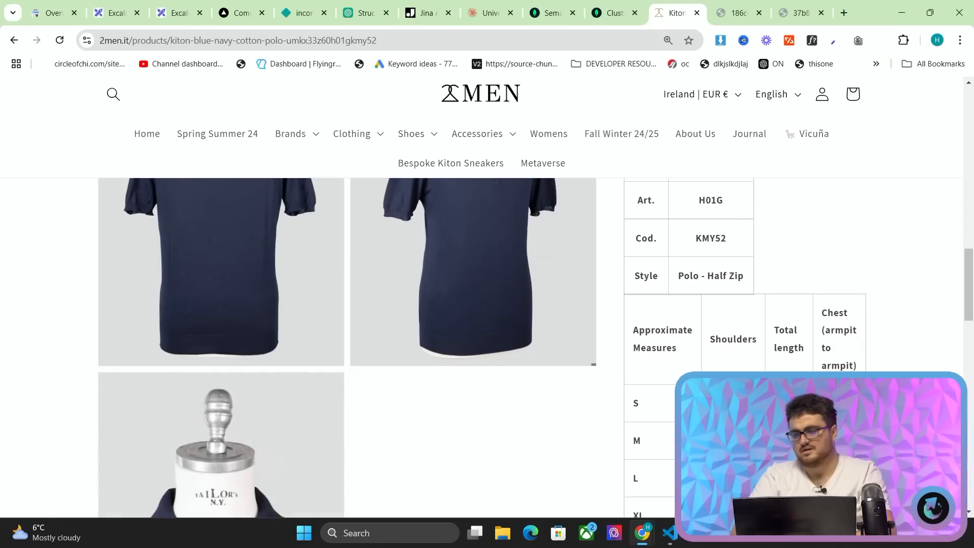
{"action": "scroll", "scroll_direction": "down", "scroll_amount": 3}
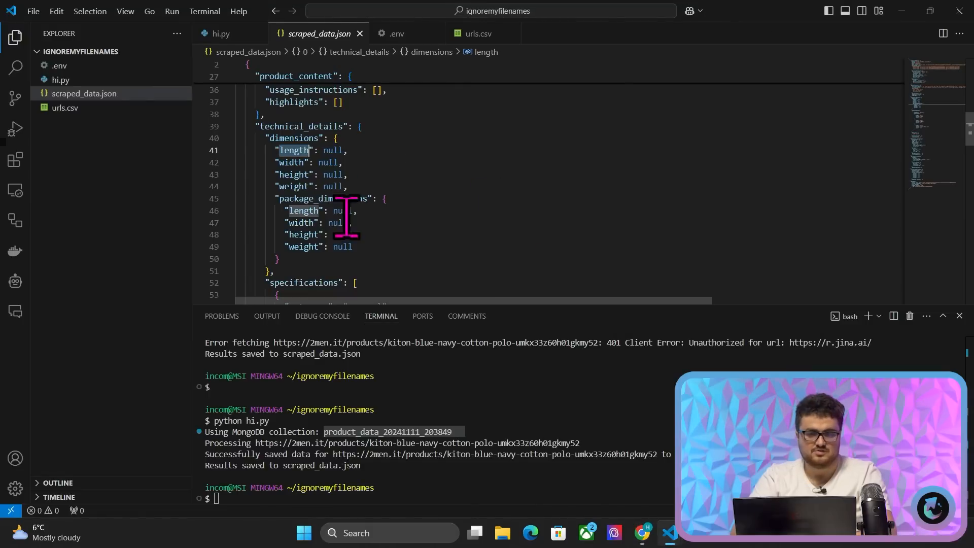
Step: Check scraped_data.json's null dimensions, then view the product_details fields stored in Atlas
{"action": "left_click", "coordinate": [221, 34]}
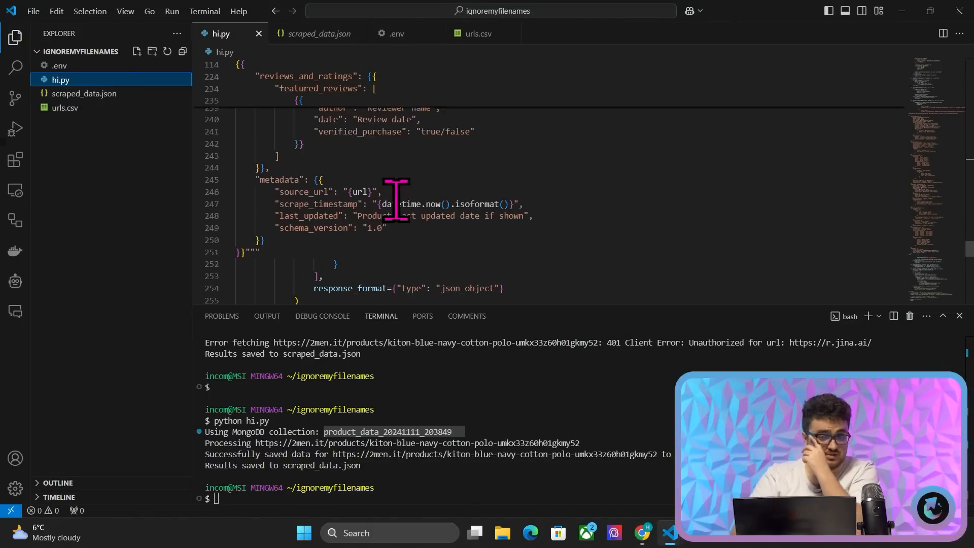
{"action": "left_click", "coordinate": [318, 34]}
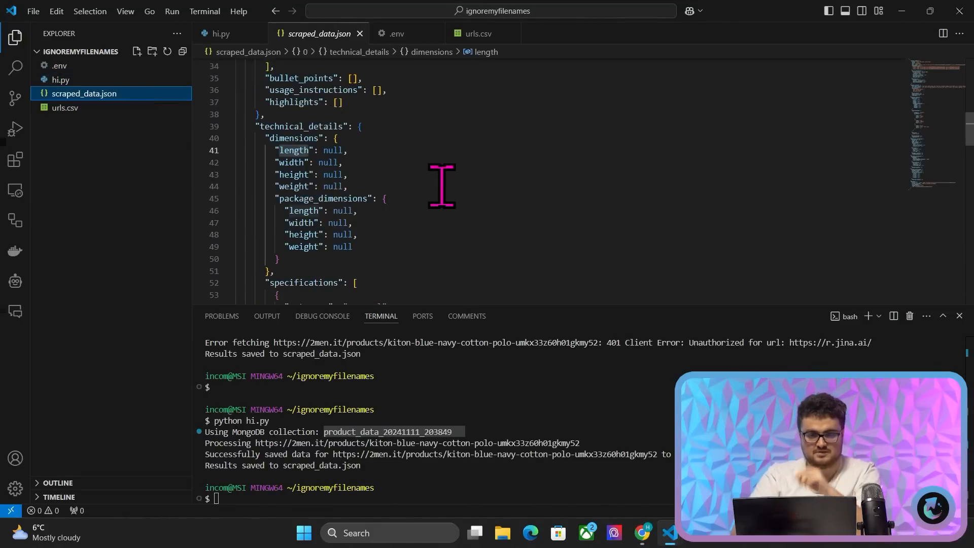
{"action": "type", "text": "review"}
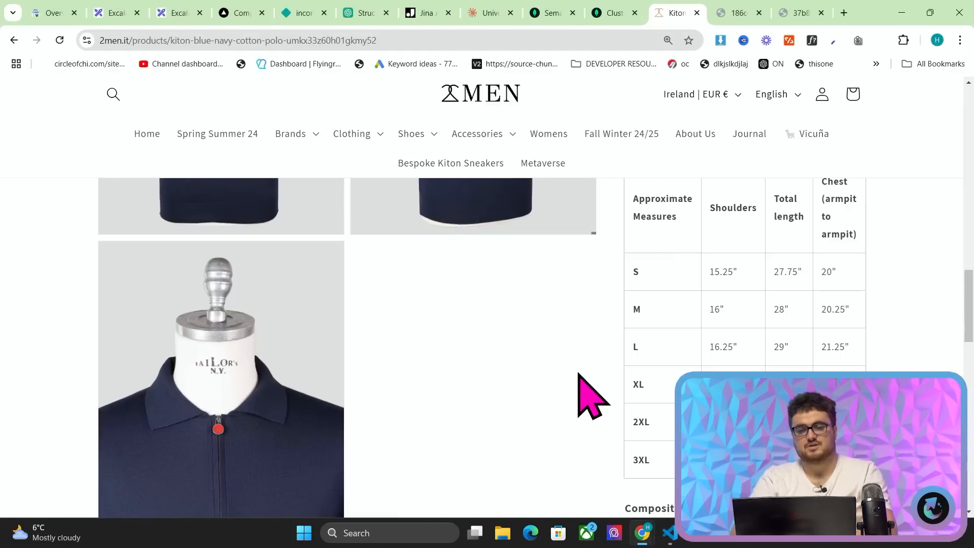
{"action": "left_click", "coordinate": [608, 13]}
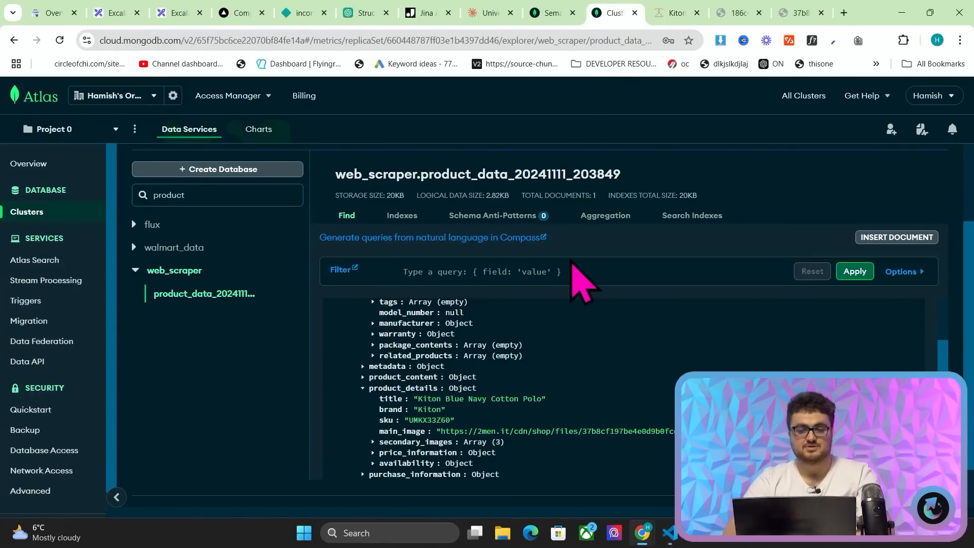
Step: Start a Claude message 'write me a scri', then bring up Cursor's Open a folder start screen
{"action": "left_click", "coordinate": [485, 13]}
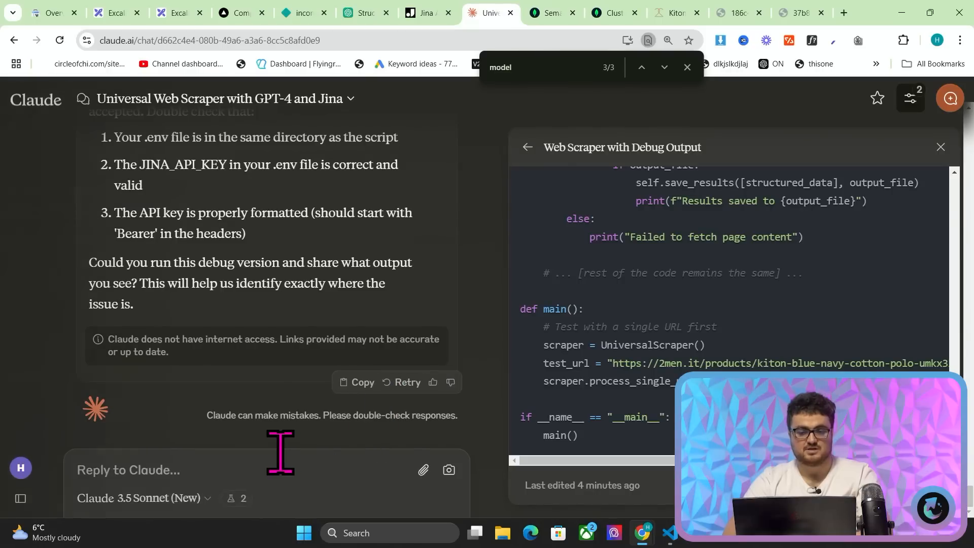
{"action": "type", "text": "write me a scri"}
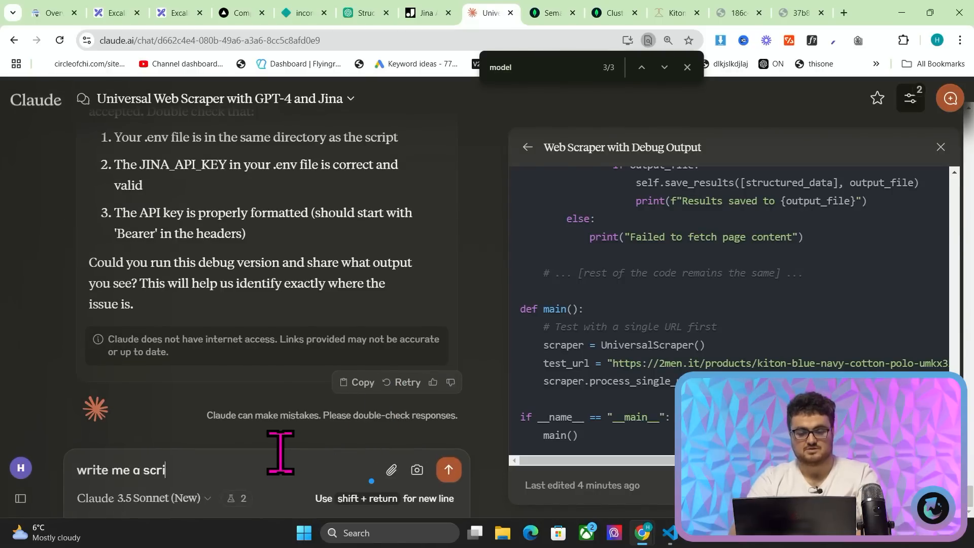
{"action": "left_click", "coordinate": [611, 13]}
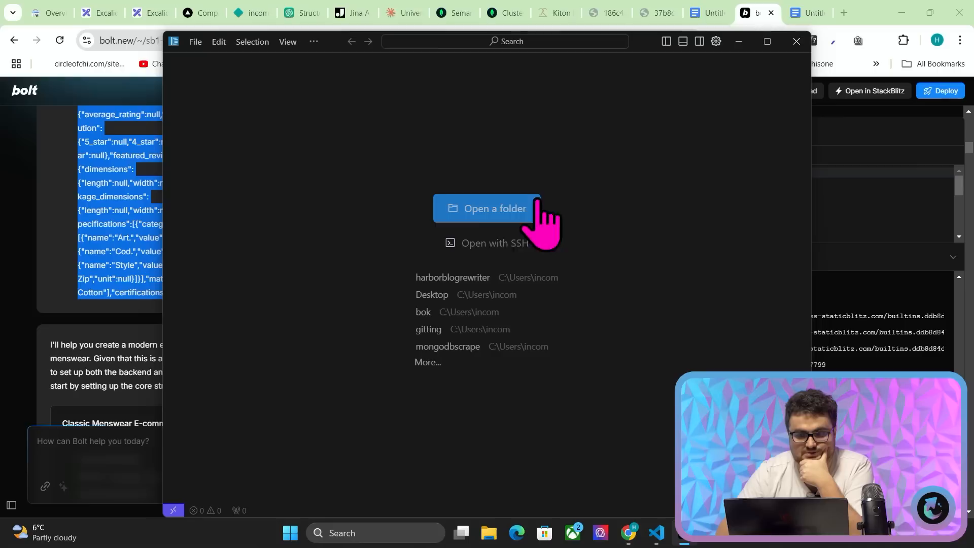
Step: Open the empty folder and scaffold the site with the AI-generated npx create-next-app@latest . command
{"action": "left_click", "coordinate": [495, 208]}
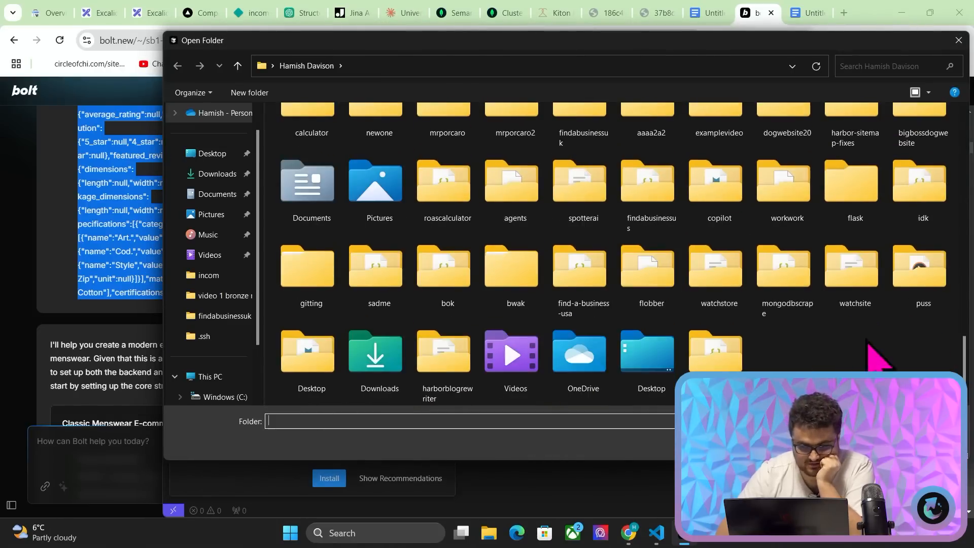
{"action": "left_click", "coordinate": [250, 92]}
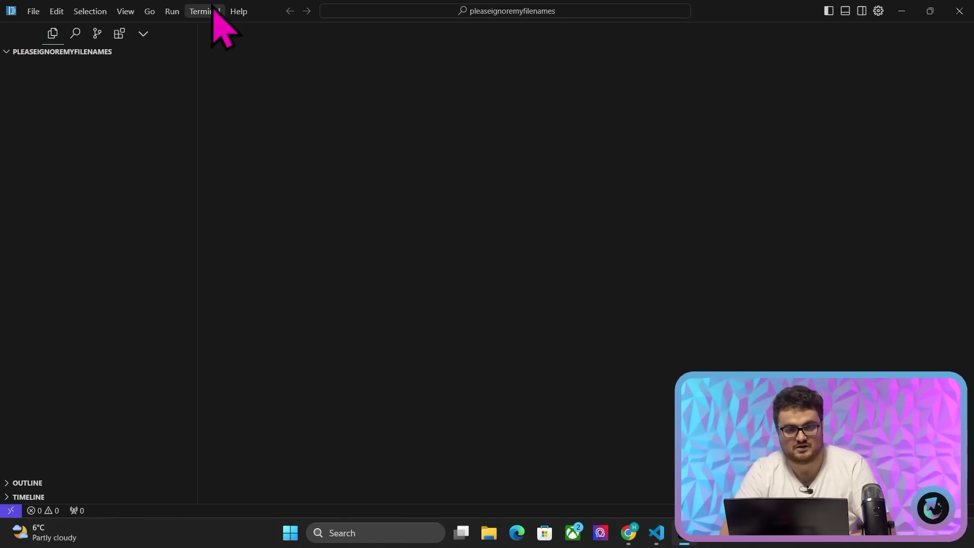
{"action": "left_click", "coordinate": [203, 12]}
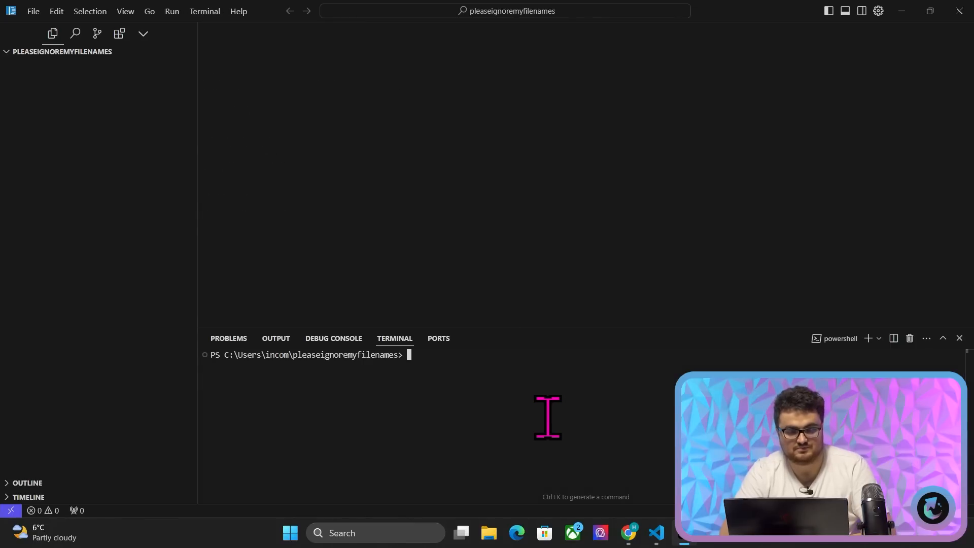
{"action": "type", "text": "make m"}
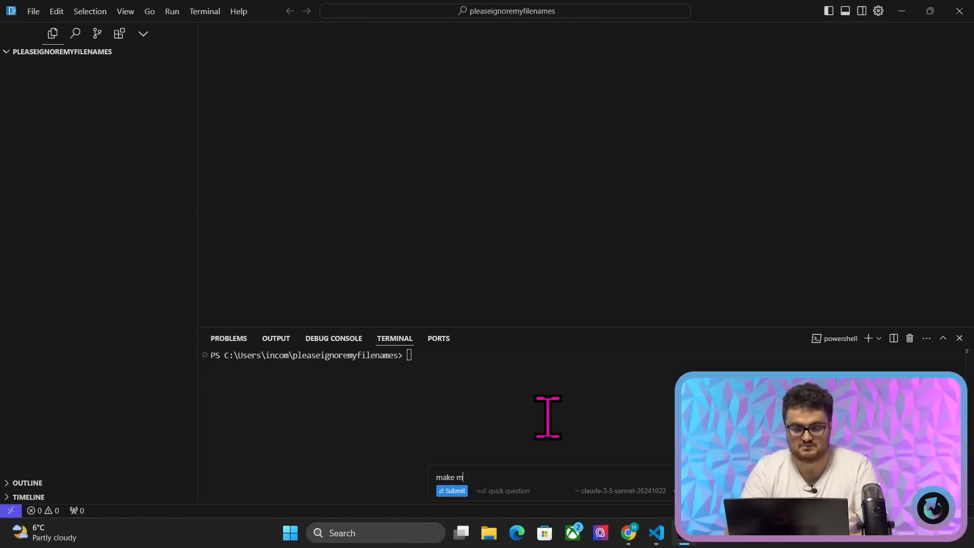
{"action": "left_click", "coordinate": [450, 492]}
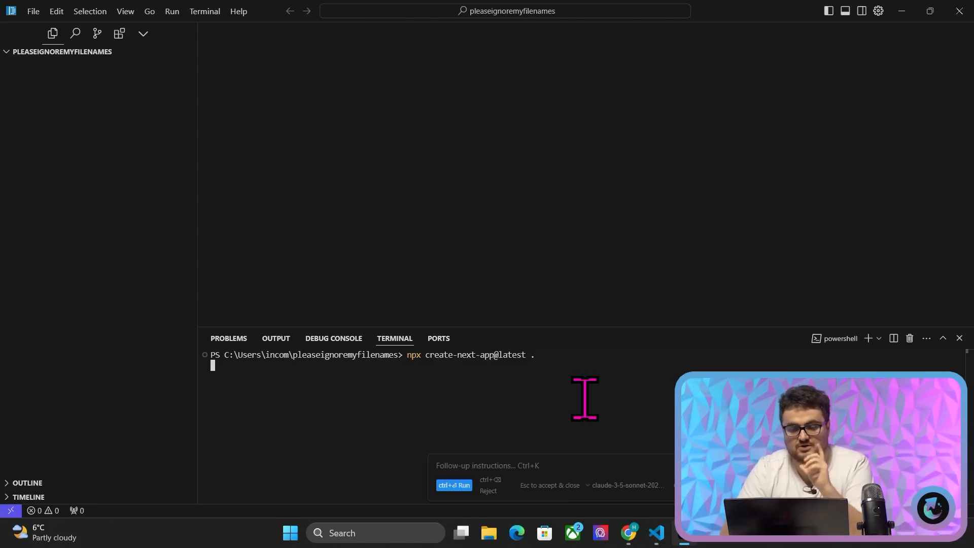
{"action": "key", "text": "Enter"}
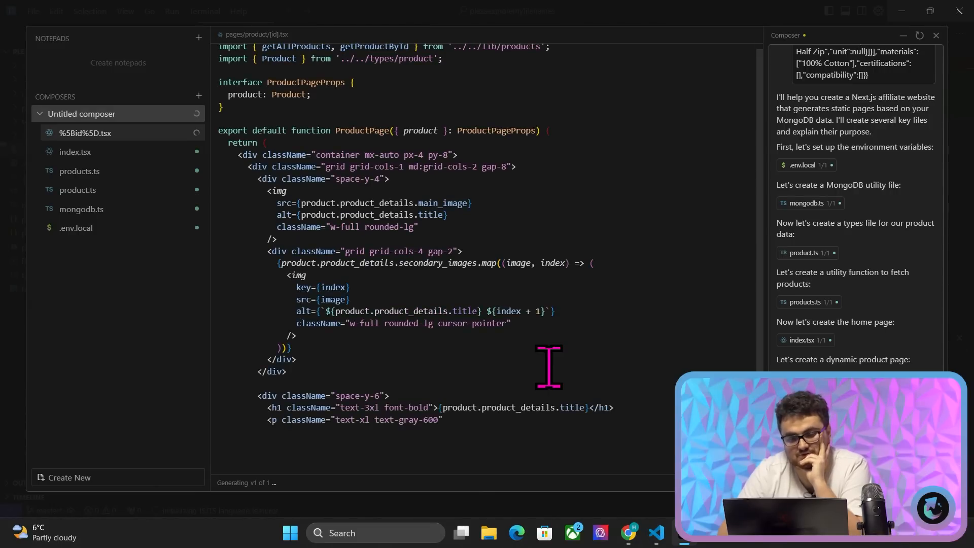
{"action": "scroll", "scroll_direction": "down", "scroll_amount": 3}
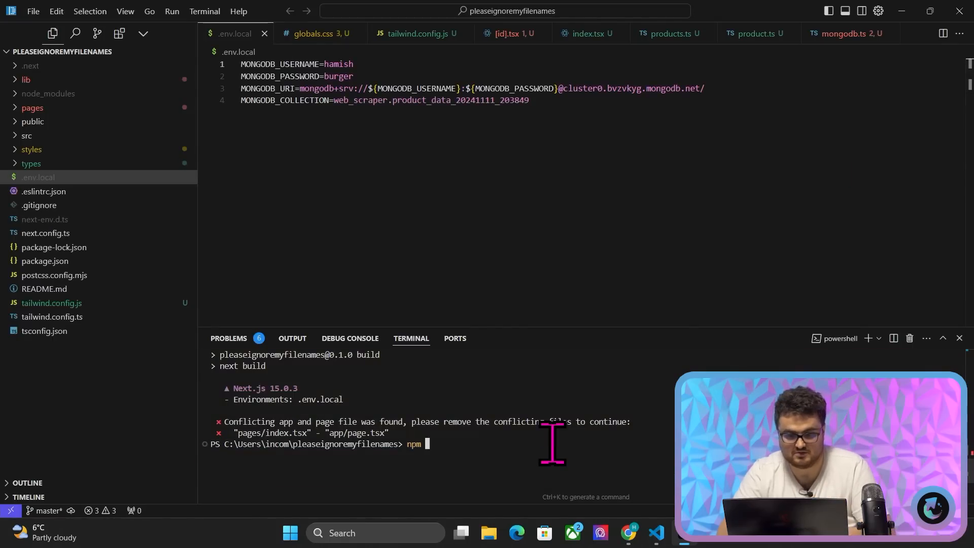
Step: Rebuild after Composer's fixes and start the dev server showing the Classic Menswear Collection with the €830 polo
{"action": "left_click", "coordinate": [592, 33]}
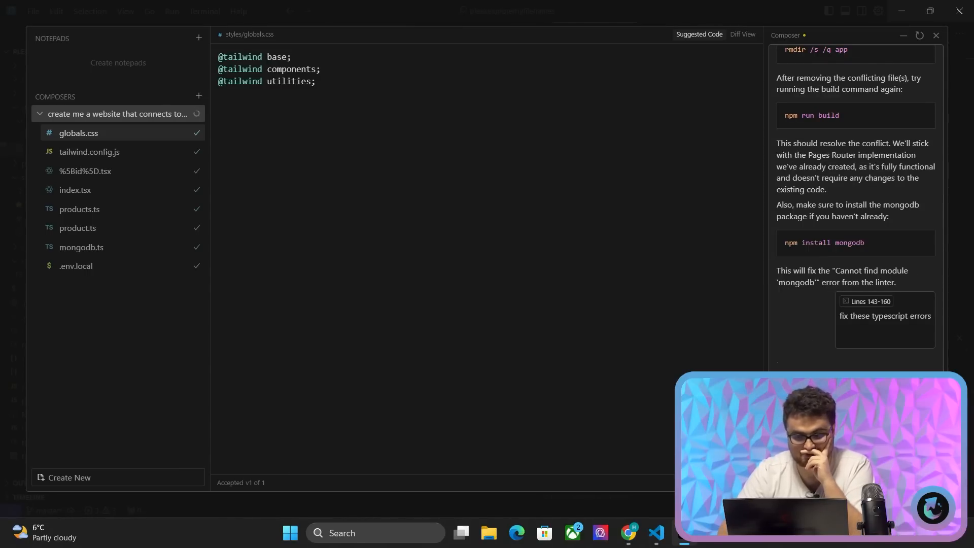
{"action": "scroll", "scroll_direction": "down", "scroll_amount": 3}
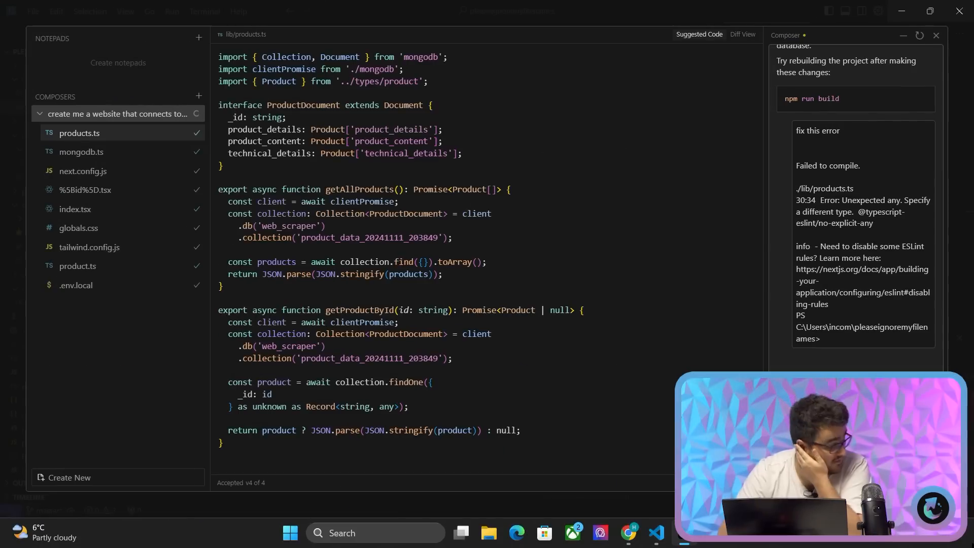
{"action": "scroll", "scroll_direction": "down", "scroll_amount": 3}
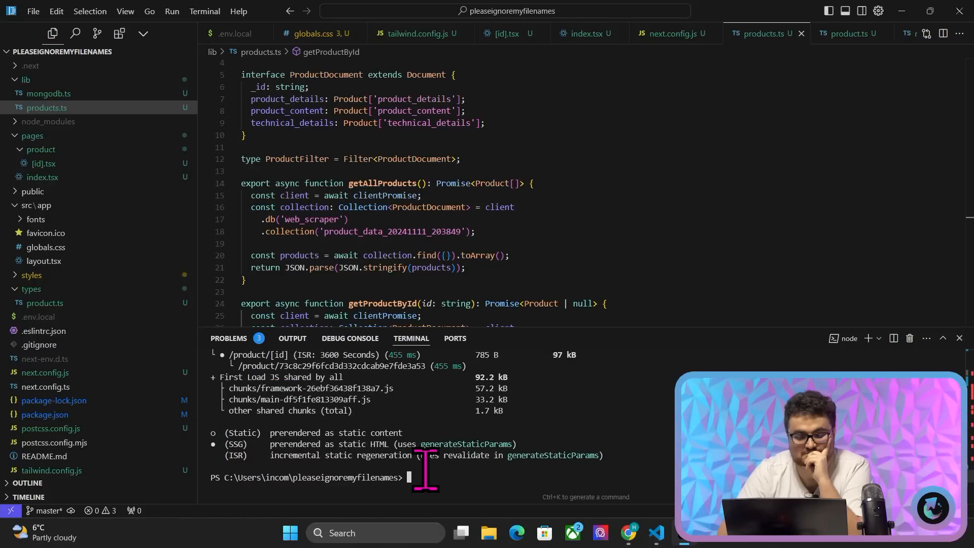
{"action": "key", "text": "Ctrl+V"}
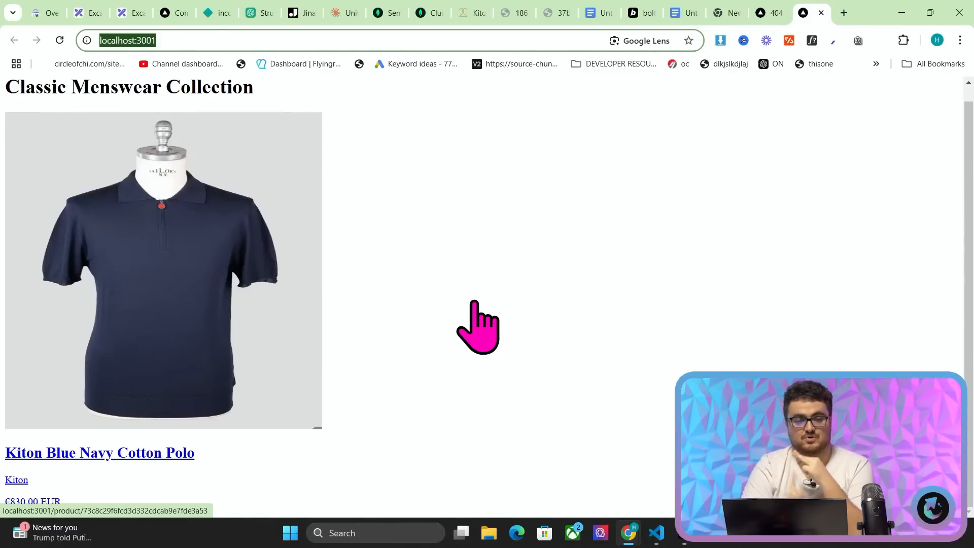
Step: Load the navy polo's /product/<id> page on localhost:3001 and scroll its images, features and materials
{"action": "left_click", "coordinate": [100, 453]}
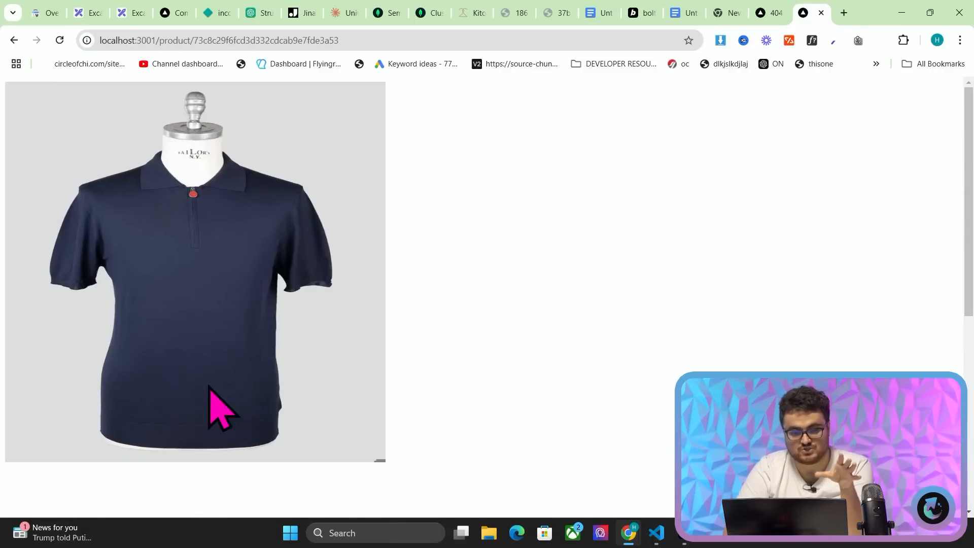
{"action": "scroll", "scroll_direction": "down", "scroll_amount": 3}
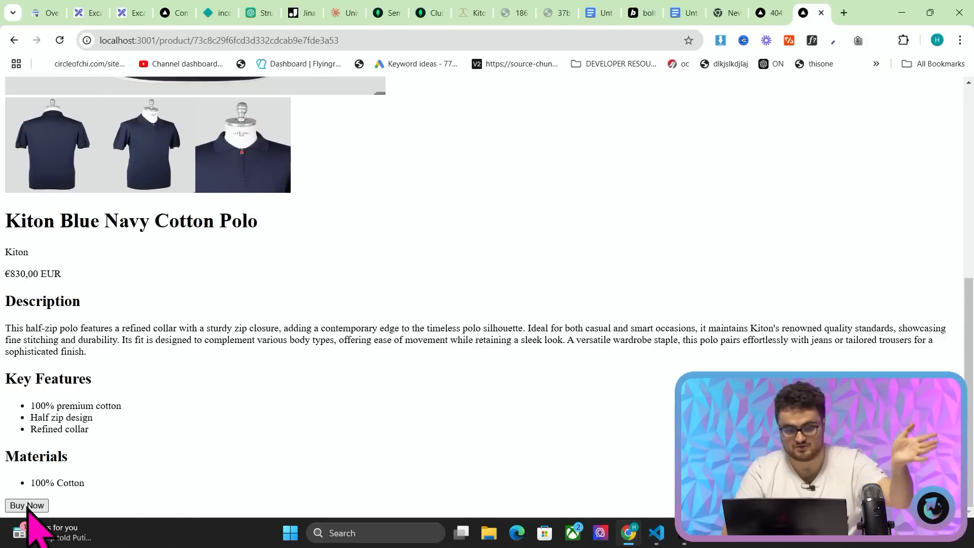
{"action": "mouse_move", "coordinate": [310, 180]}
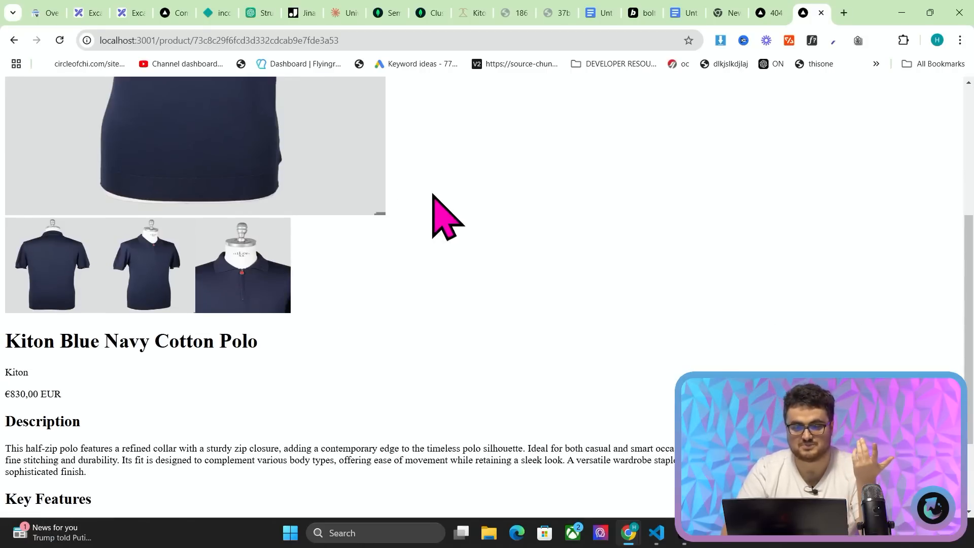
{"action": "scroll", "scroll_direction": "down", "scroll_amount": 3}
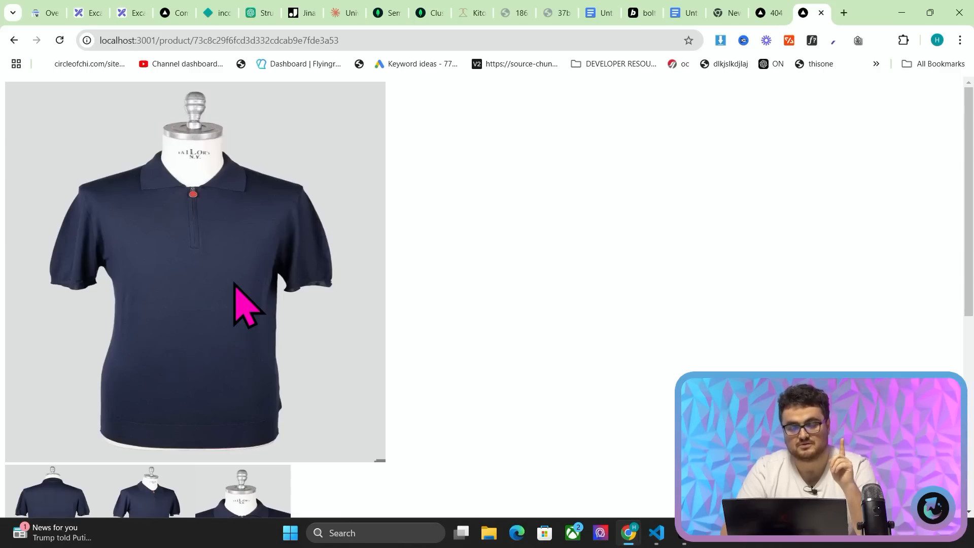
Step: Copy Kiton product links from the 2men collection into urls.csv and run python hi.py on them
{"action": "left_click", "coordinate": [846, 13]}
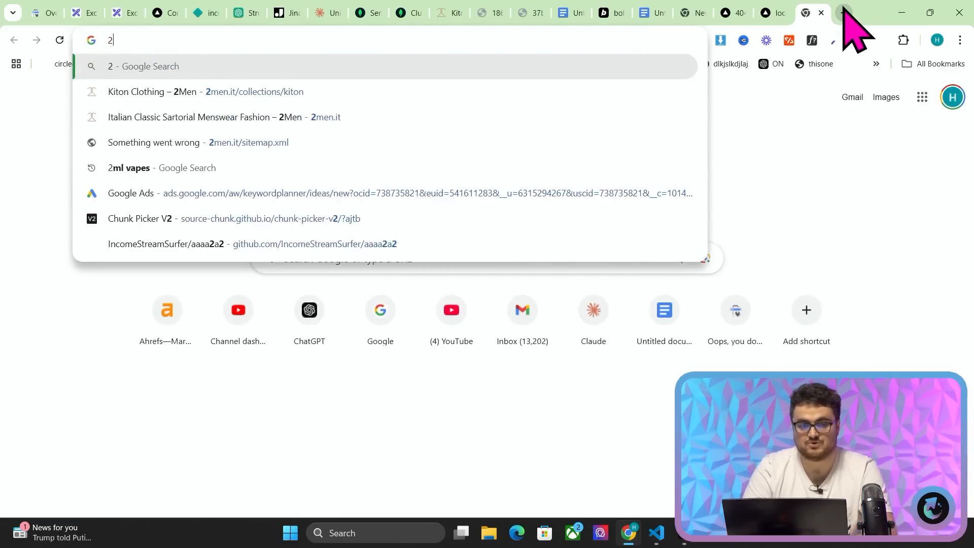
{"action": "left_click", "coordinate": [151, 91]}
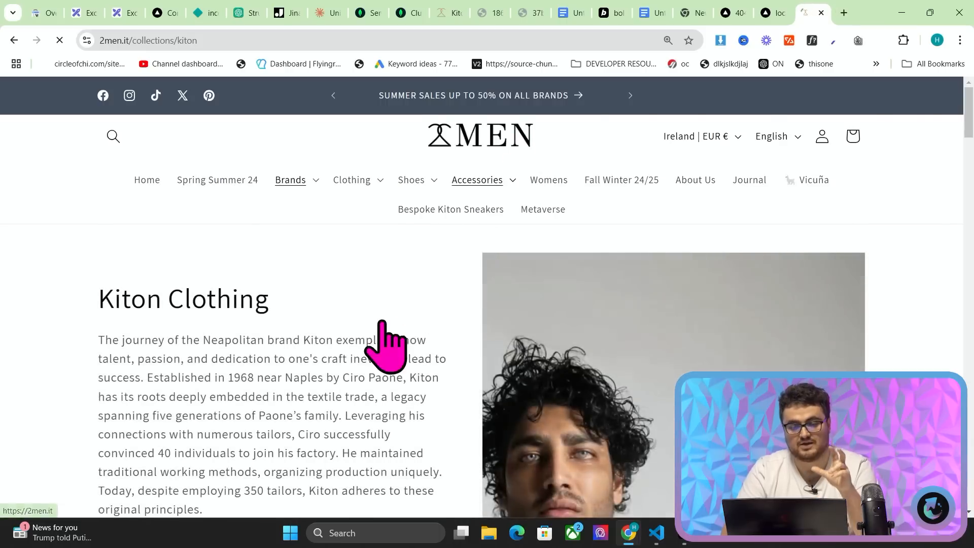
{"action": "scroll", "scroll_direction": "down", "scroll_amount": 3}
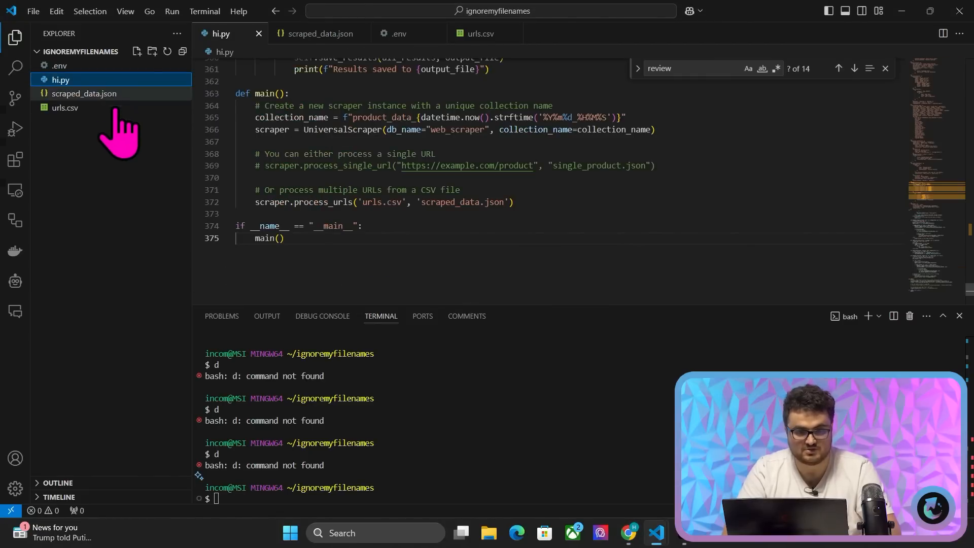
{"action": "left_click", "coordinate": [481, 32]}
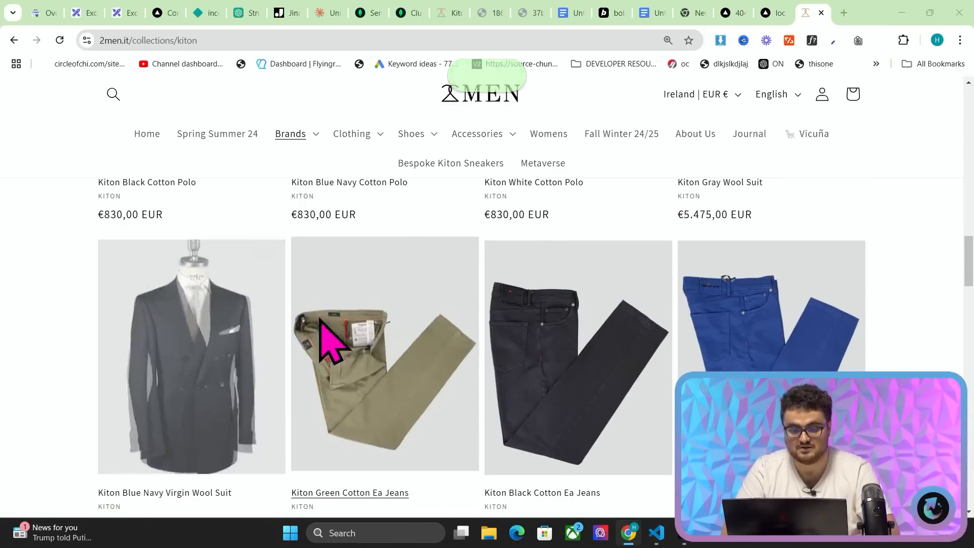
{"action": "right_click", "coordinate": [327, 337]}
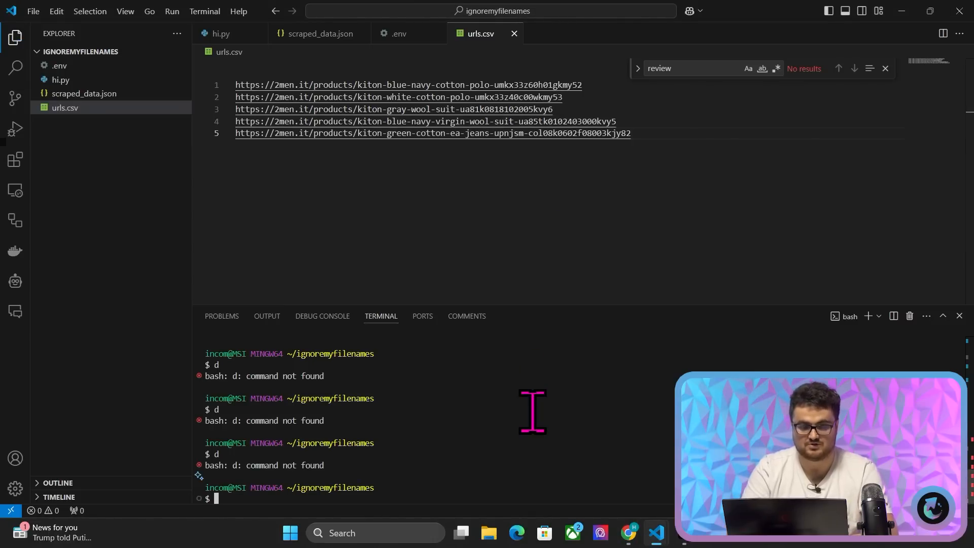
{"action": "type", "text": "python hi.py"}
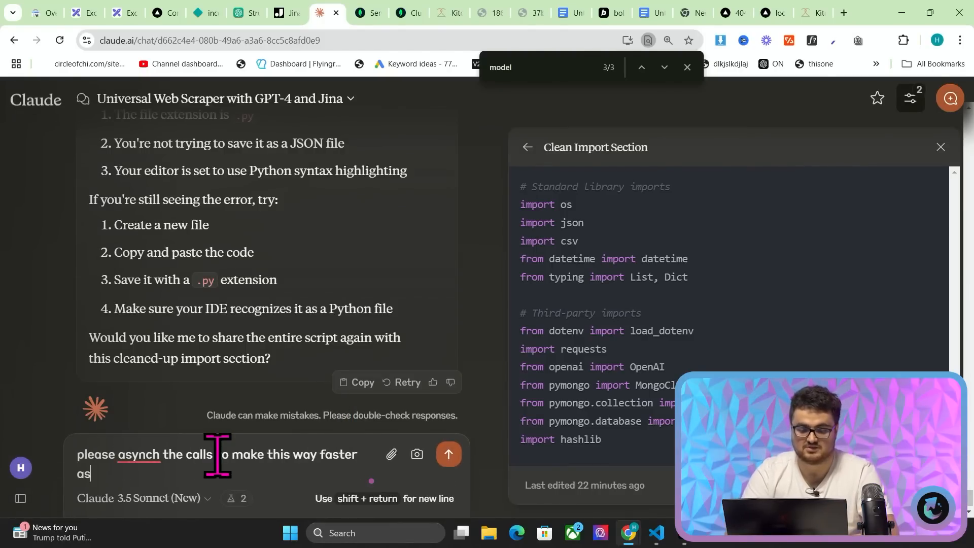
Step: Ask Claude to make the scraper calls async given high gpt-4o-mini rate limits
{"action": "type", "text": "i have really high"}
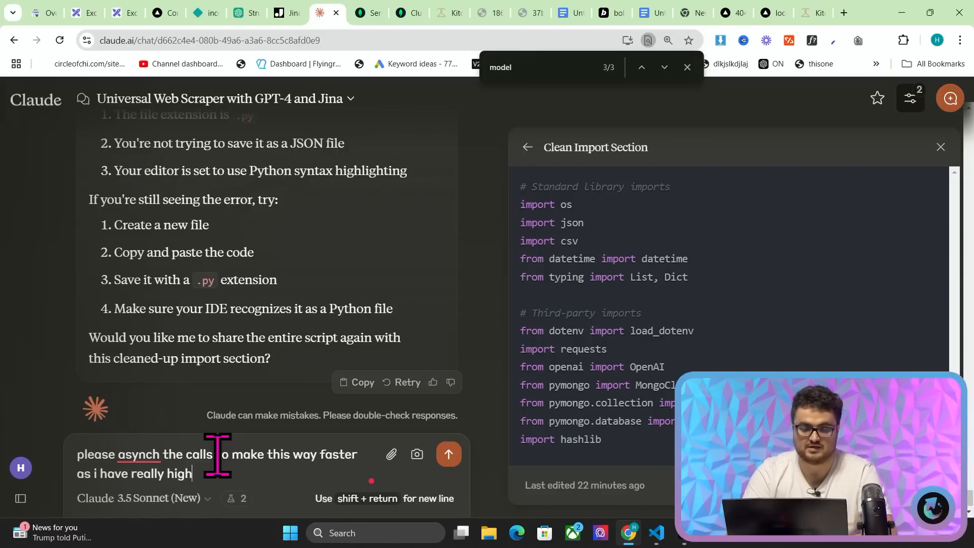
{"action": "left_click", "coordinate": [449, 454]}
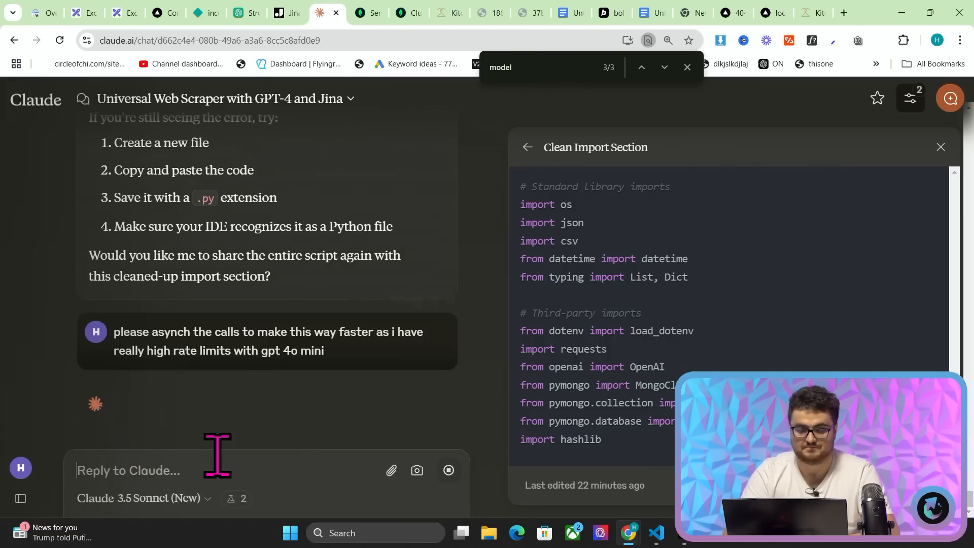
{"action": "mouse_move", "coordinate": [296, 328]}
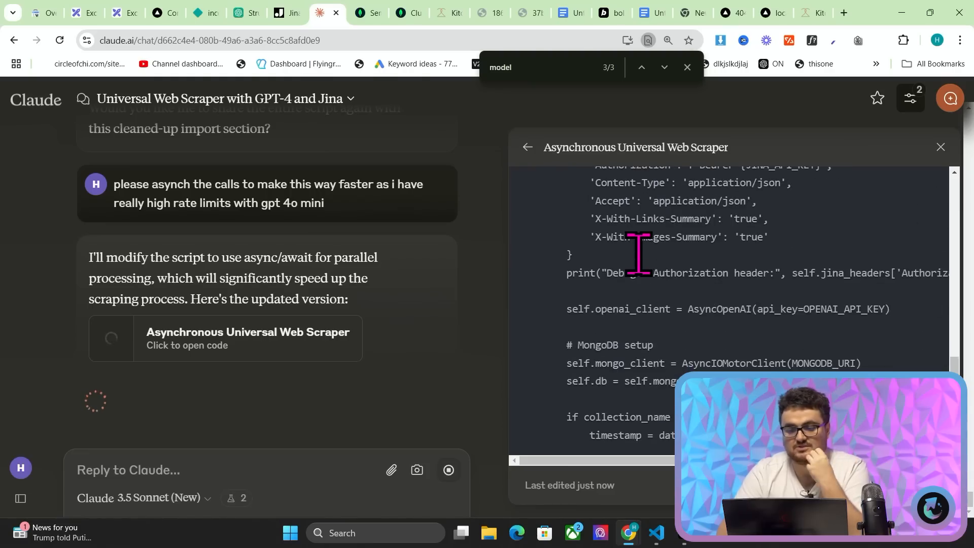
{"action": "scroll", "scroll_direction": "down", "scroll_amount": 3}
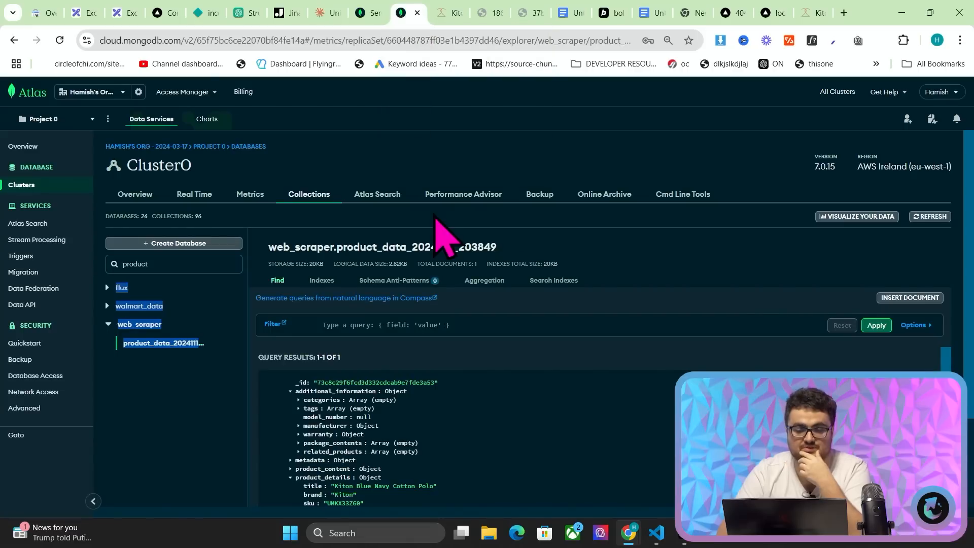
Step: Open product_data_20241111_210918 in web_scraper and select its name for copying
{"action": "scroll", "scroll_direction": "down", "scroll_amount": 3}
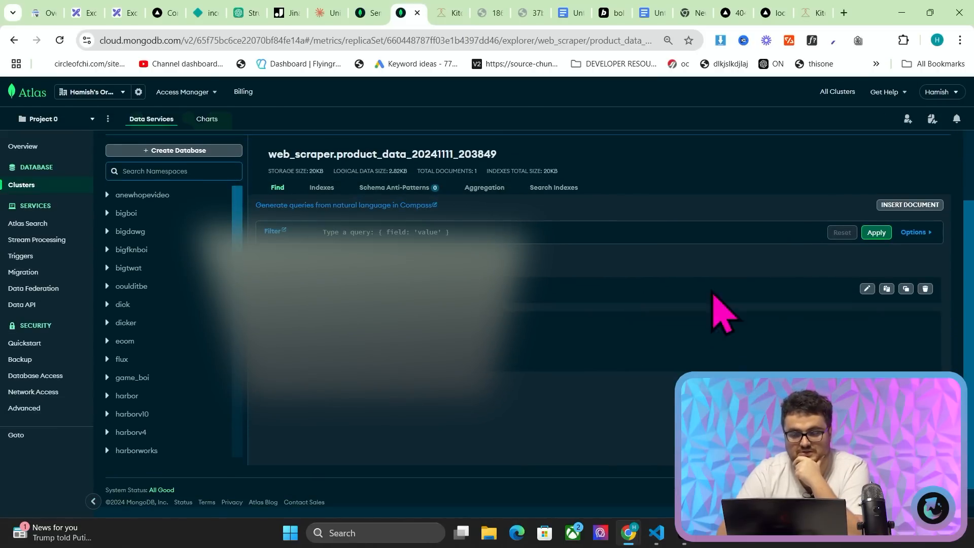
{"action": "left_click", "coordinate": [327, 13]}
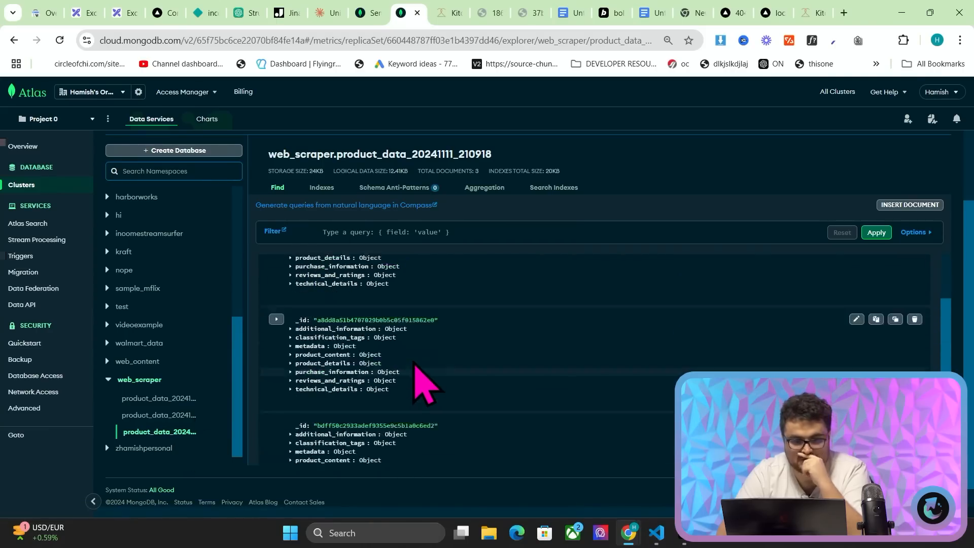
{"action": "scroll", "scroll_direction": "down", "scroll_amount": 3}
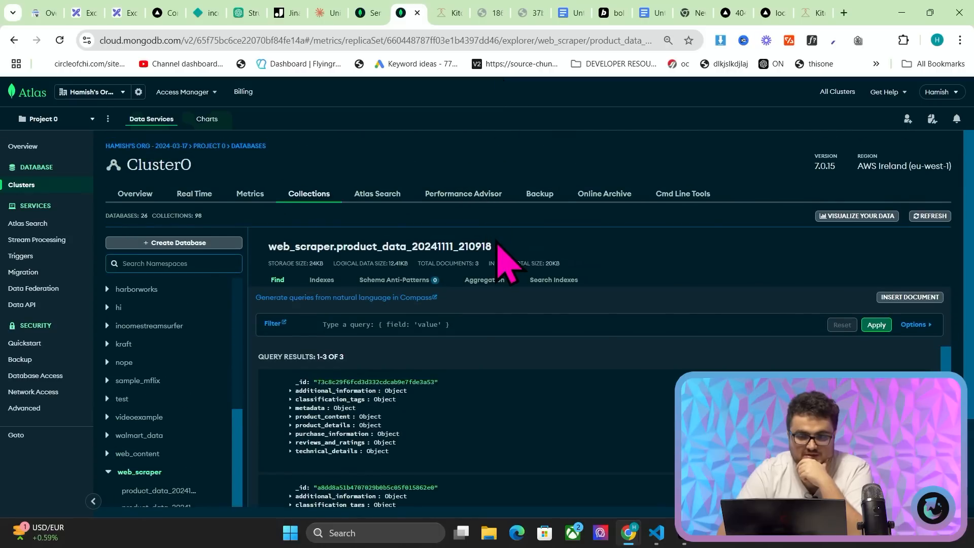
{"action": "double_click", "coordinate": [396, 246]}
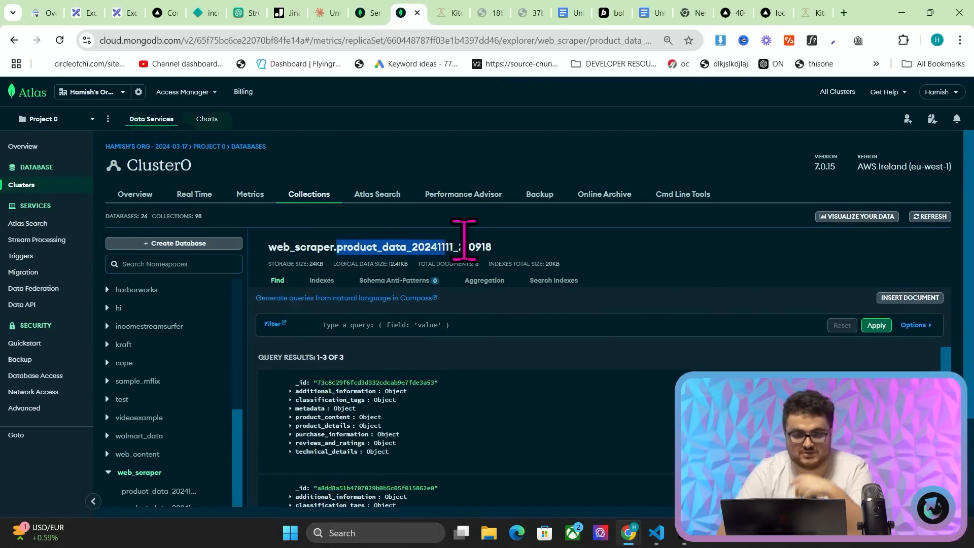
Step: Replace the getAllProducts collection with product_data_20241111_210918 in products.ts and run npm run dev
{"action": "key", "text": "alt+tab"}
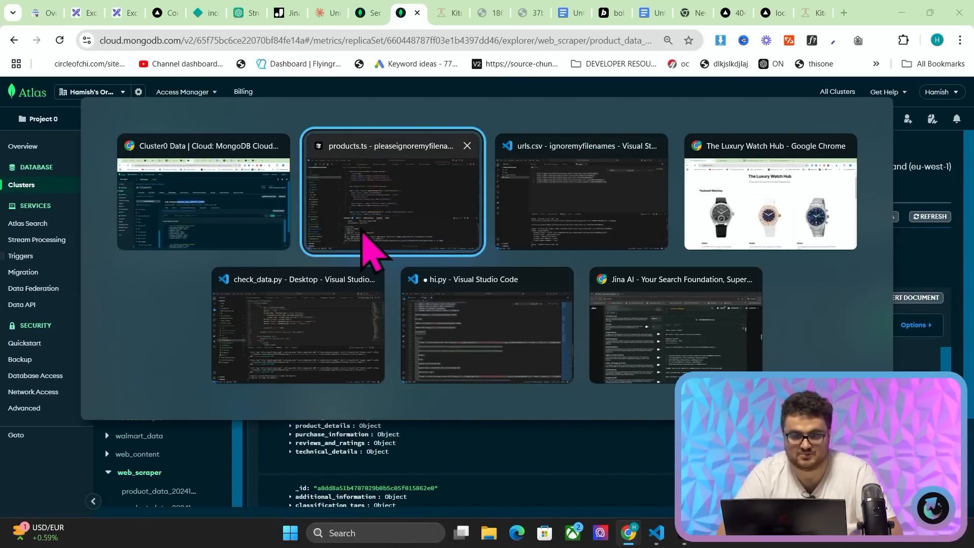
{"action": "left_click", "coordinate": [394, 197]}
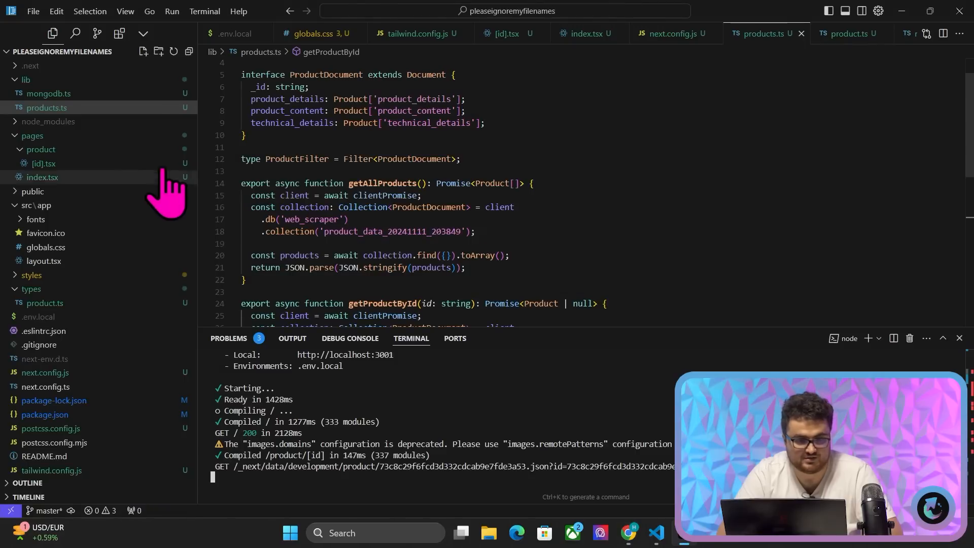
{"action": "mouse_move", "coordinate": [44, 302]}
{"action": "type", "text": "collectoin"}
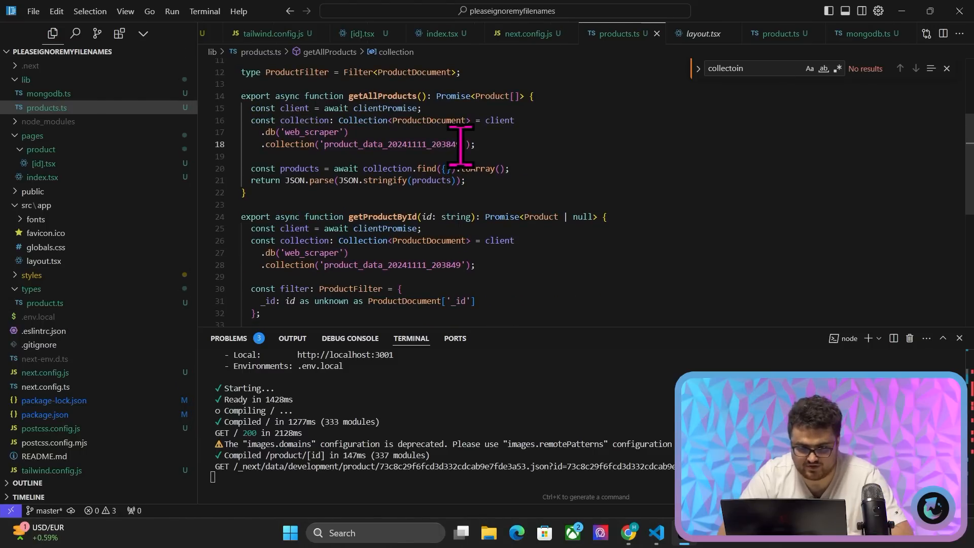
{"action": "double_click", "coordinate": [392, 144]}
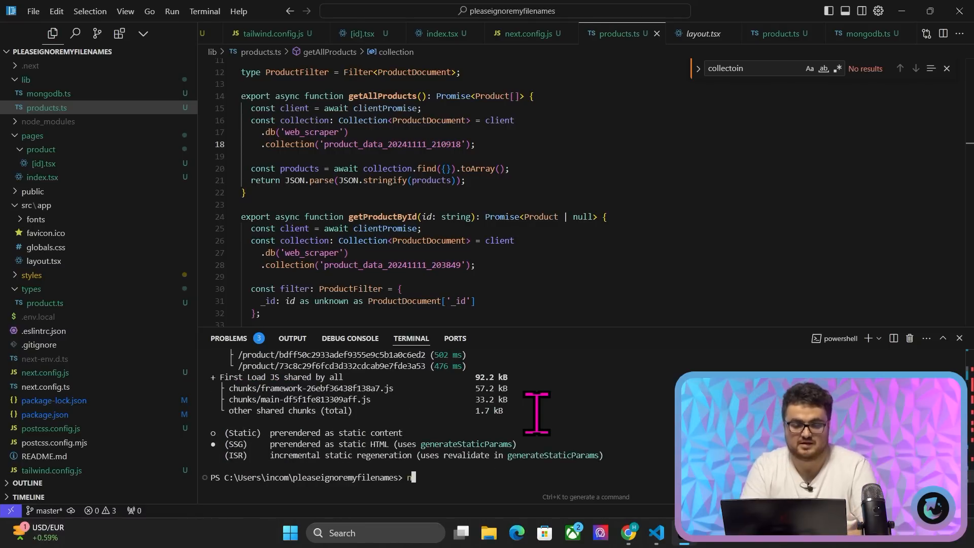
{"action": "type", "text": "npm run dev"}
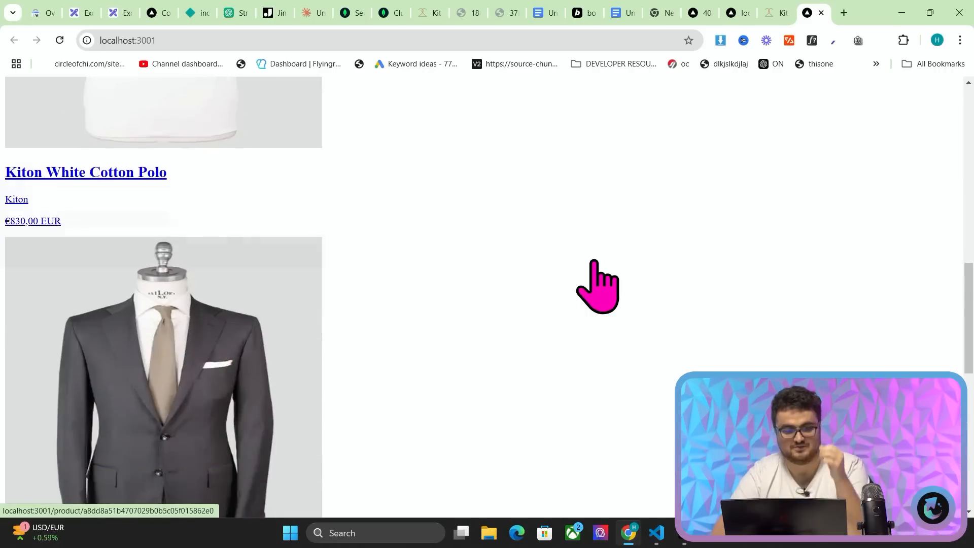
Step: Browse the localhost Kiton listing, open a product that 404s, and go back to the list
{"action": "scroll", "scroll_direction": "down", "scroll_amount": 3}
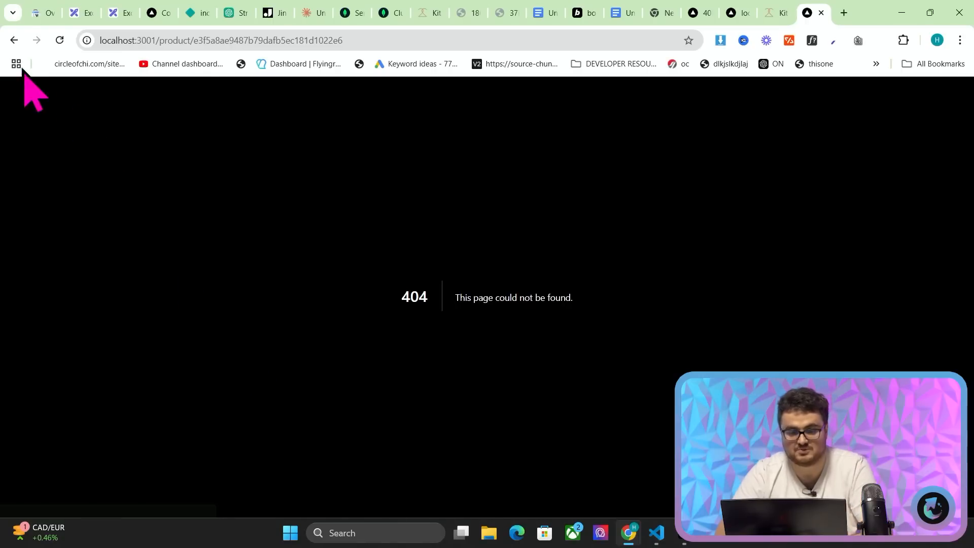
{"action": "mouse_move", "coordinate": [17, 40]}
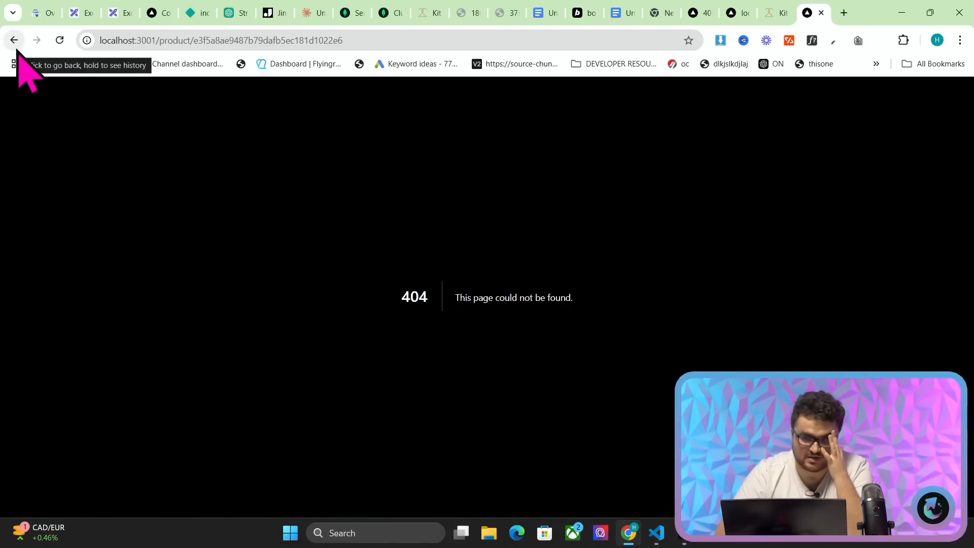
{"action": "left_click", "coordinate": [16, 40]}
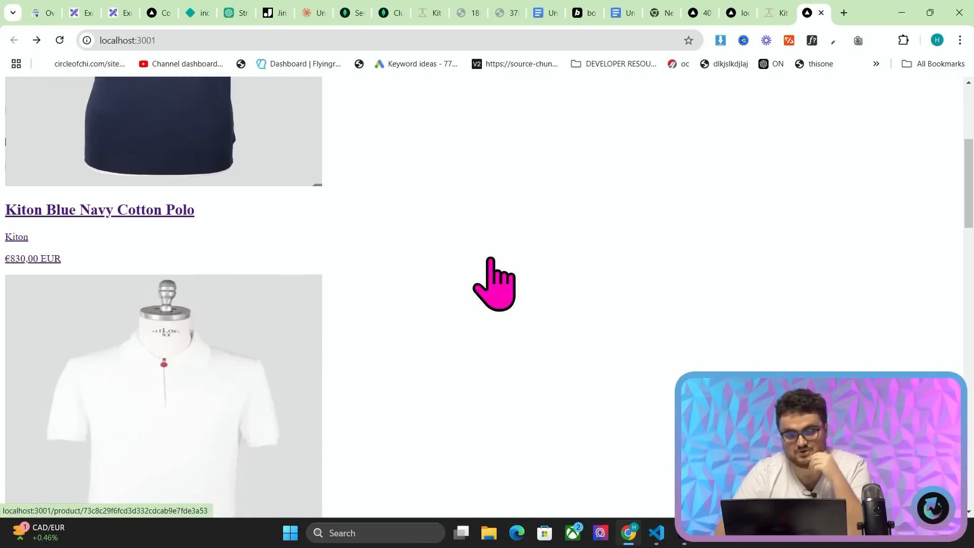
{"action": "scroll", "scroll_direction": "down", "scroll_amount": 3}
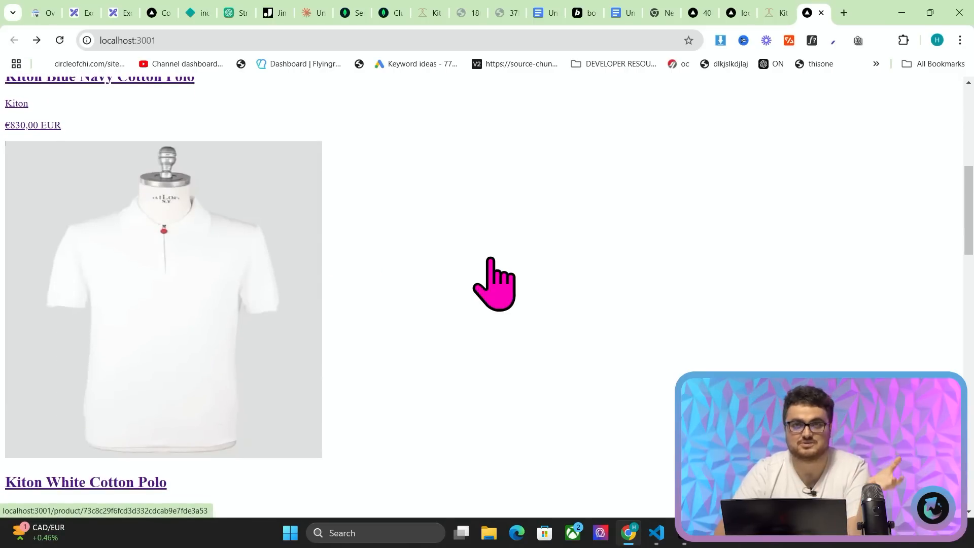